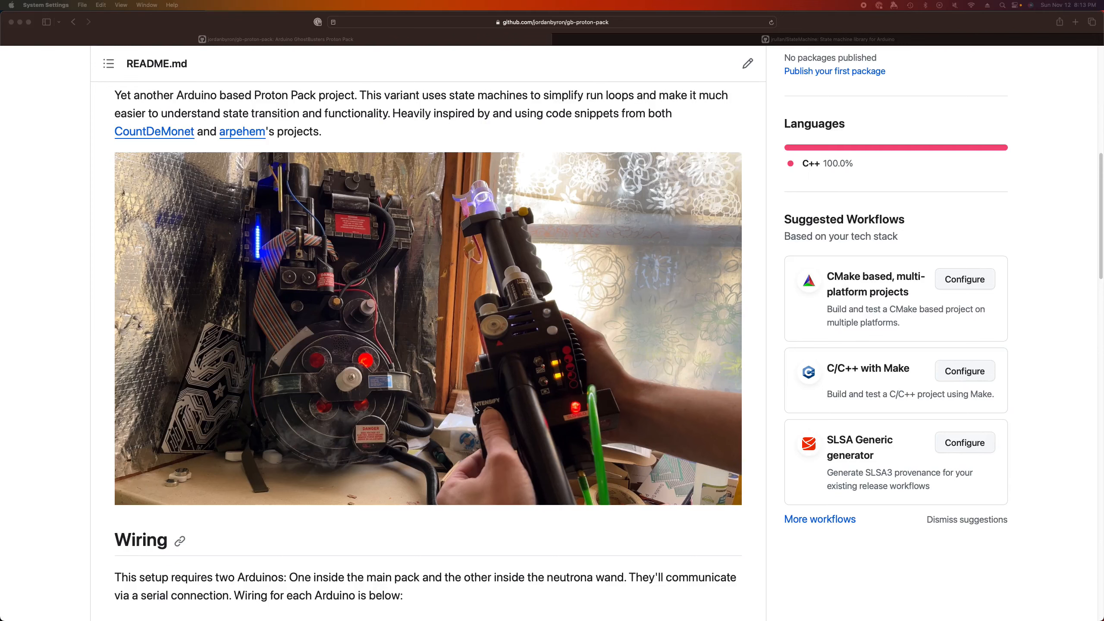
mouse_move(92, 308)
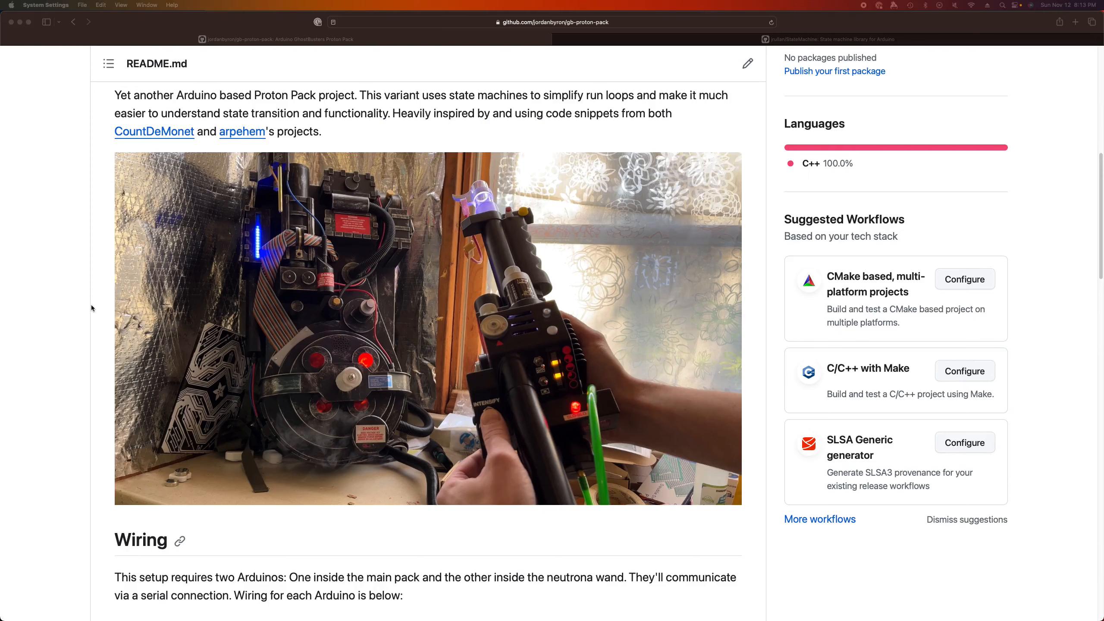
Open the CountDeMonet and arpehem projects in new tabs, then switch to the jrullan/StateMachine tab.
scroll(up, 3)
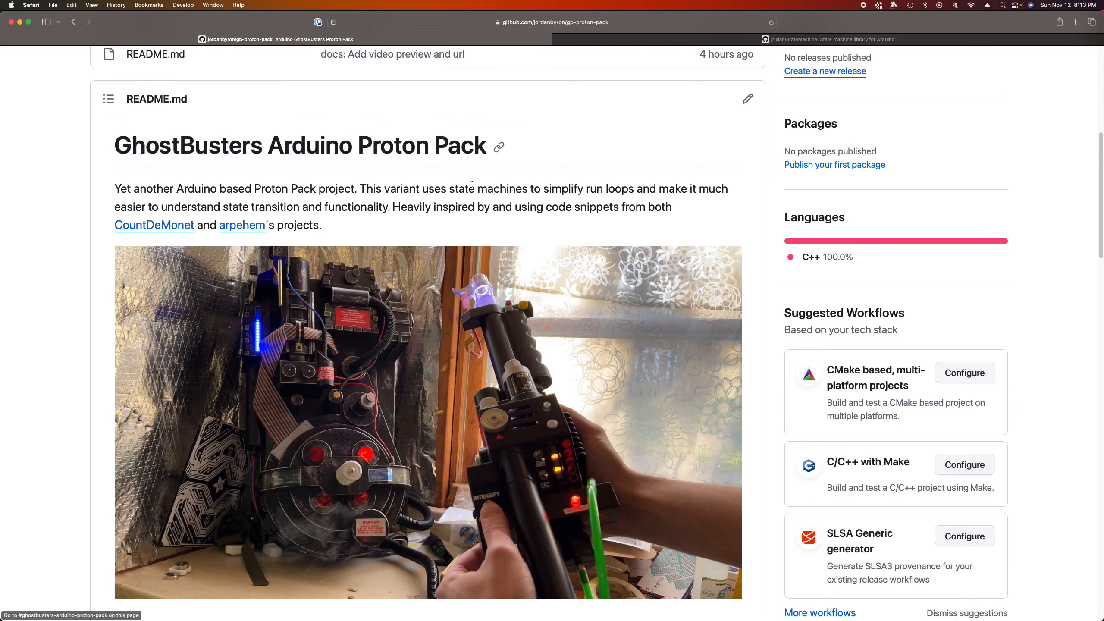
mouse_move(406, 204)
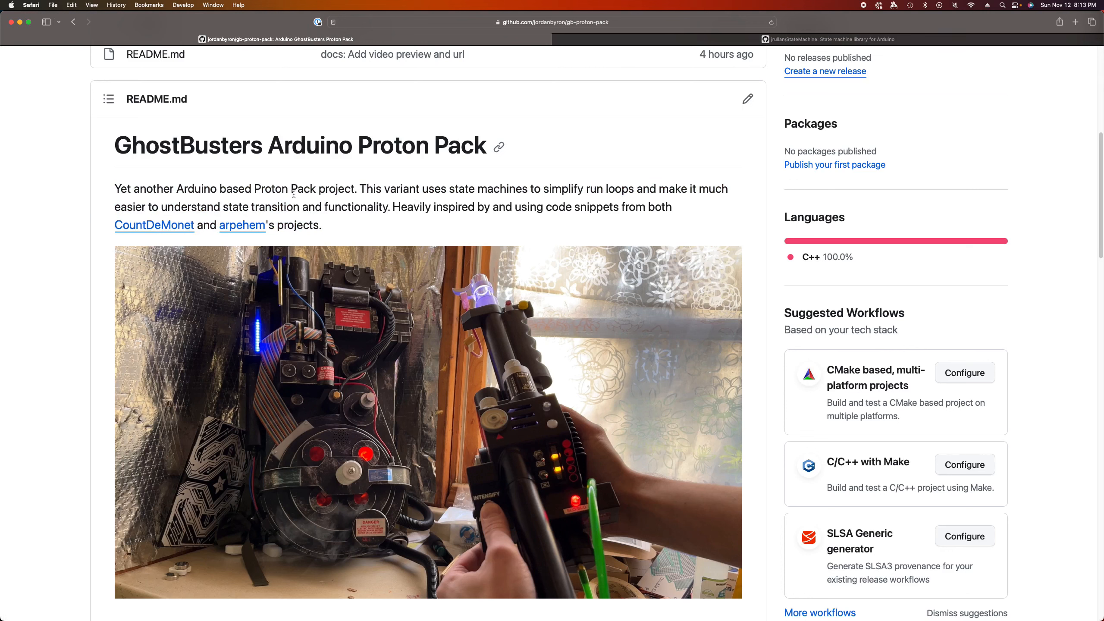
right_click(154, 225)
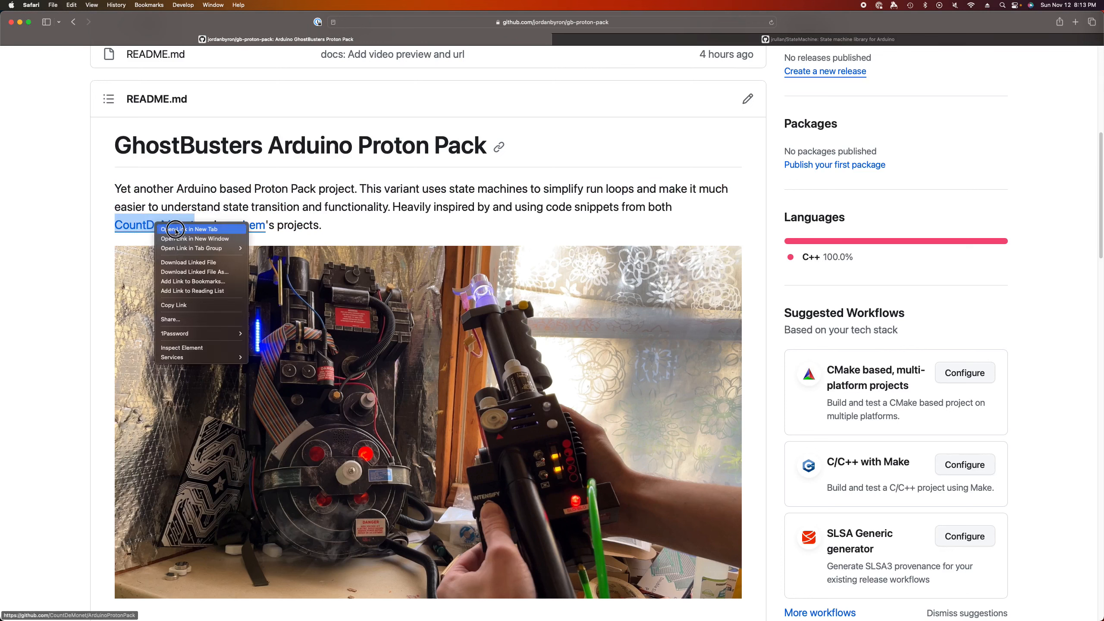
click(188, 229)
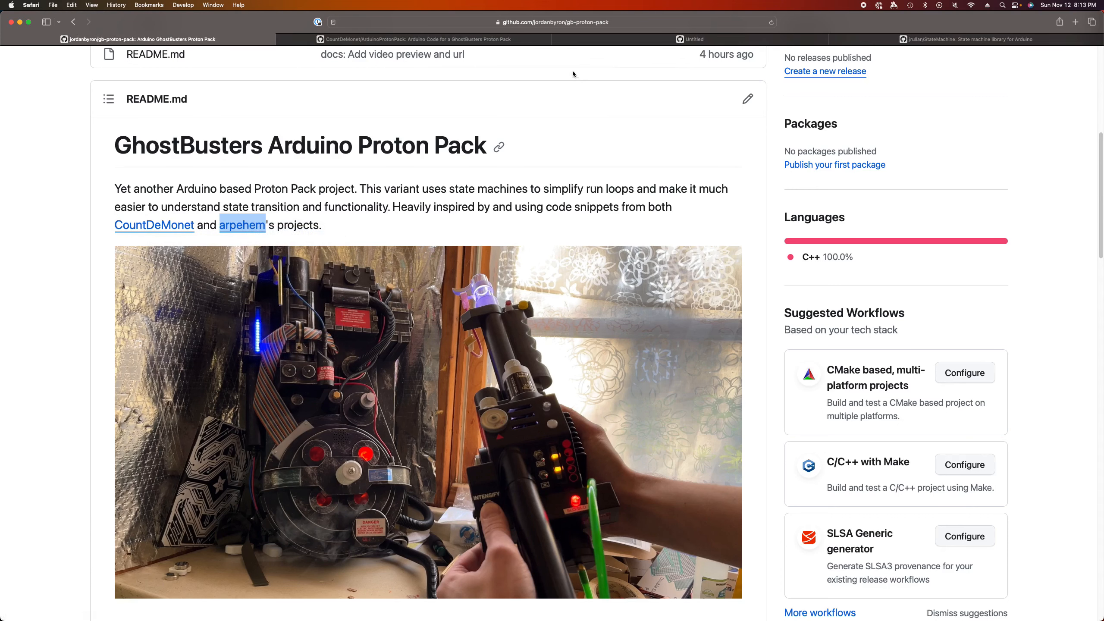
click(241, 225)
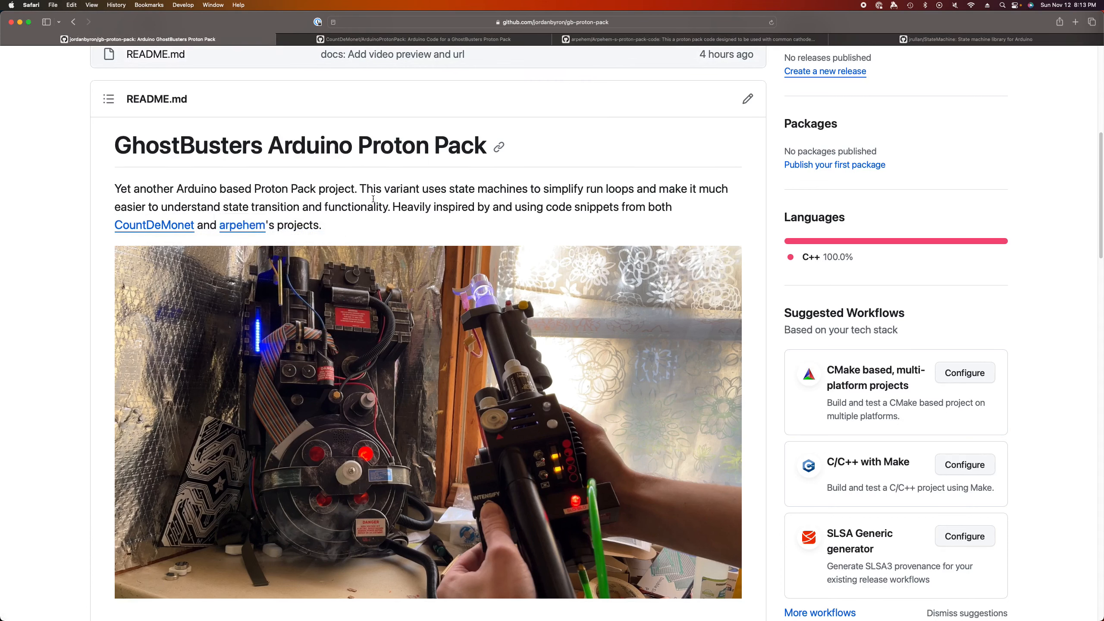
mouse_move(367, 198)
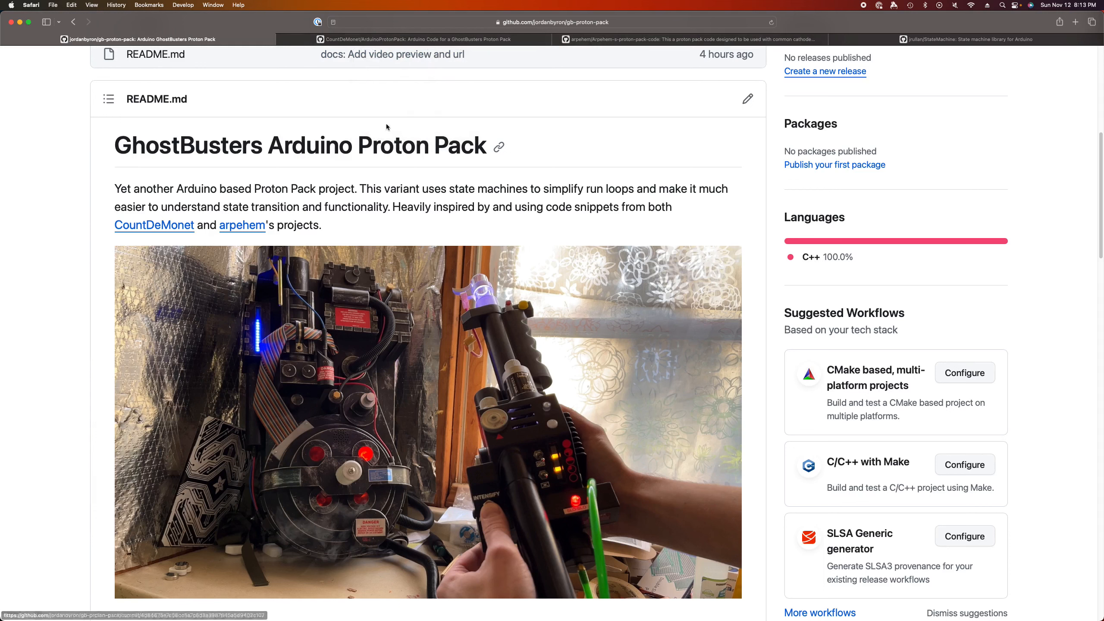
mouse_move(405, 166)
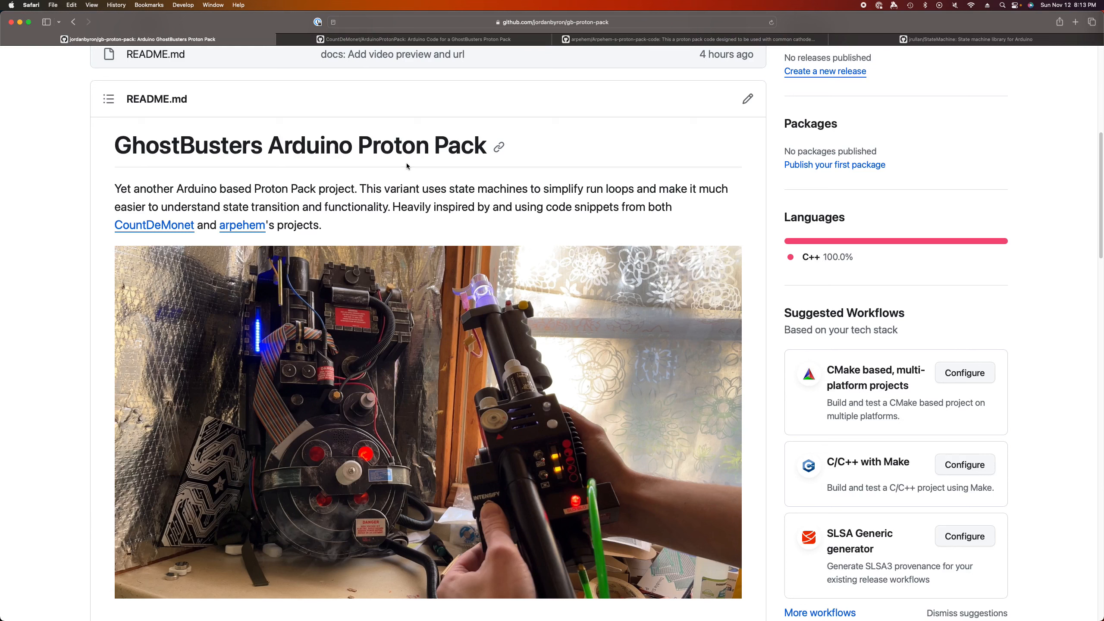
mouse_move(392, 54)
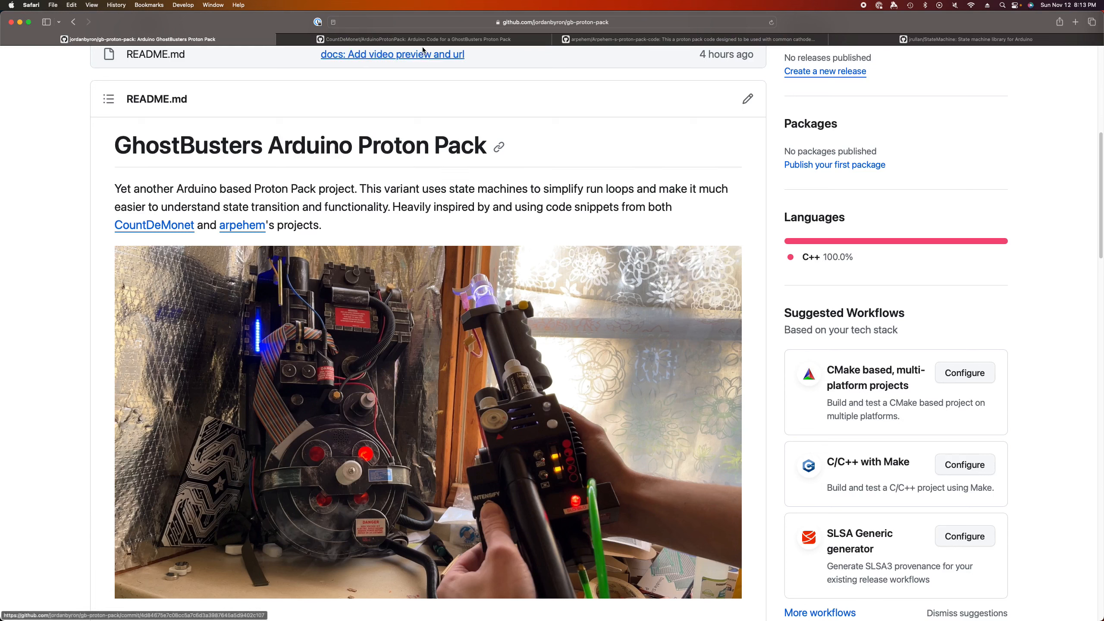
mouse_move(341, 195)
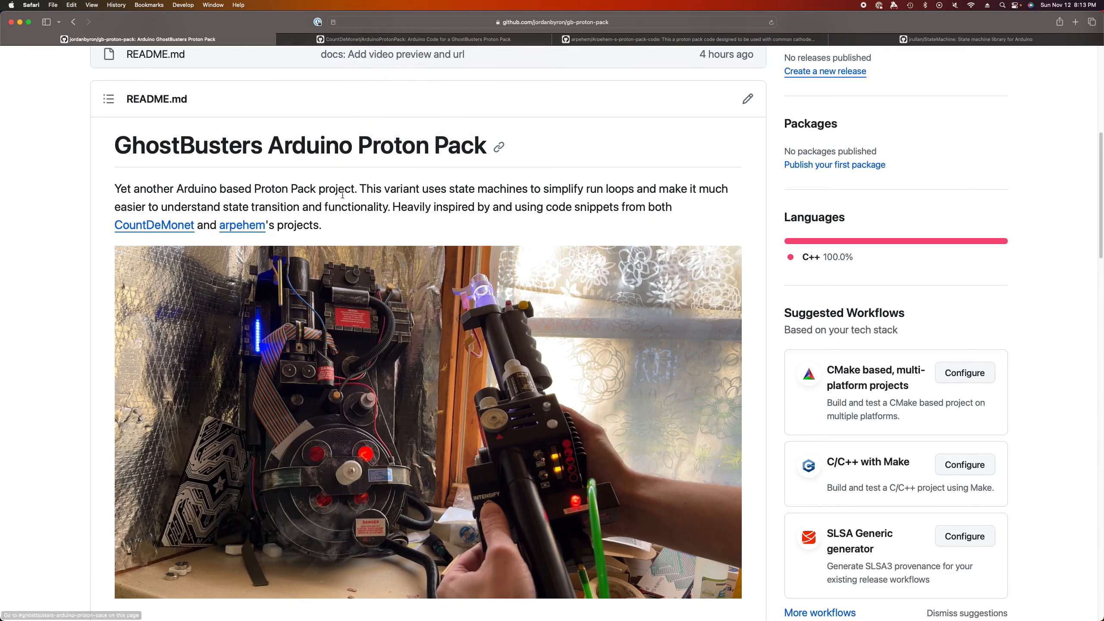
mouse_move(613, 156)
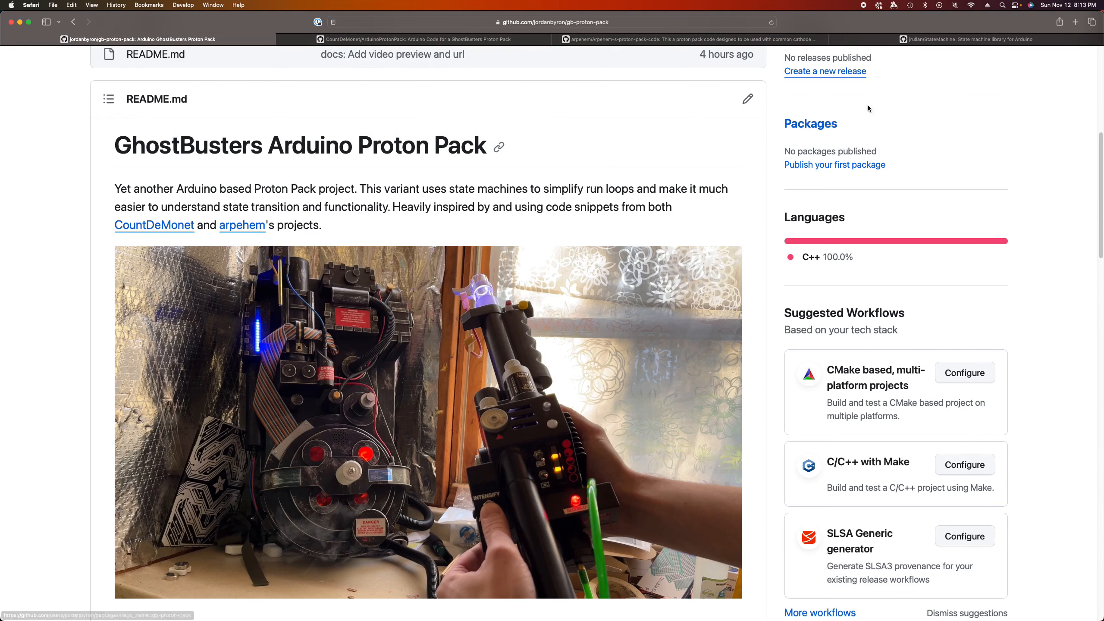
click(966, 39)
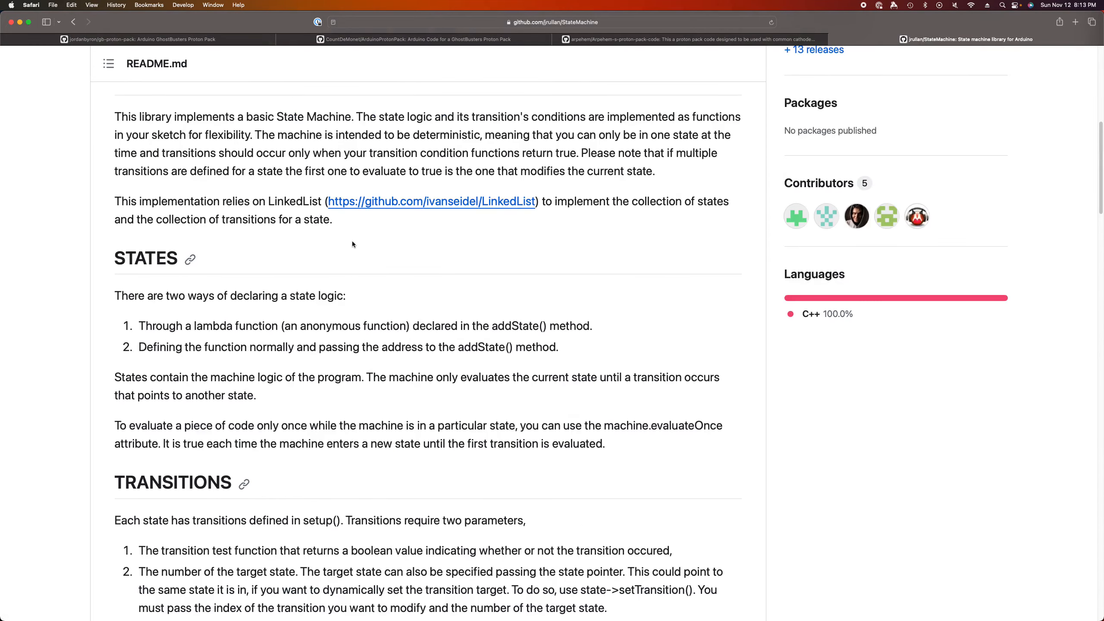
scroll(up, 3)
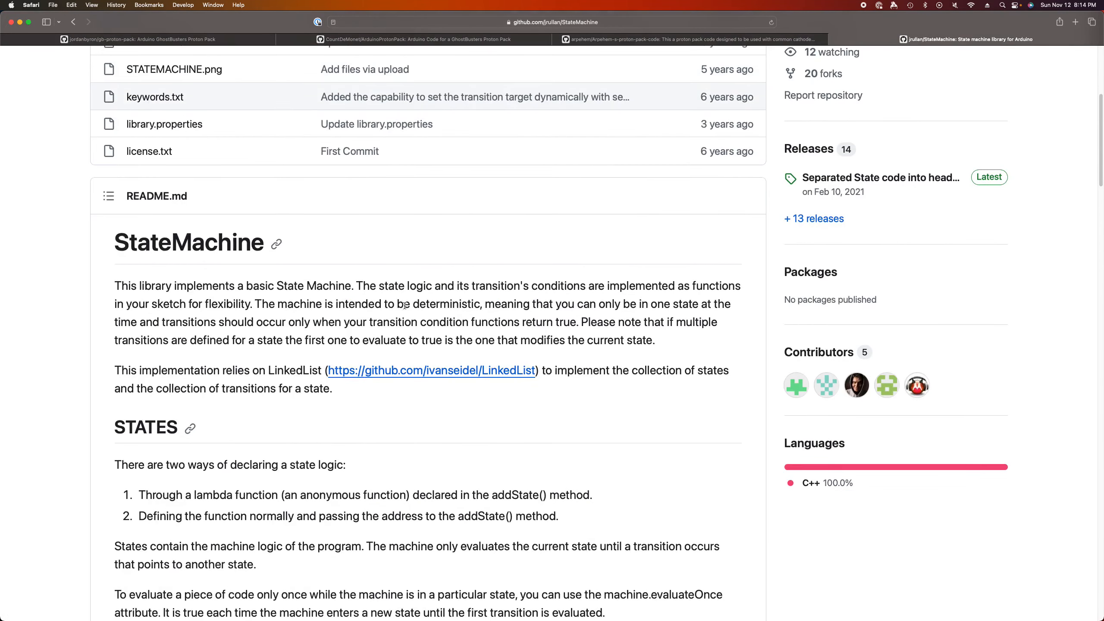
mouse_move(355, 299)
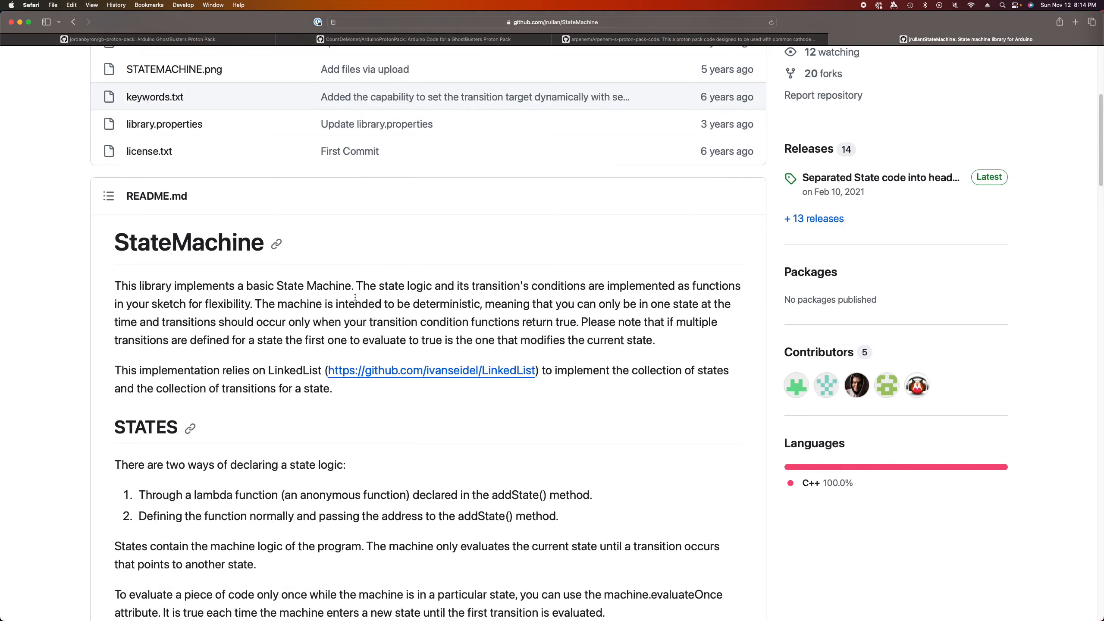
scroll(down, 3)
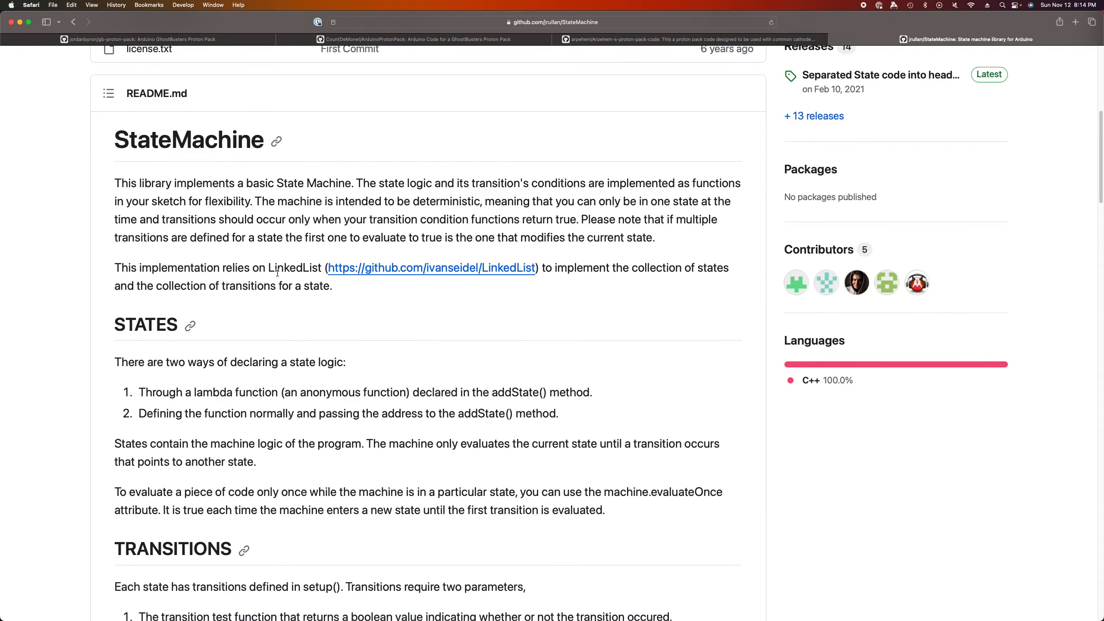
mouse_move(286, 229)
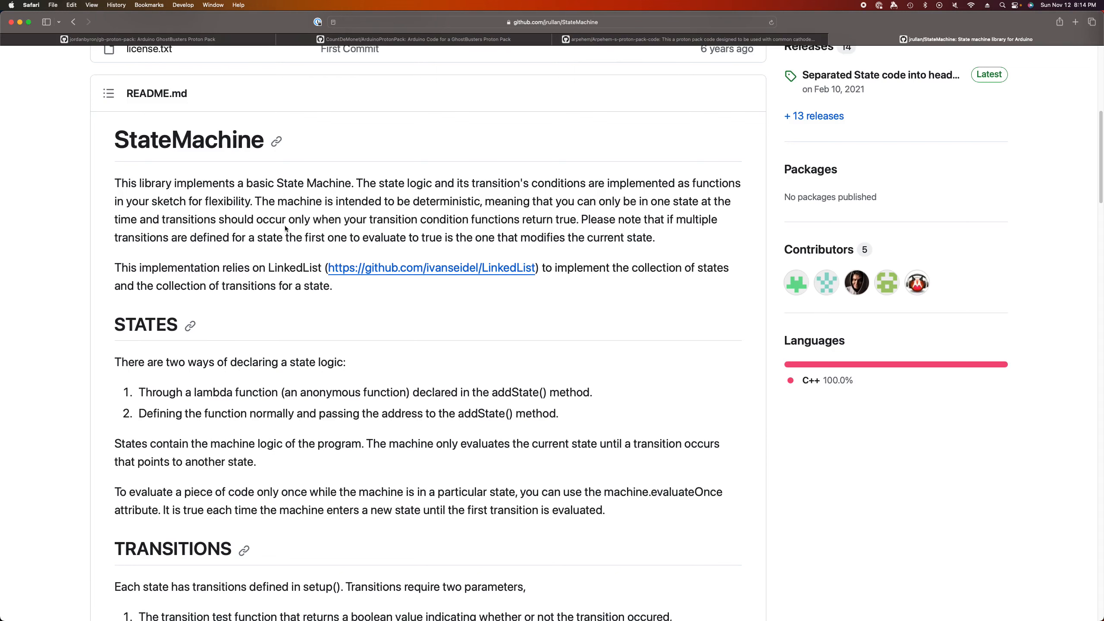
mouse_move(261, 269)
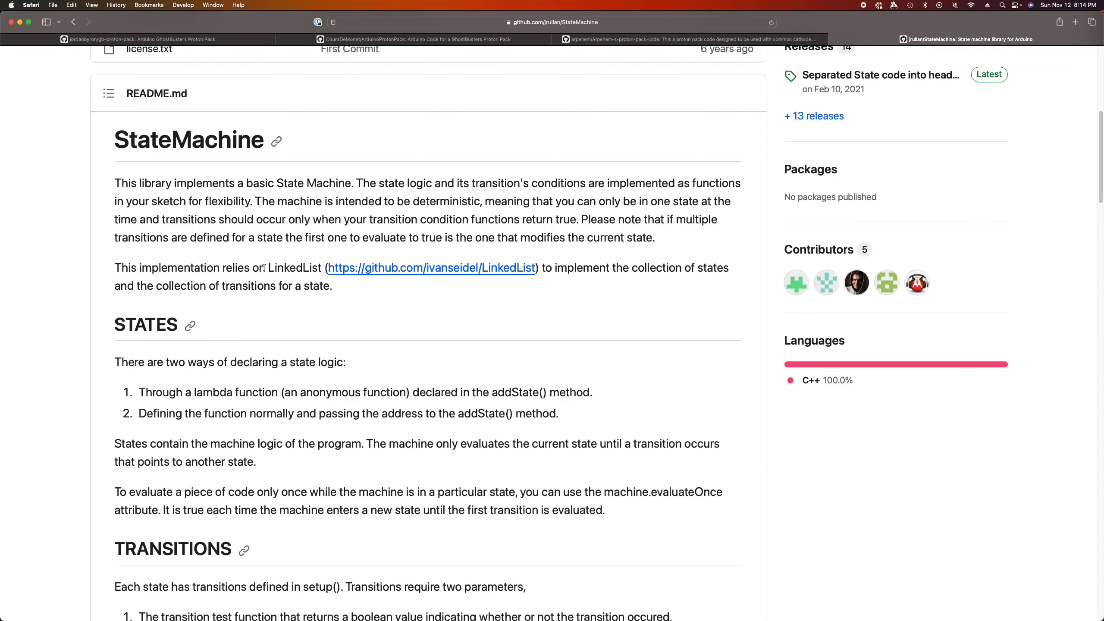
scroll(down, 3)
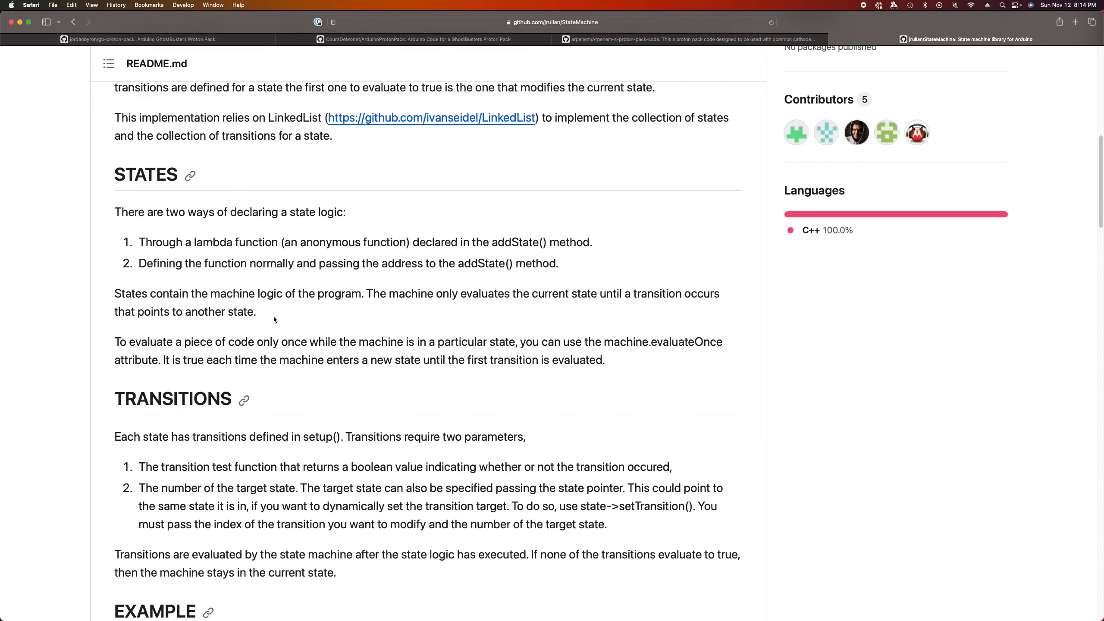
mouse_move(432, 422)
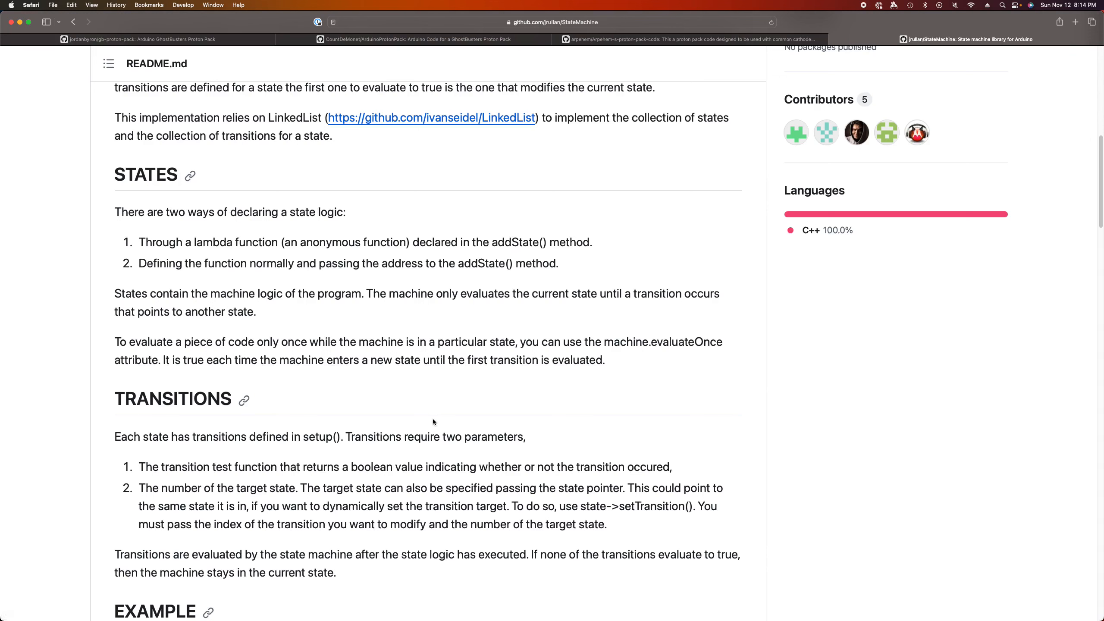
mouse_move(409, 418)
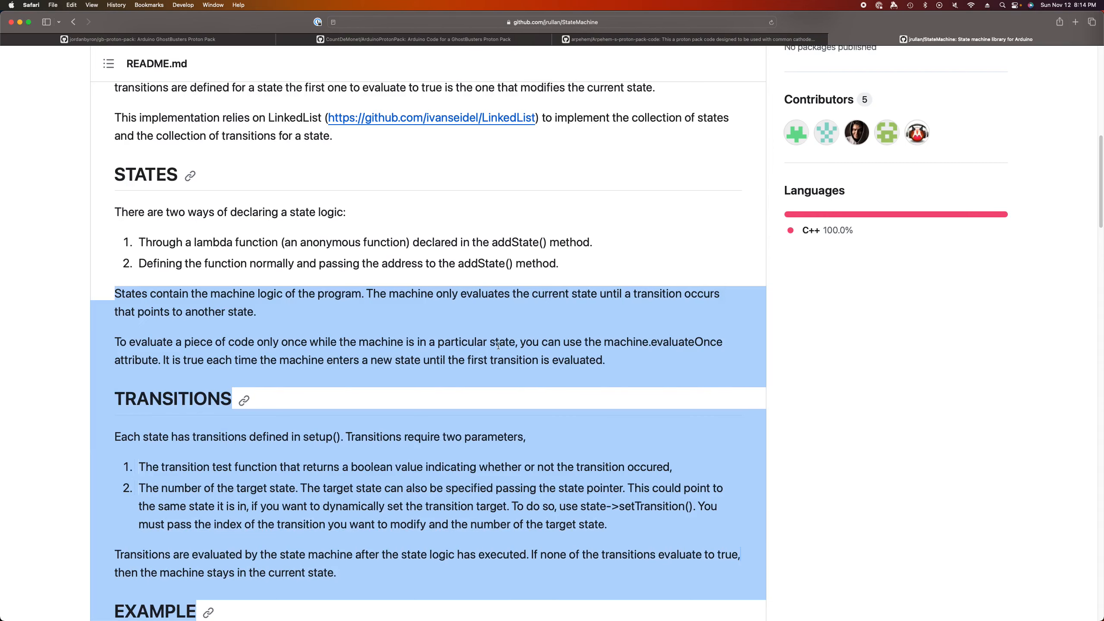
click(138, 38)
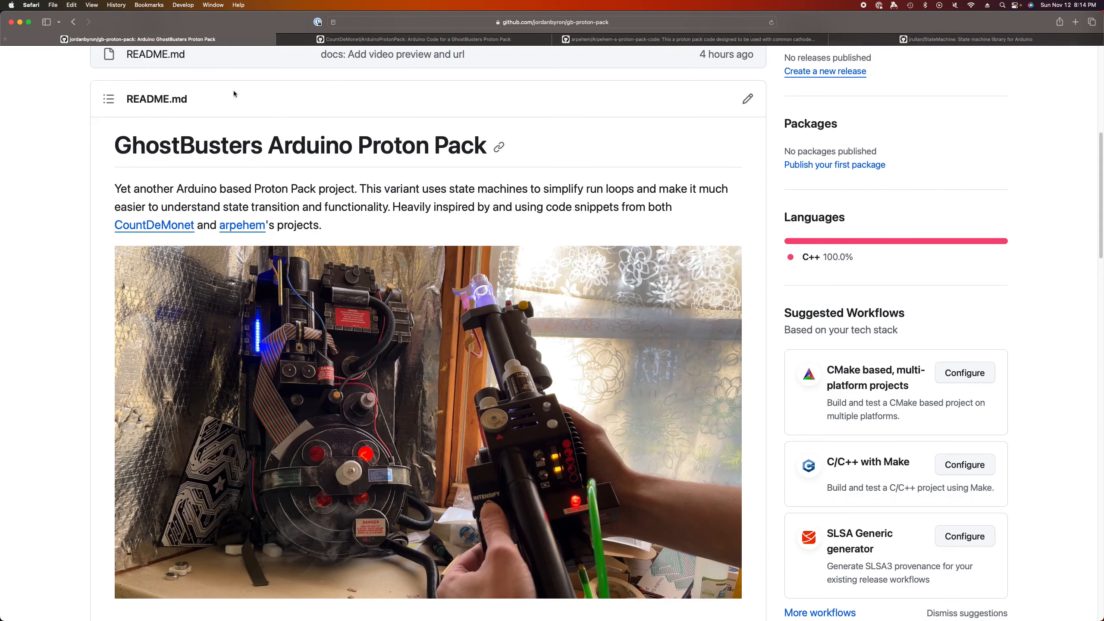
mouse_move(363, 423)
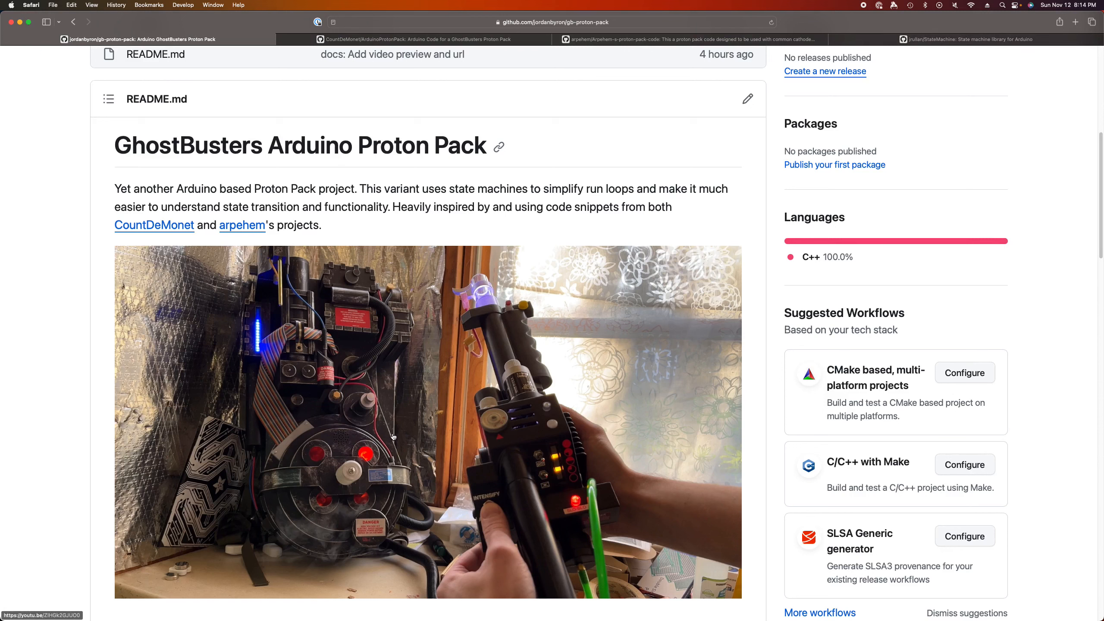
mouse_move(394, 429)
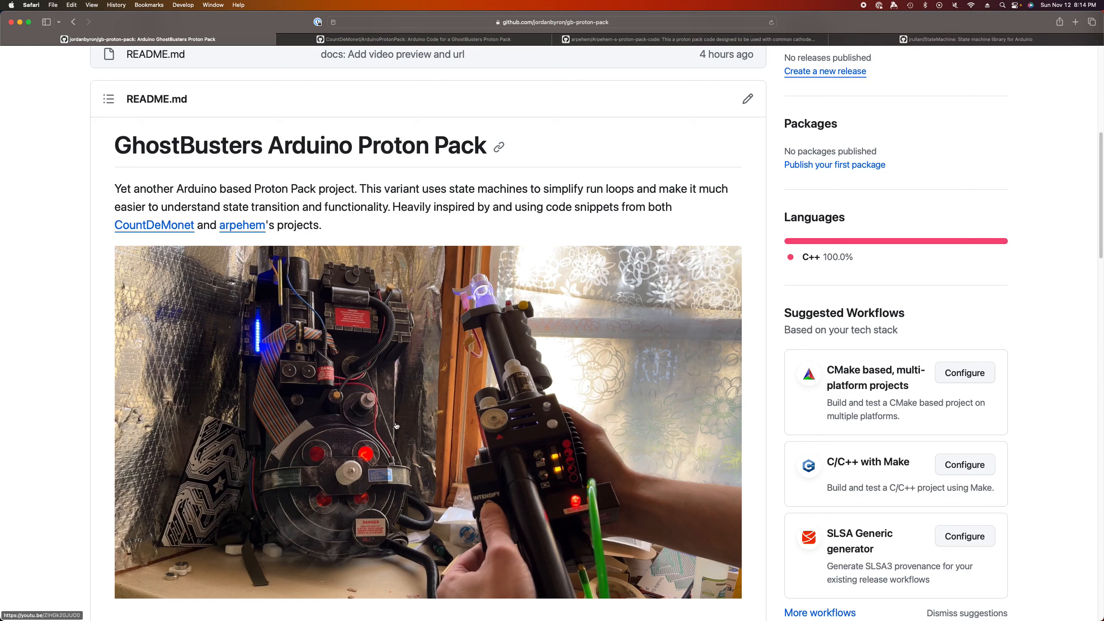
mouse_move(397, 423)
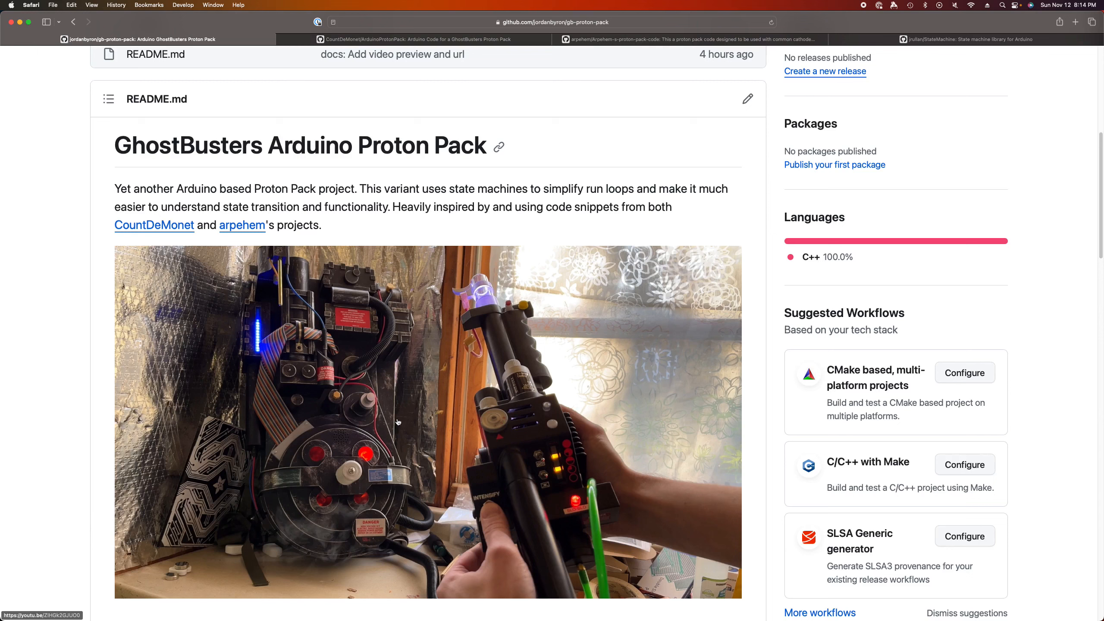
mouse_move(404, 419)
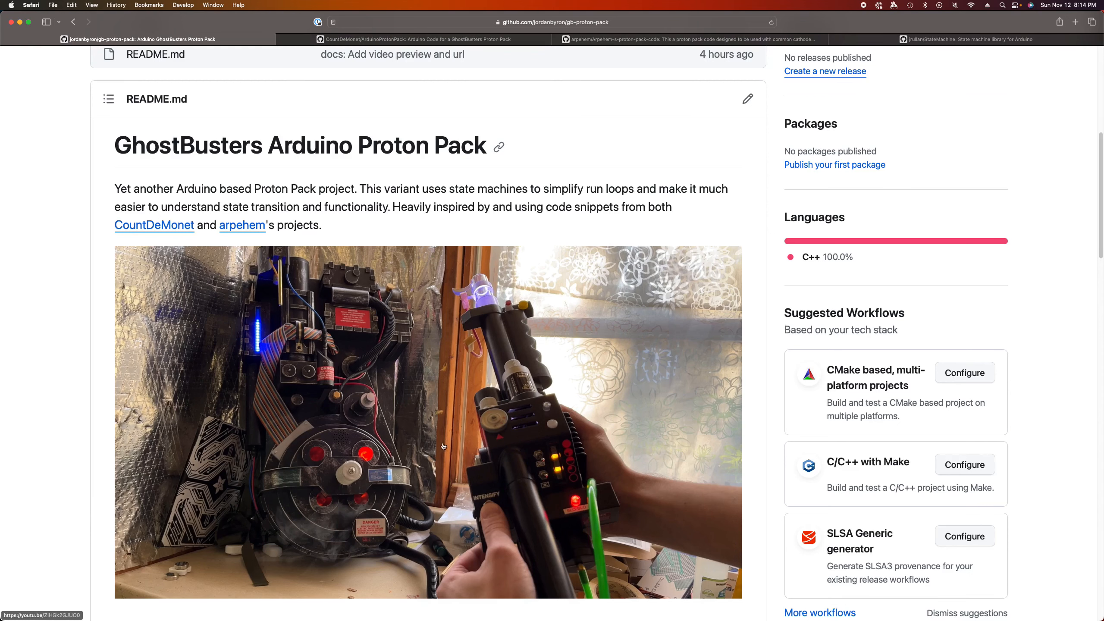
scroll(down, 3)
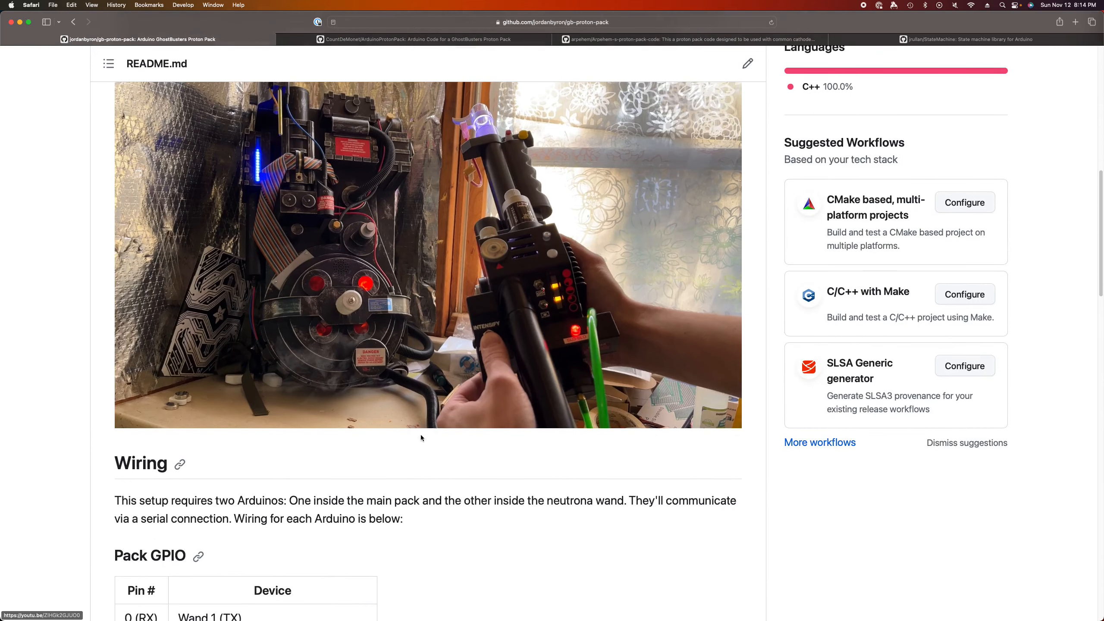
scroll(up, 3)
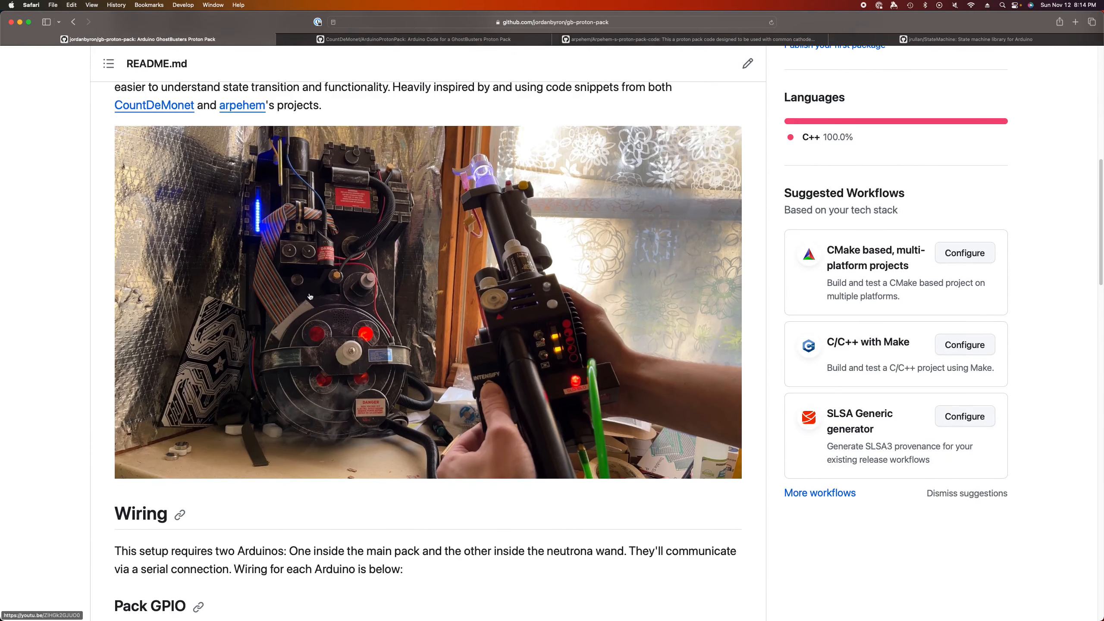
mouse_move(384, 81)
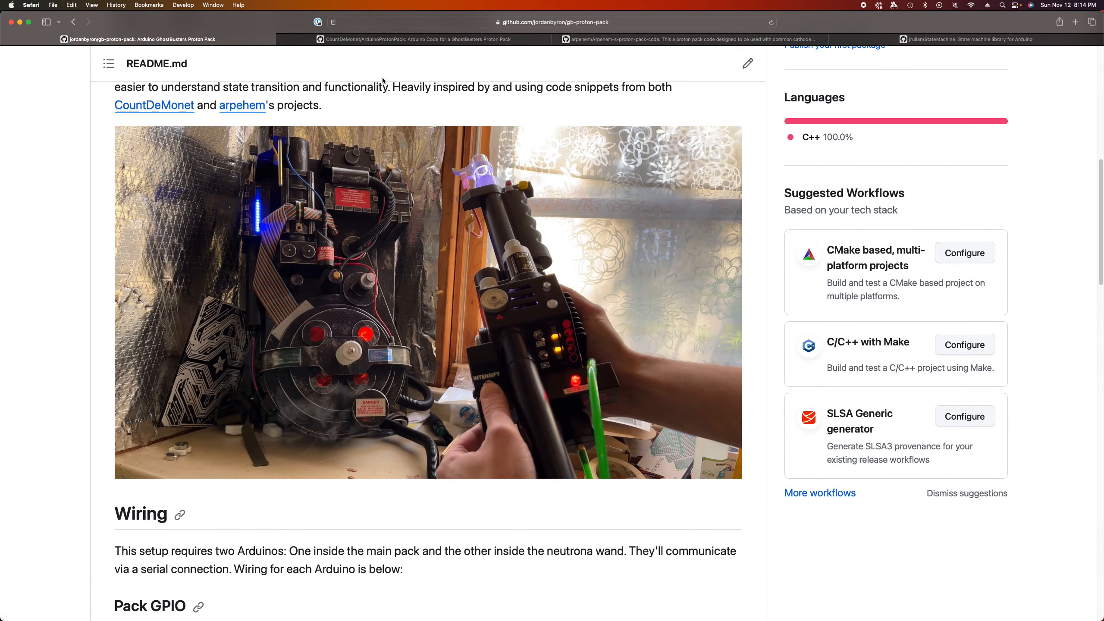
scroll(up, 3)
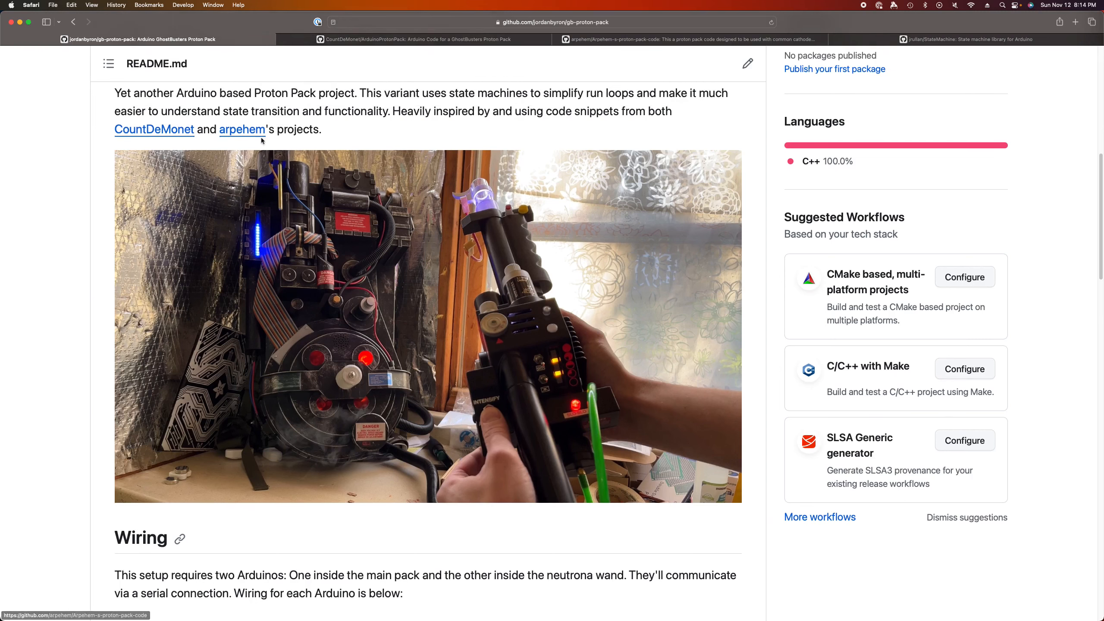
scroll(up, 3)
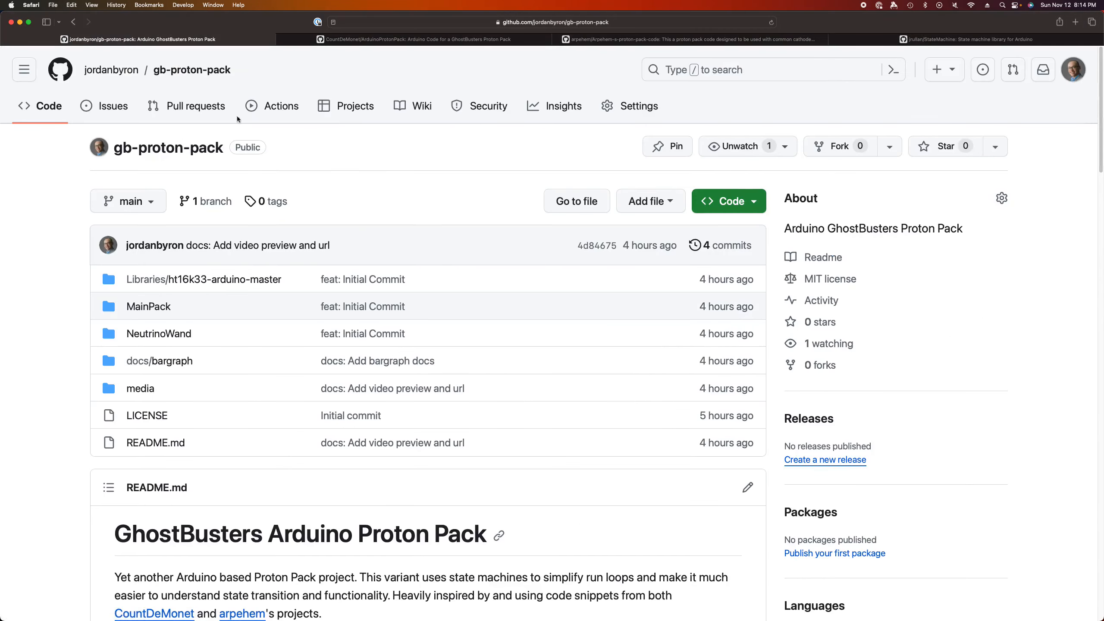
scroll(down, 3)
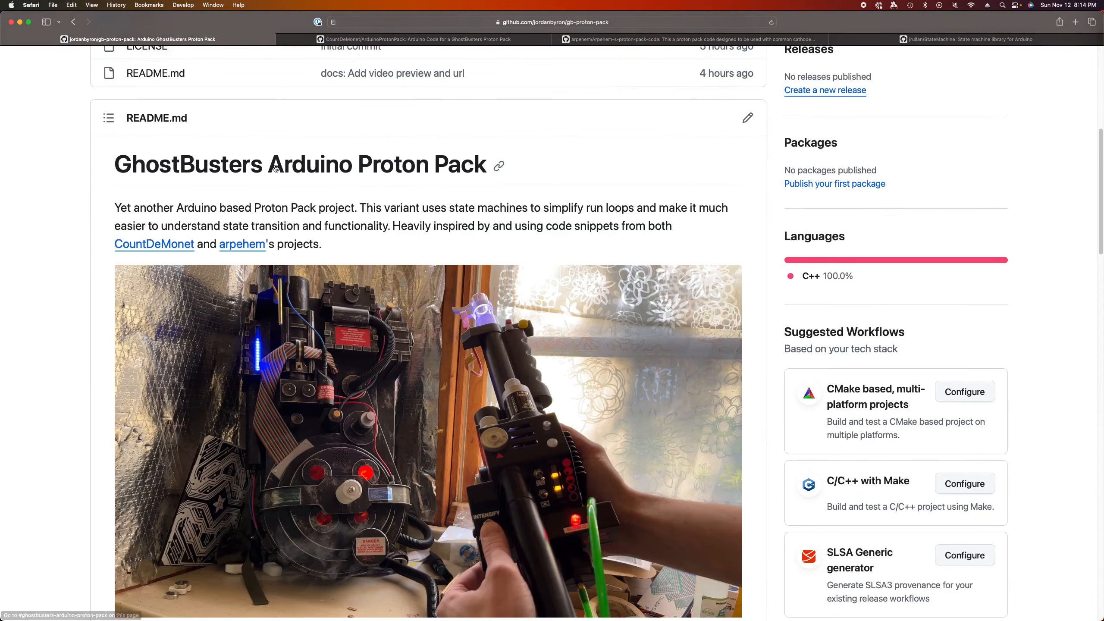
scroll(down, 3)
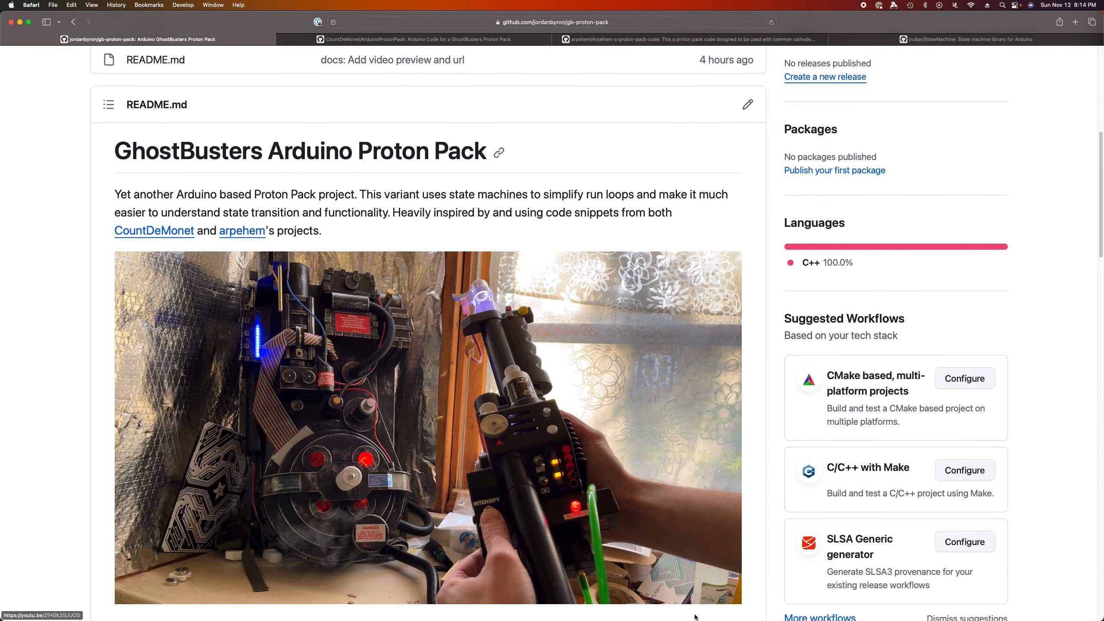
mouse_move(528, 604)
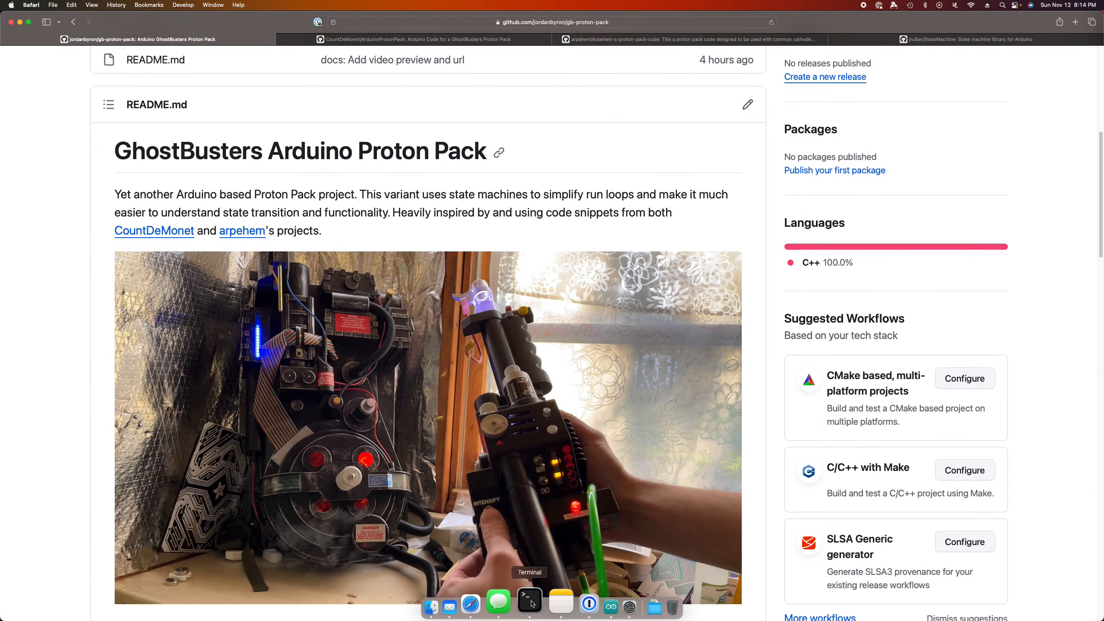
Switch to Neovim and highlight the OFF state declaration line in NeutrinoWand.ino.
click(528, 605)
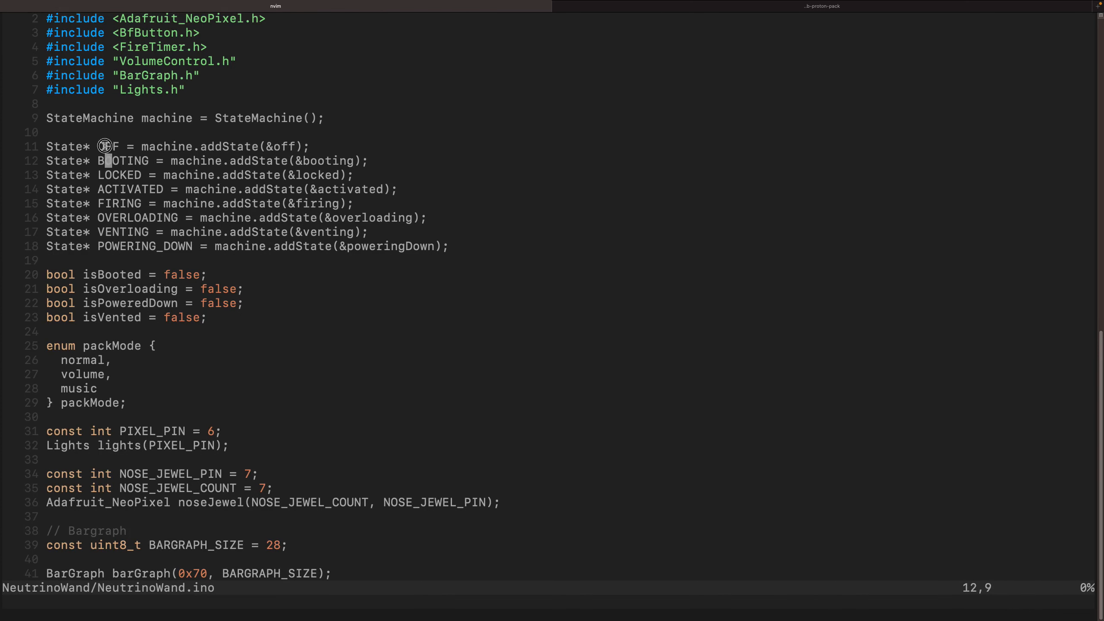
key(v)
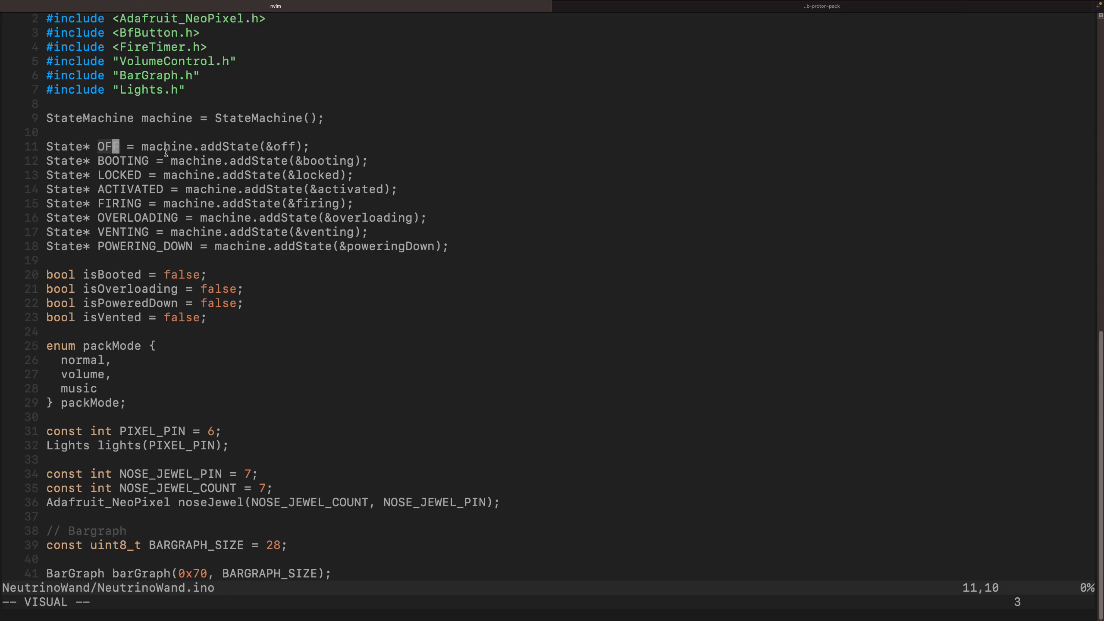
key(V)
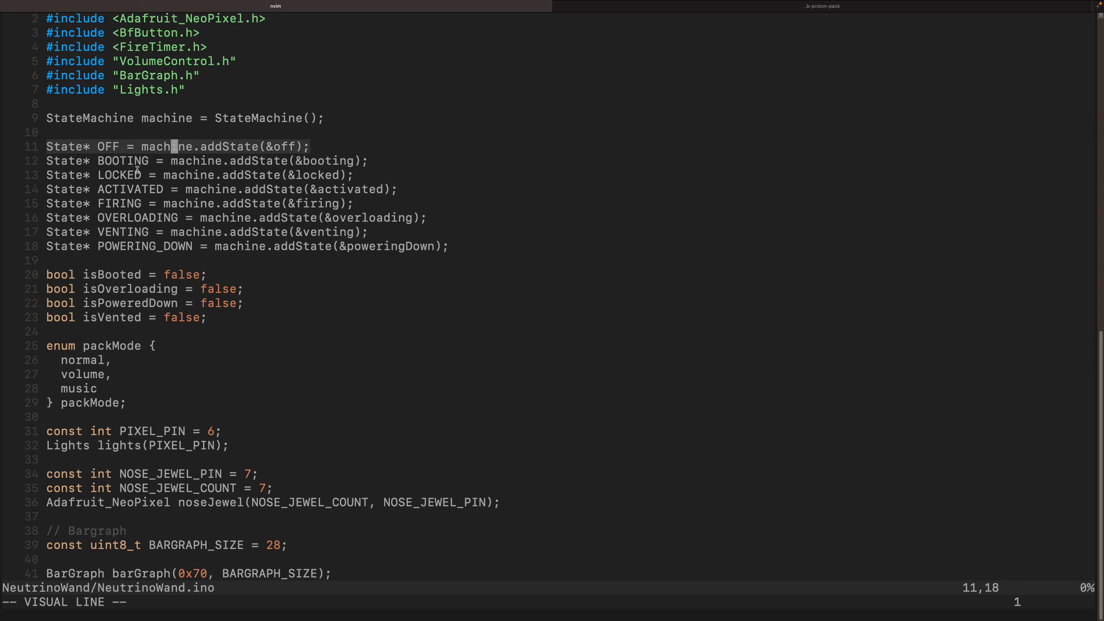
key(j)
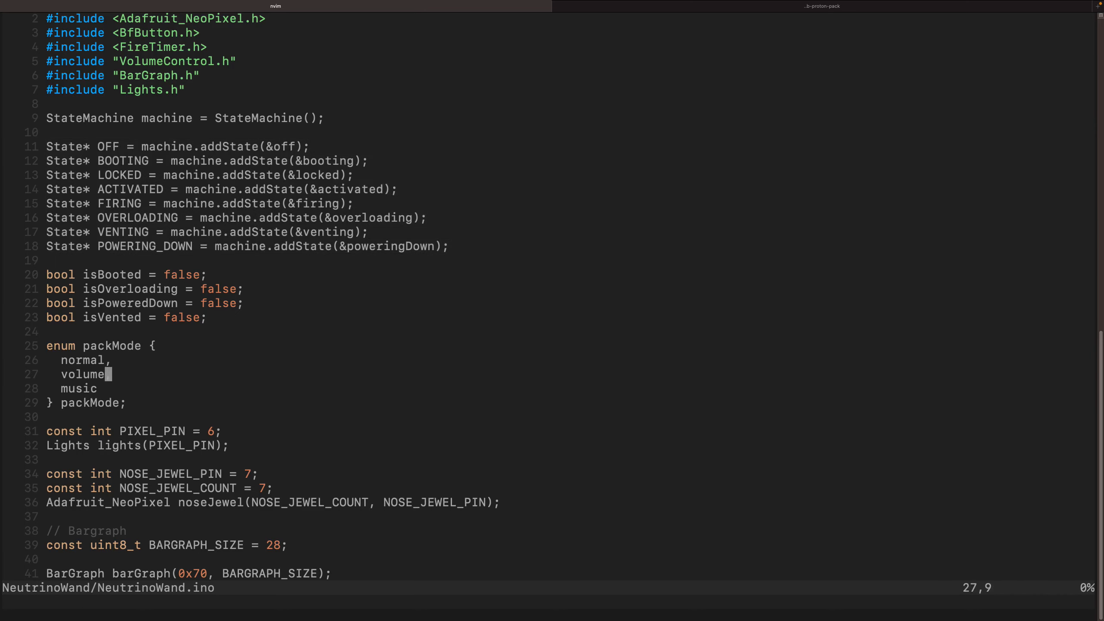
Scroll down to the Serial Messages constants and clear the line marking.
scroll(down, 3)
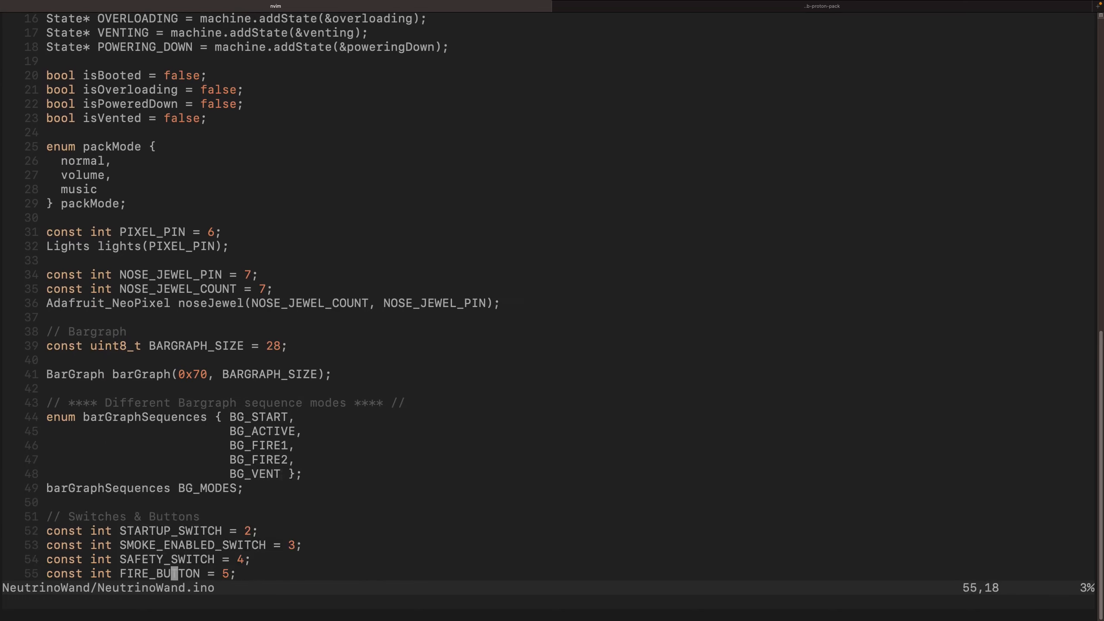
scroll(down, 3)
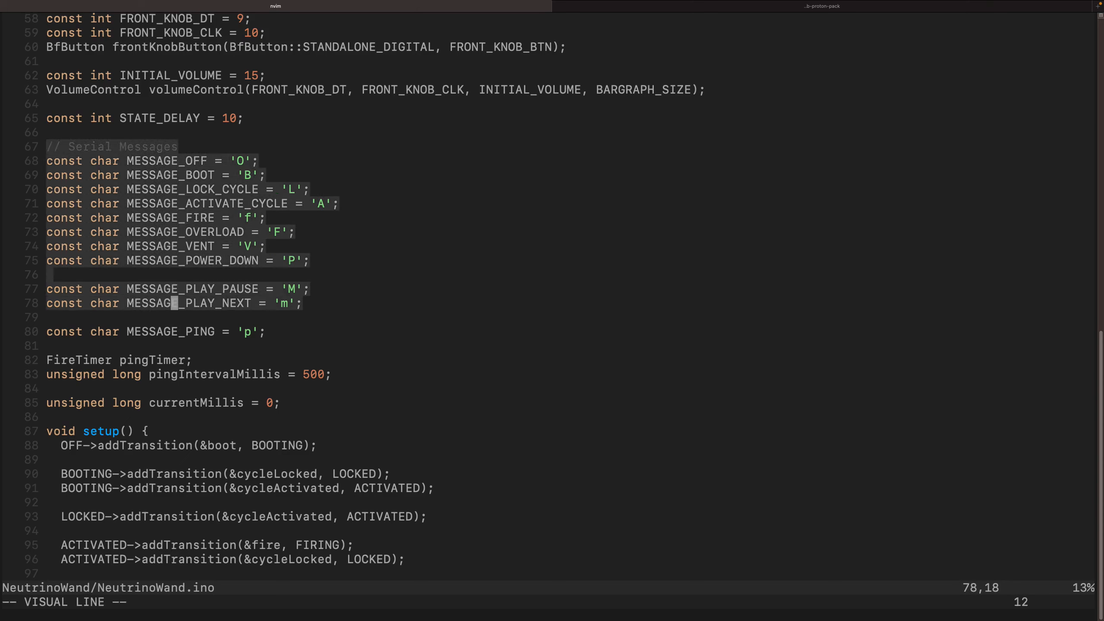
key(Escape)
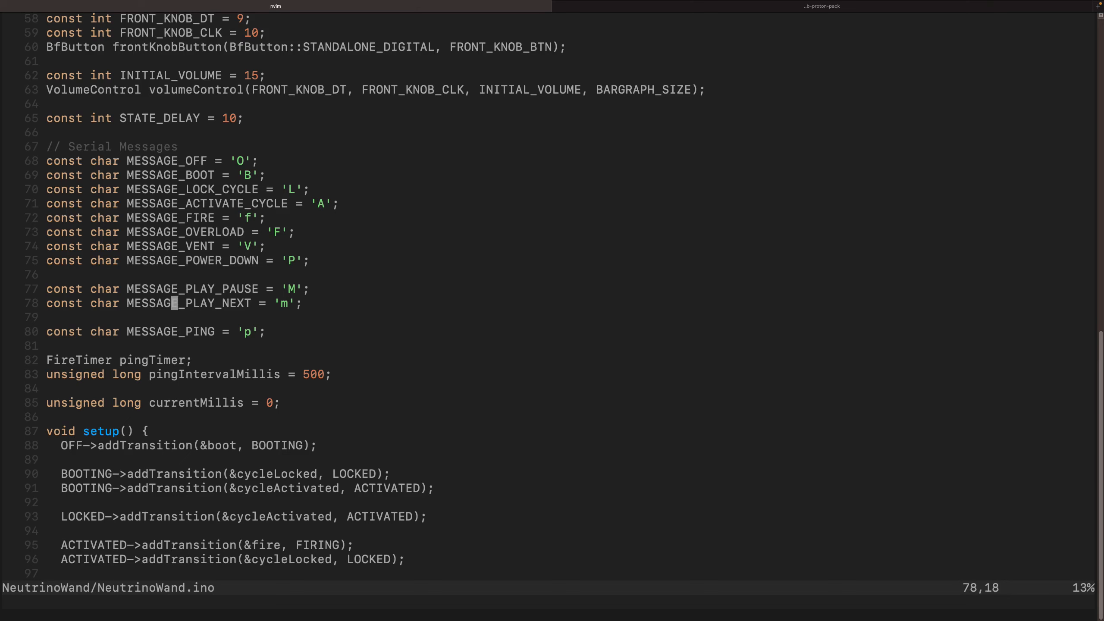
key(j)
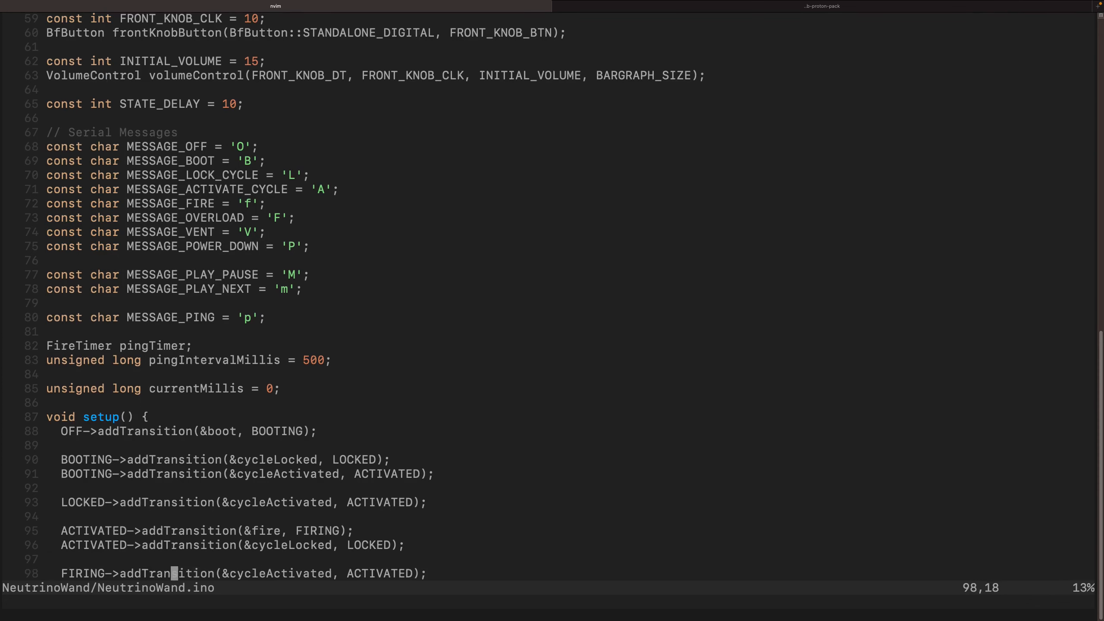
scroll(down, 3)
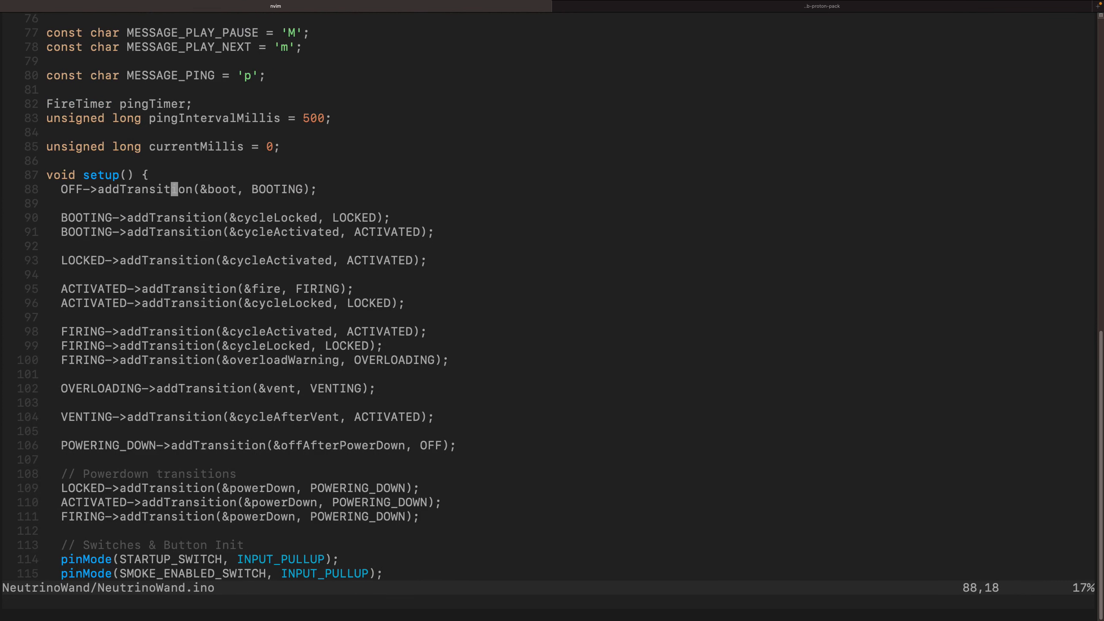
key(V)
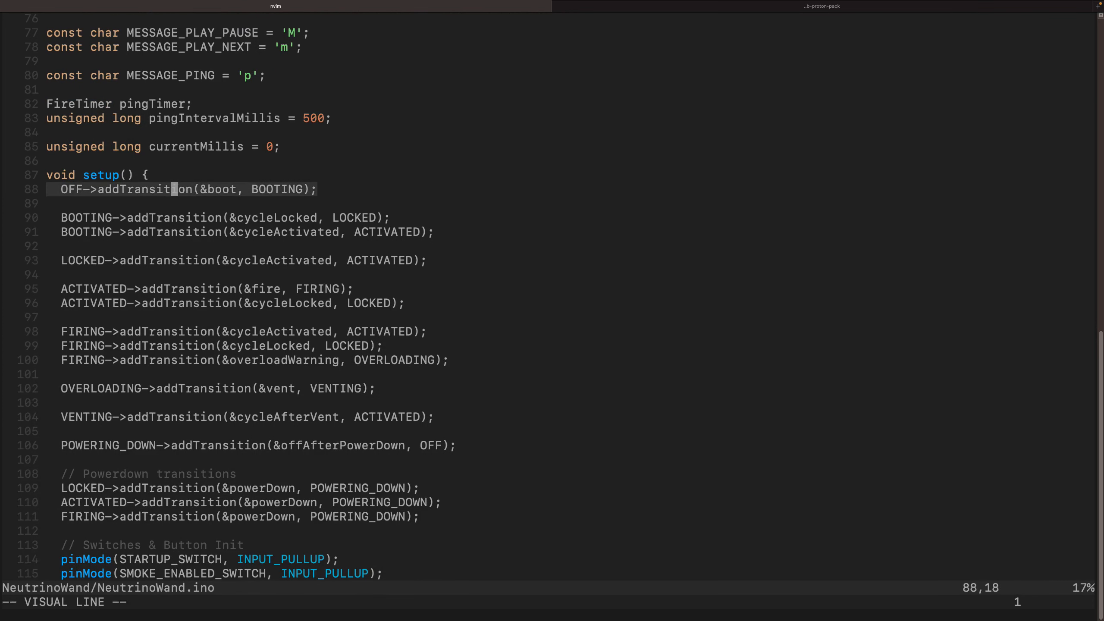
key(Escape)
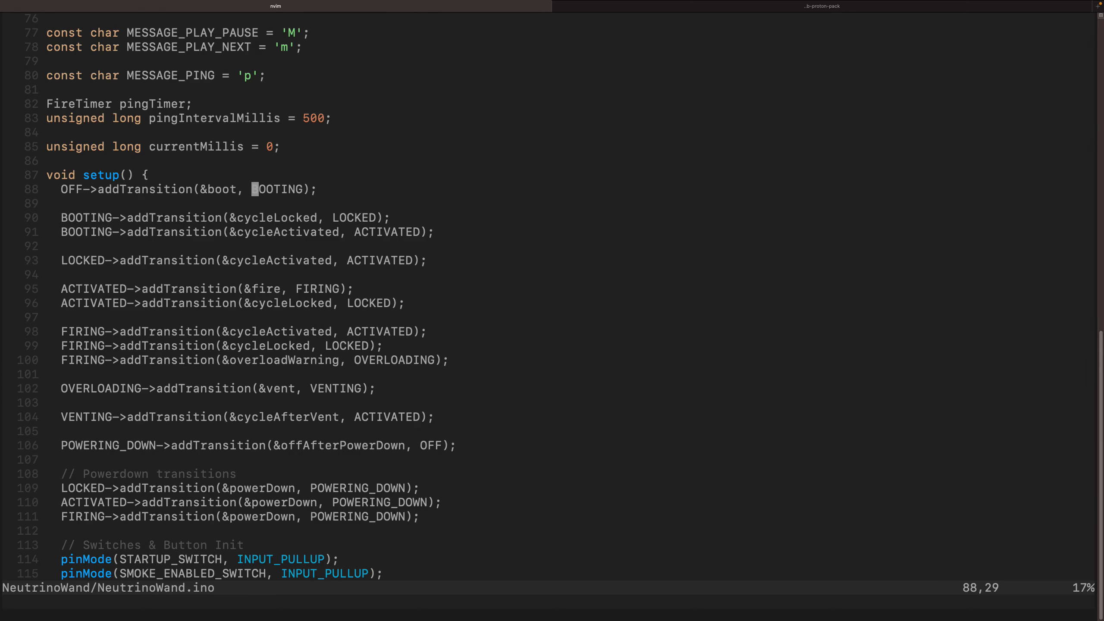
key(V)
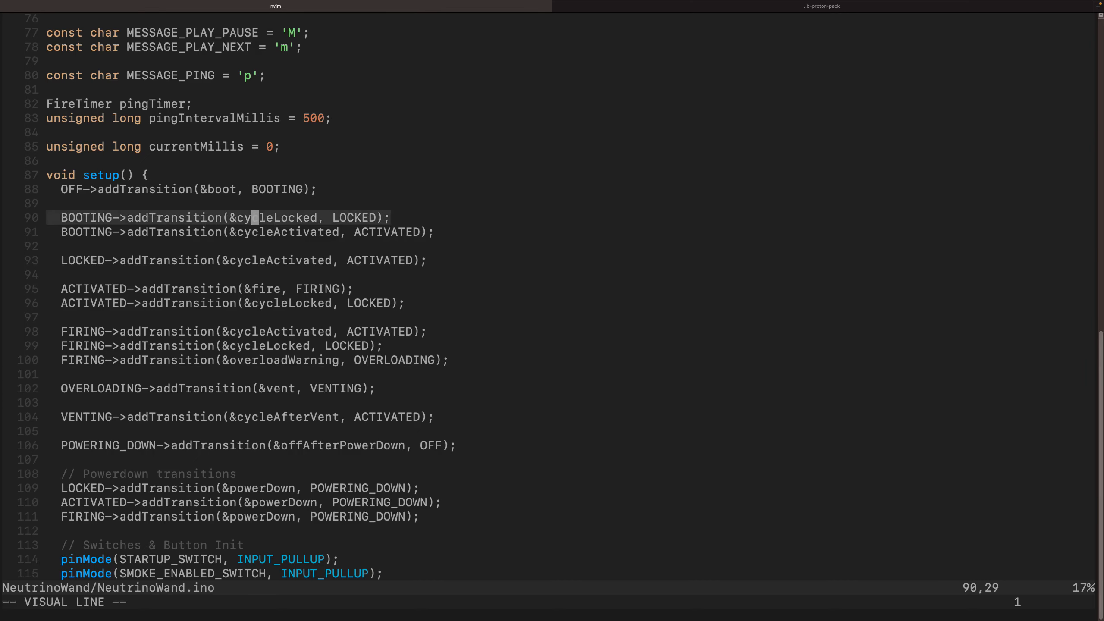
key(j)
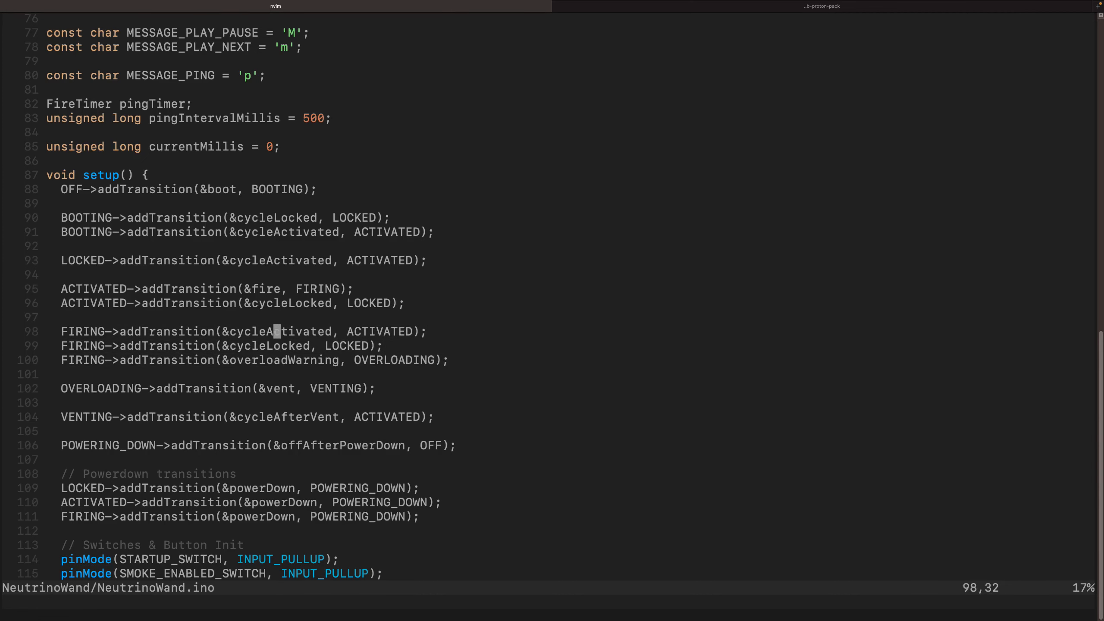
key(v)
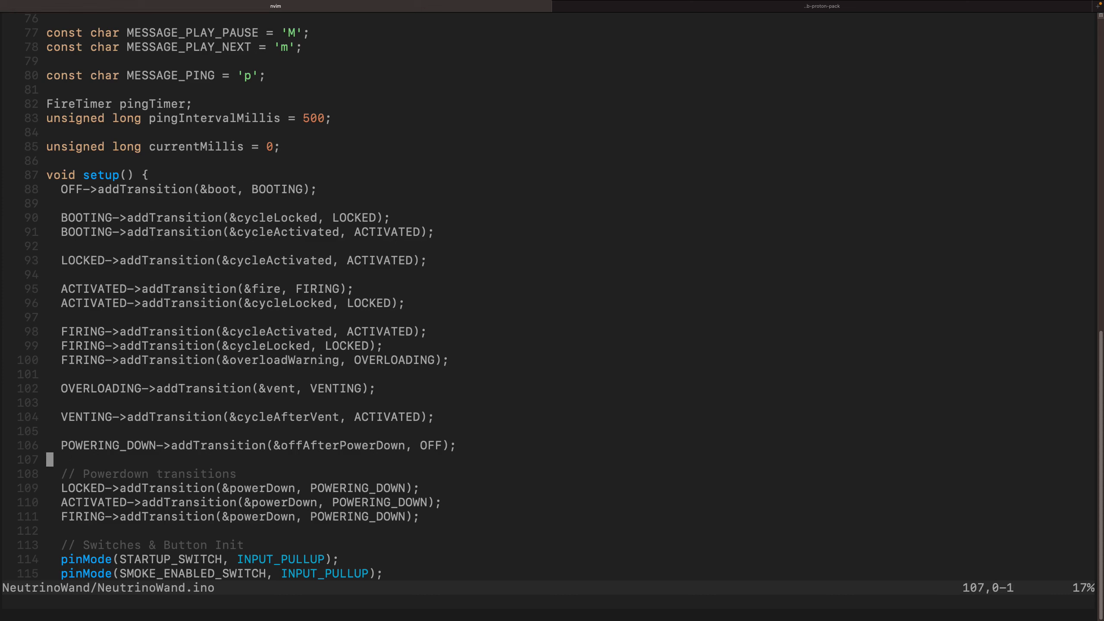
scroll(down, 3)
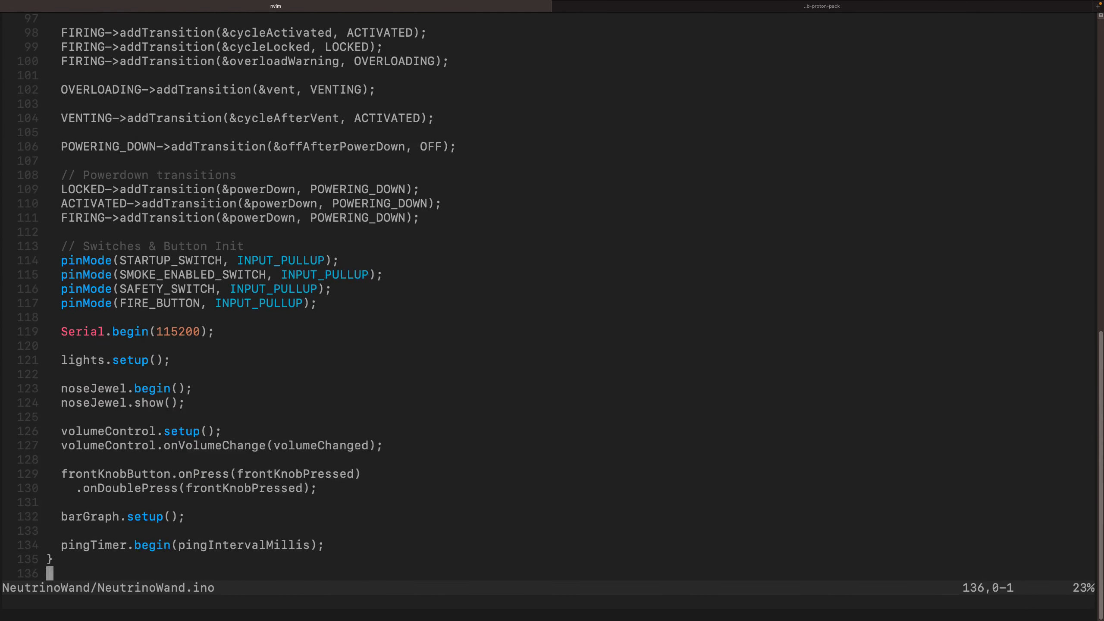
scroll(down, 3)
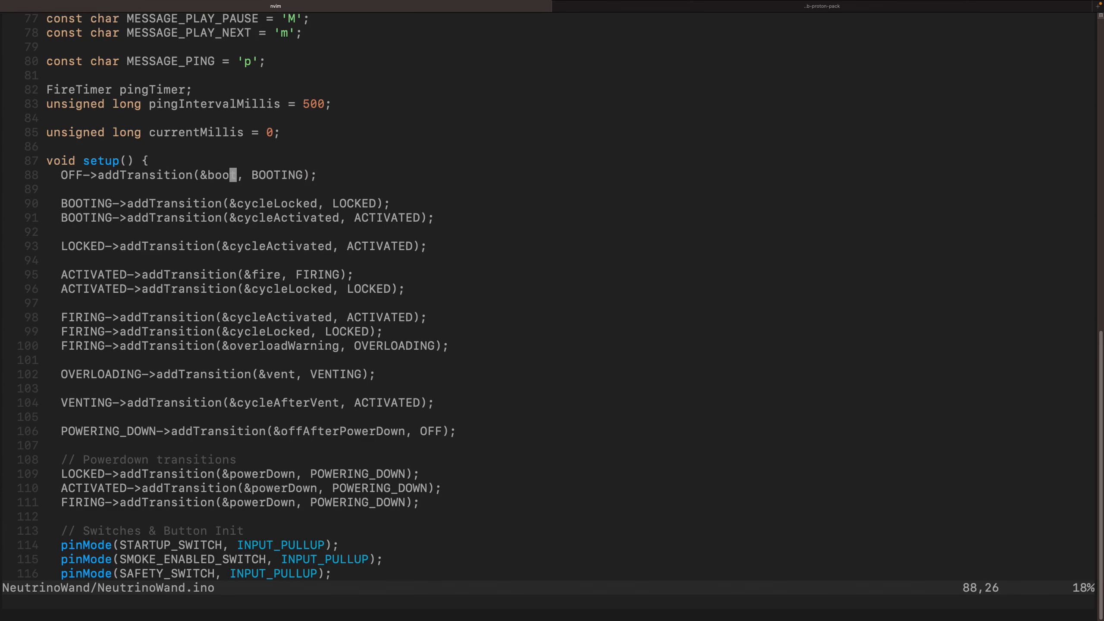
Jump to the loop() function and highlight the digitalRead return line in the switch helpers.
text(/du)
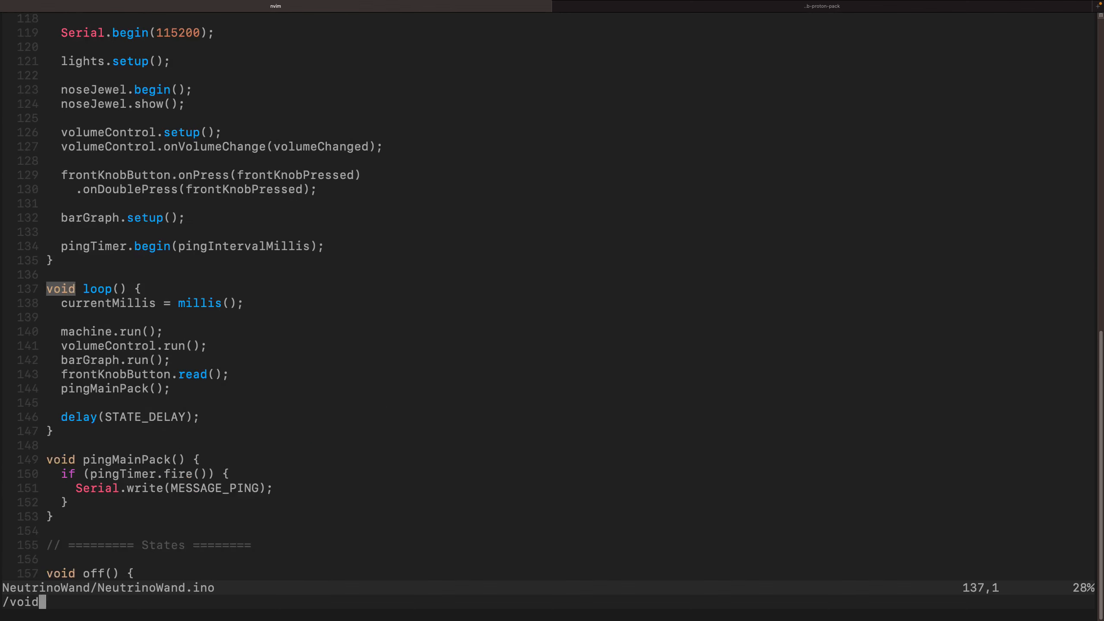
key(Backspace)
text(/.isStartupSwitchOn)
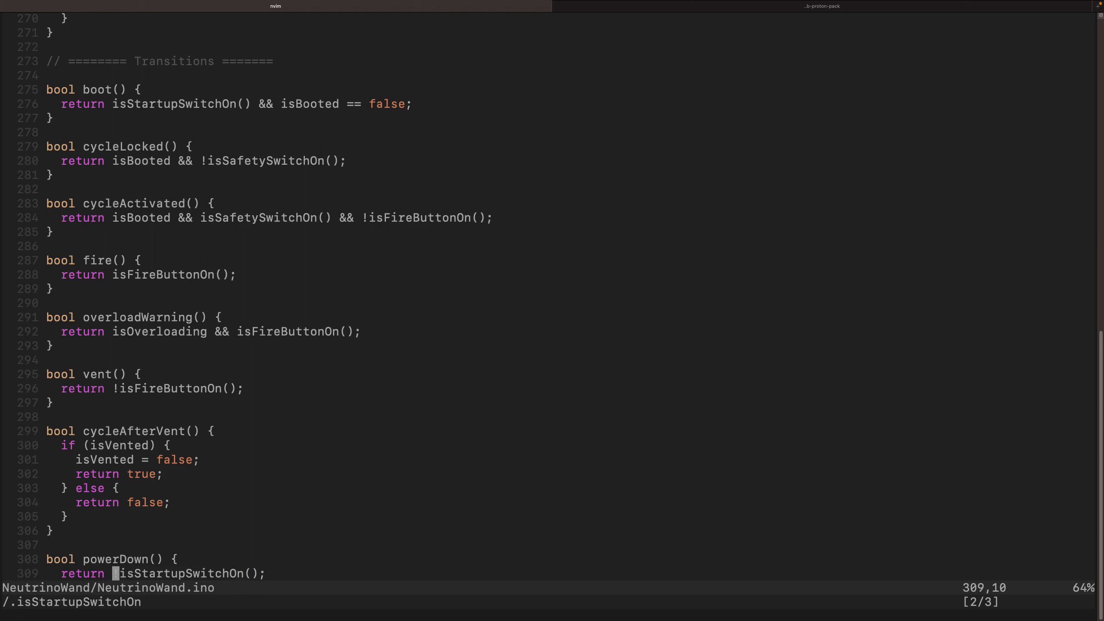
scroll(down, 3)
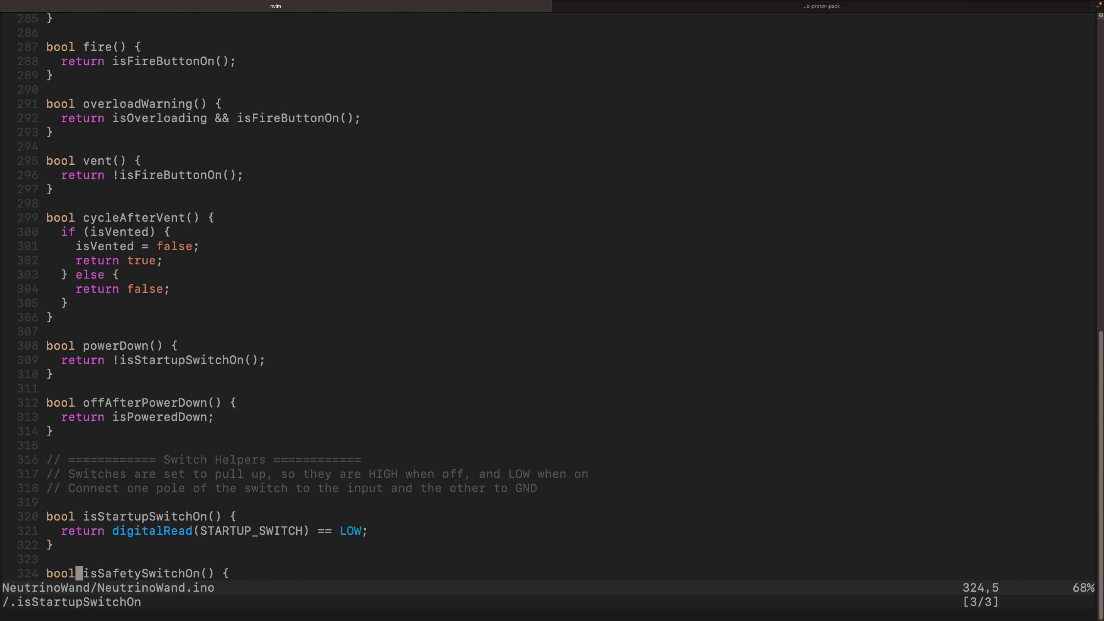
key(V)
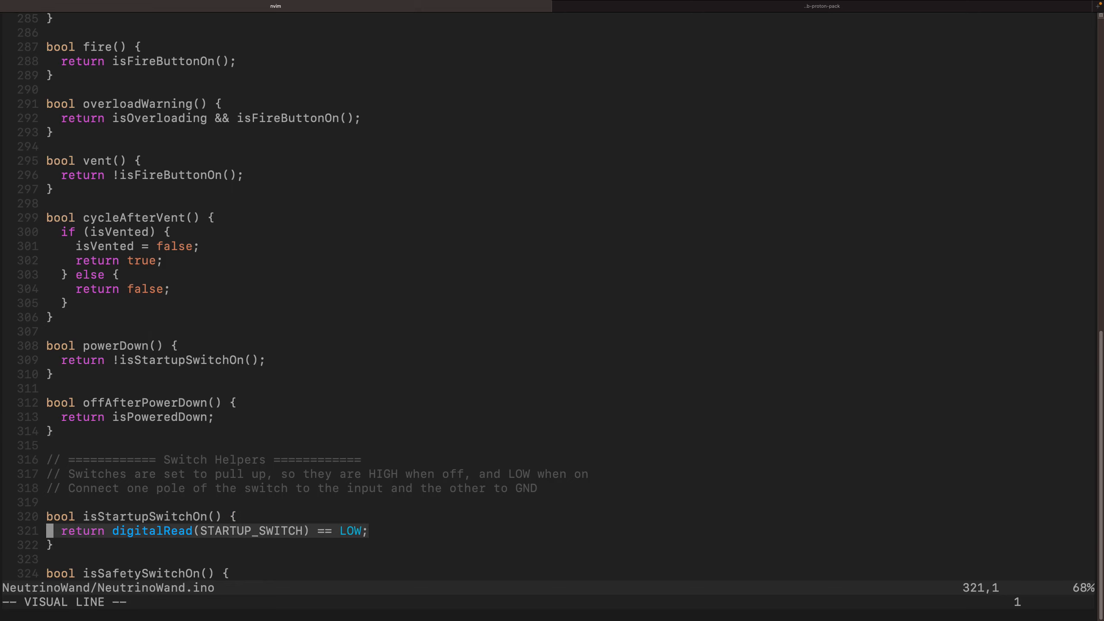
key(Escape)
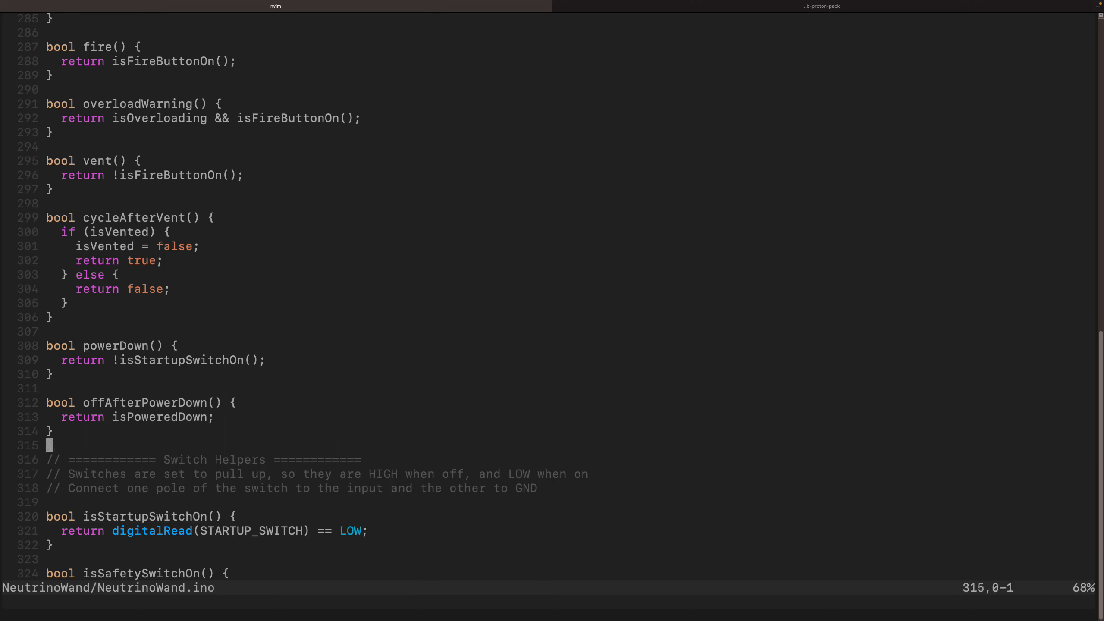
Jump back to the top of NeutrinoWand.ino with gg.
scroll(up, 3)
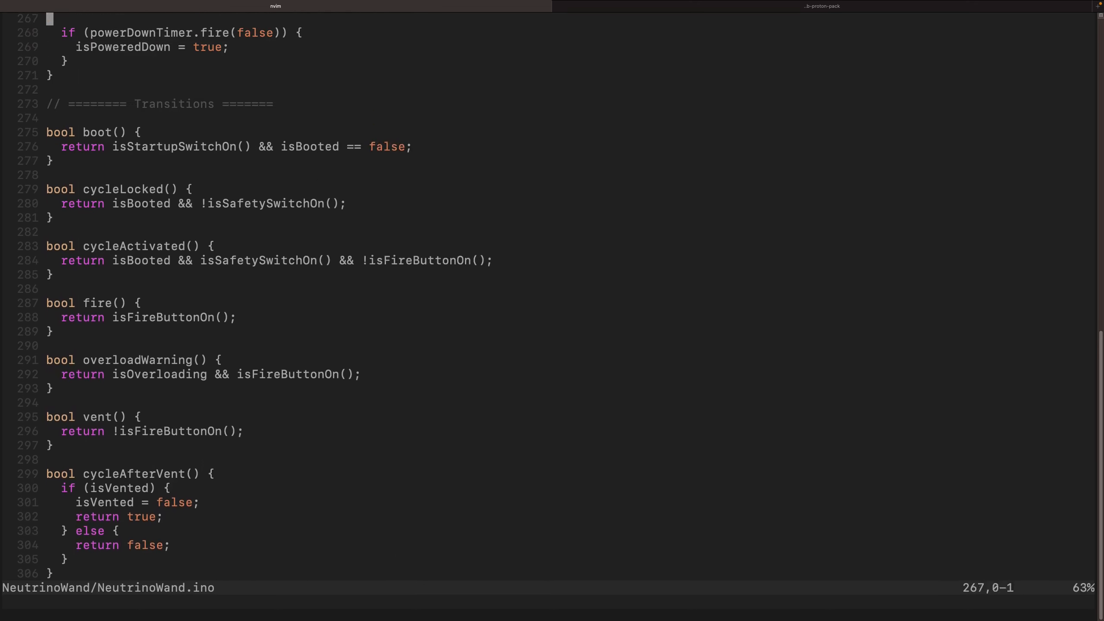
scroll(down, 3)
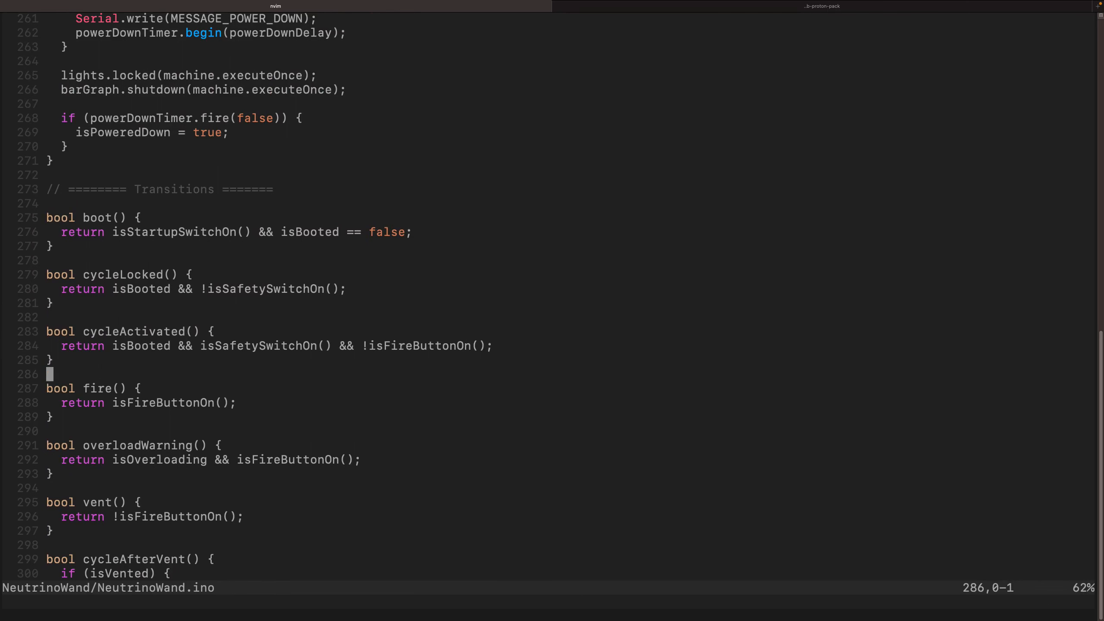
key(gg)
text(/)
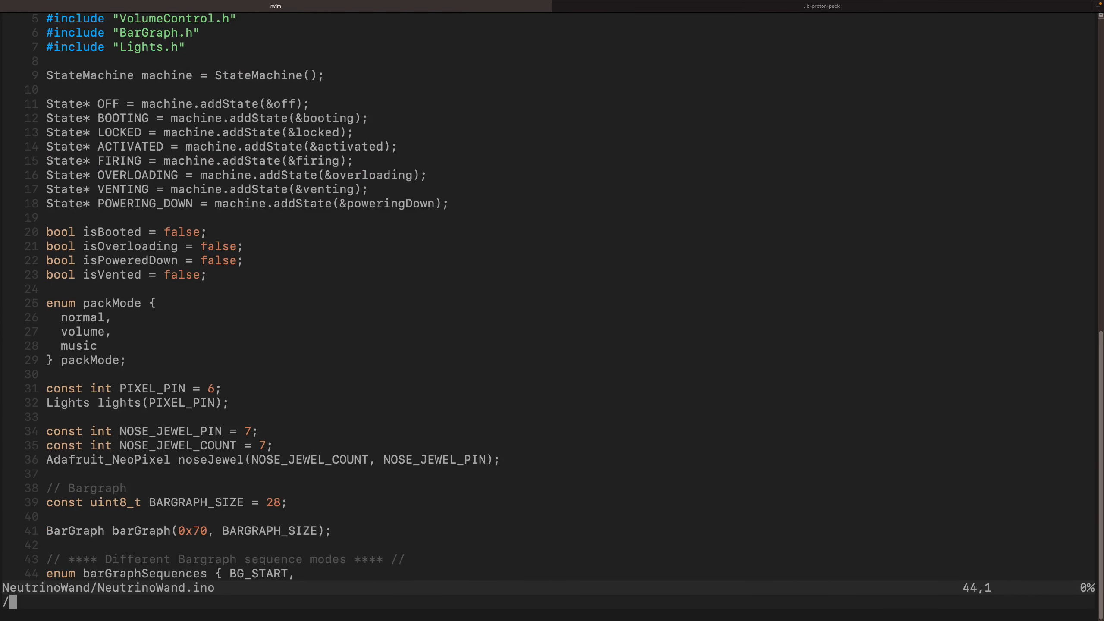
Search for 'void loo' in Neovim, then scroll the StateMachine README's States and Transitions sections.
text(void loo)
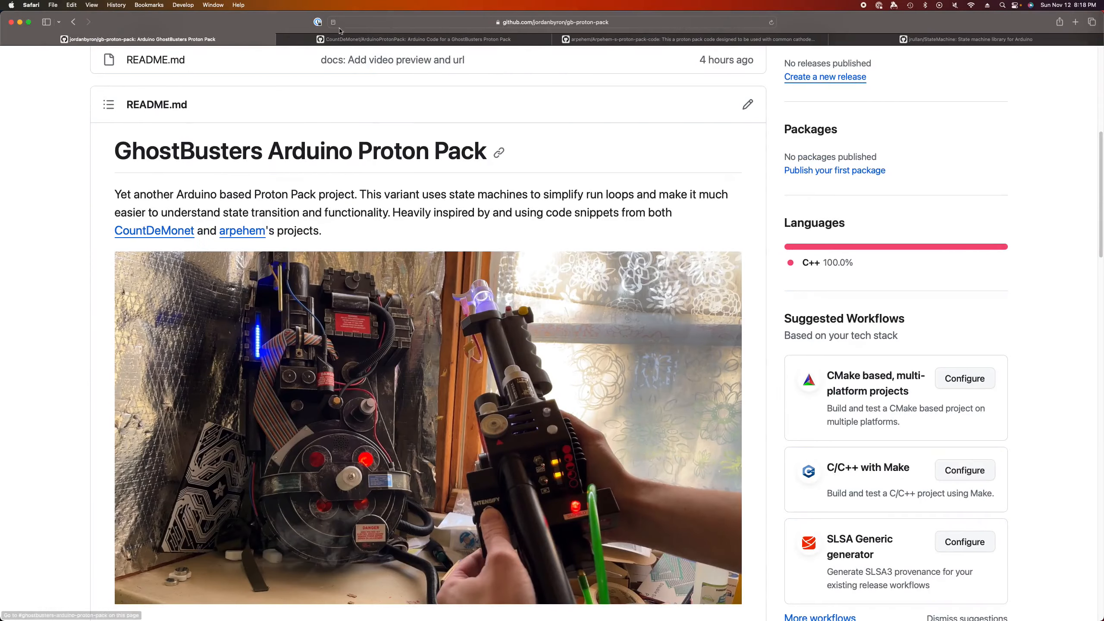
click(972, 39)
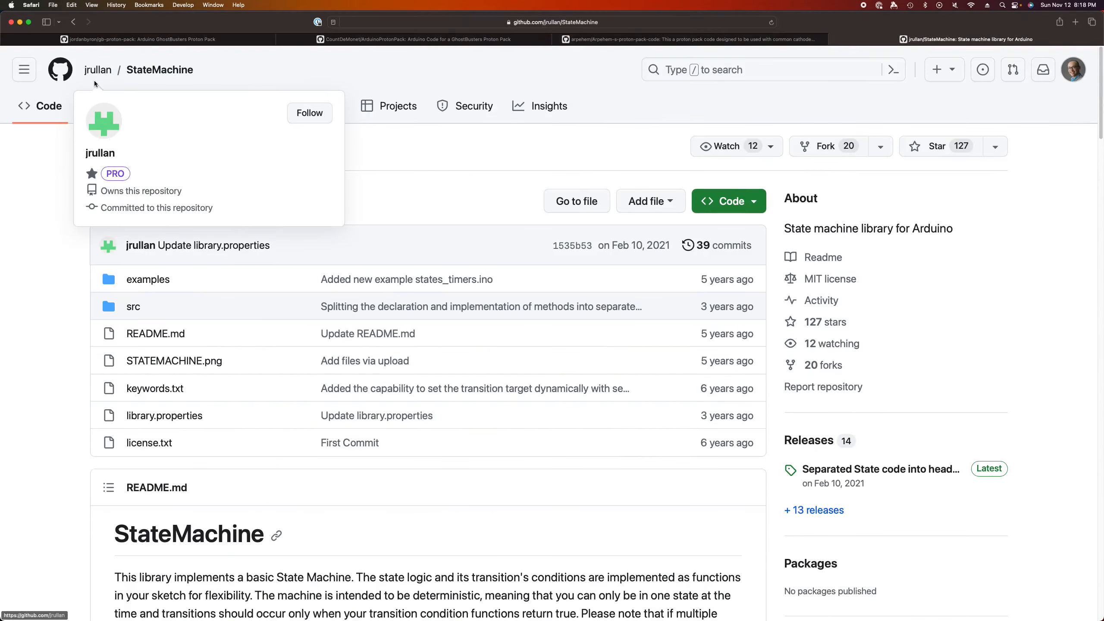
scroll(down, 3)
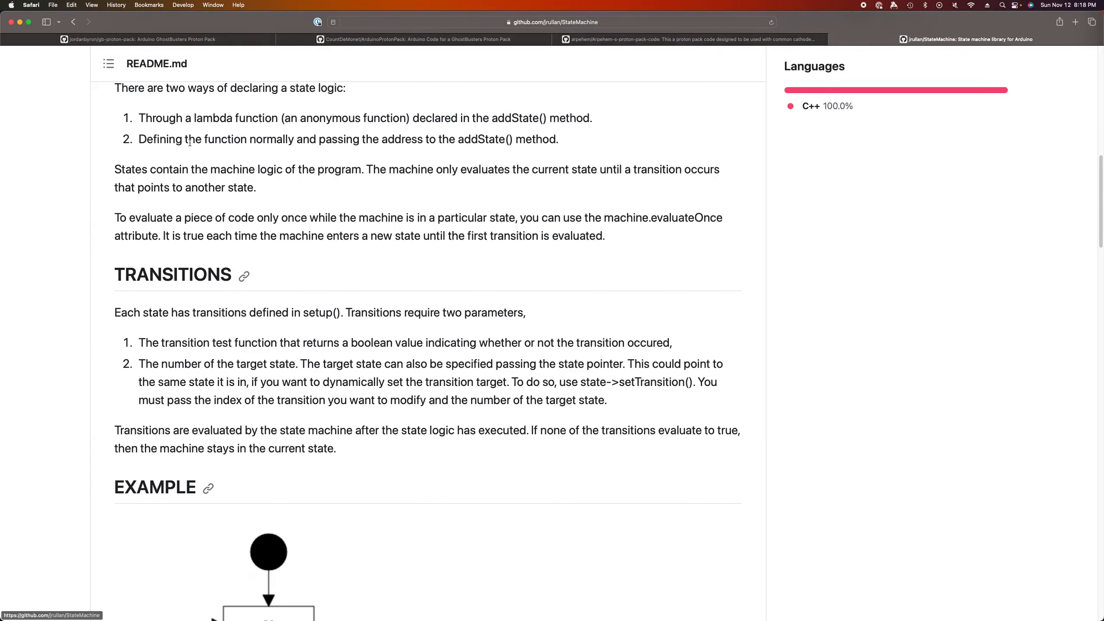
scroll(down, 3)
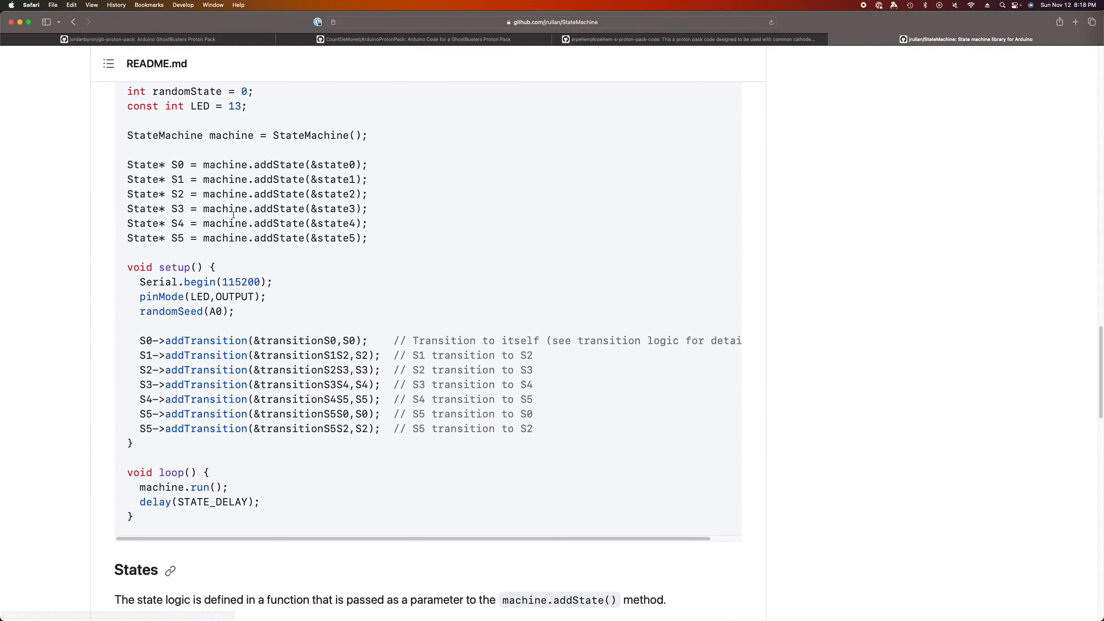
scroll(down, 3)
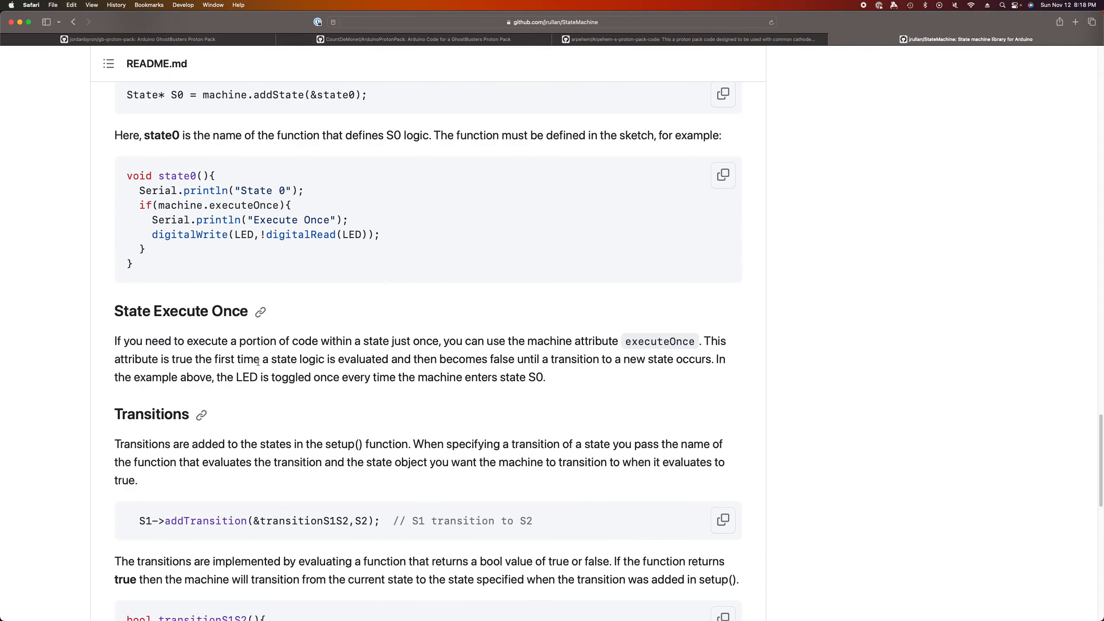
scroll(down, 3)
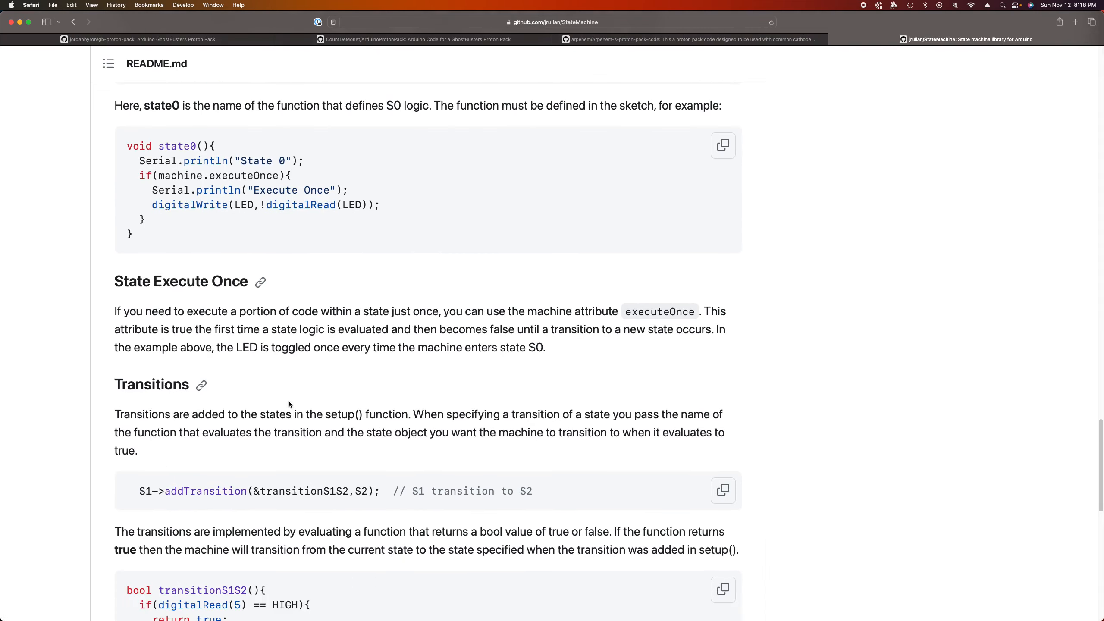
scroll(down, 3)
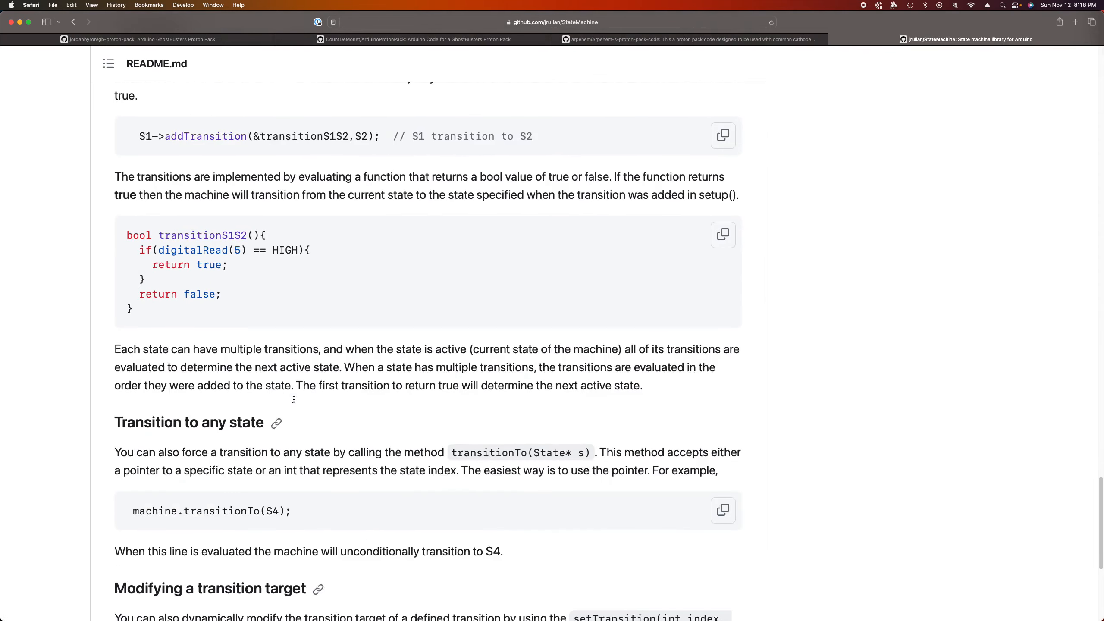
scroll(down, 3)
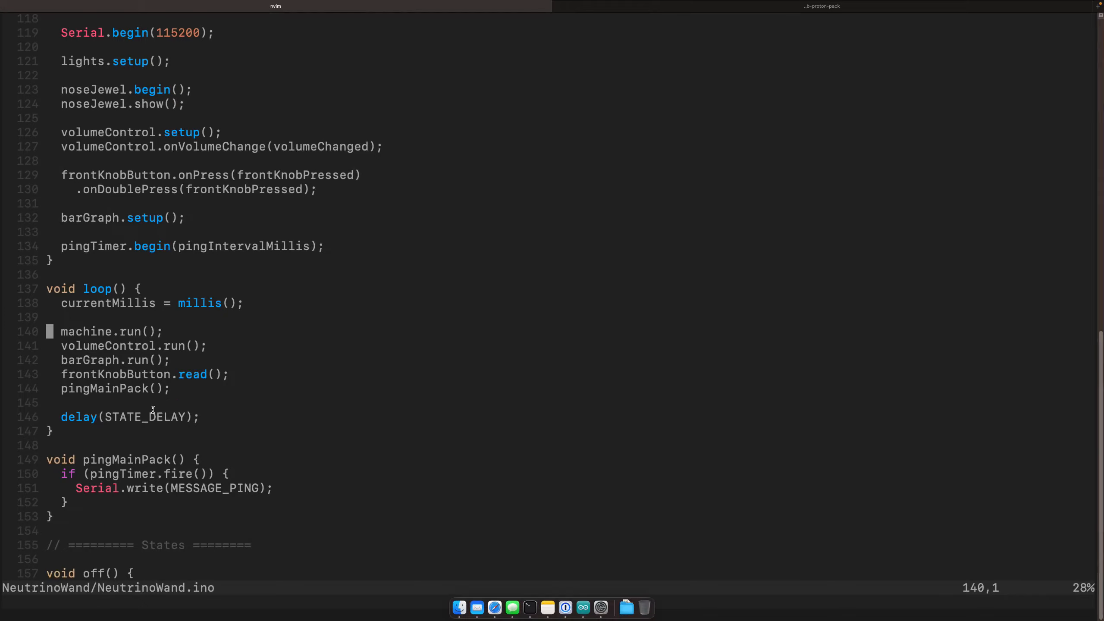
Scroll NeutrinoWand.ino from the state declarations through setup() and loop() down to booting().
key(gg)
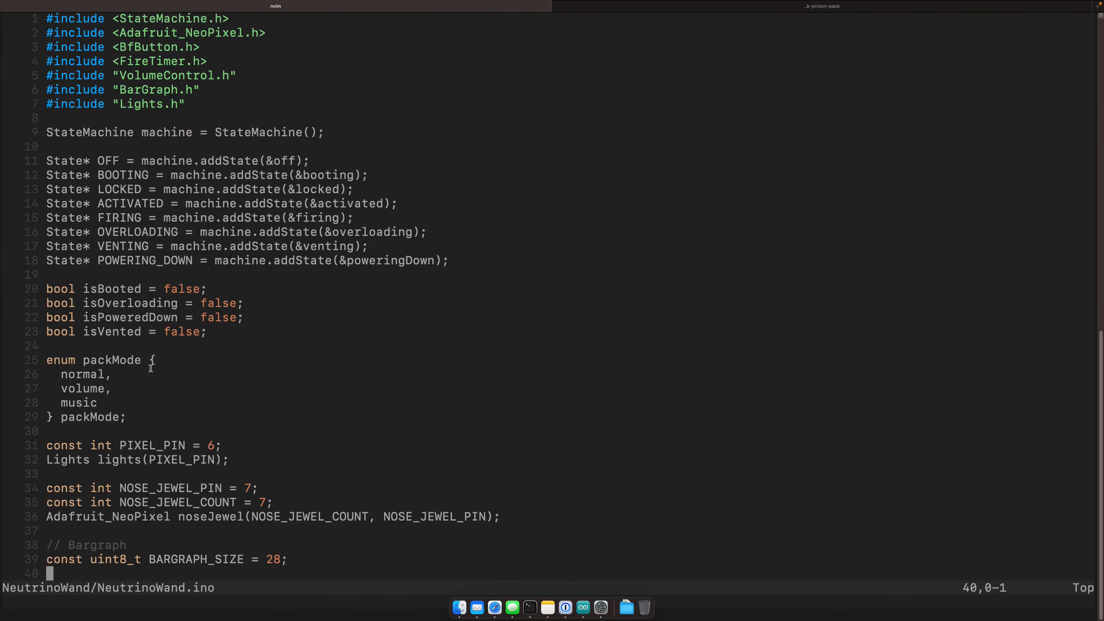
scroll(down, 3)
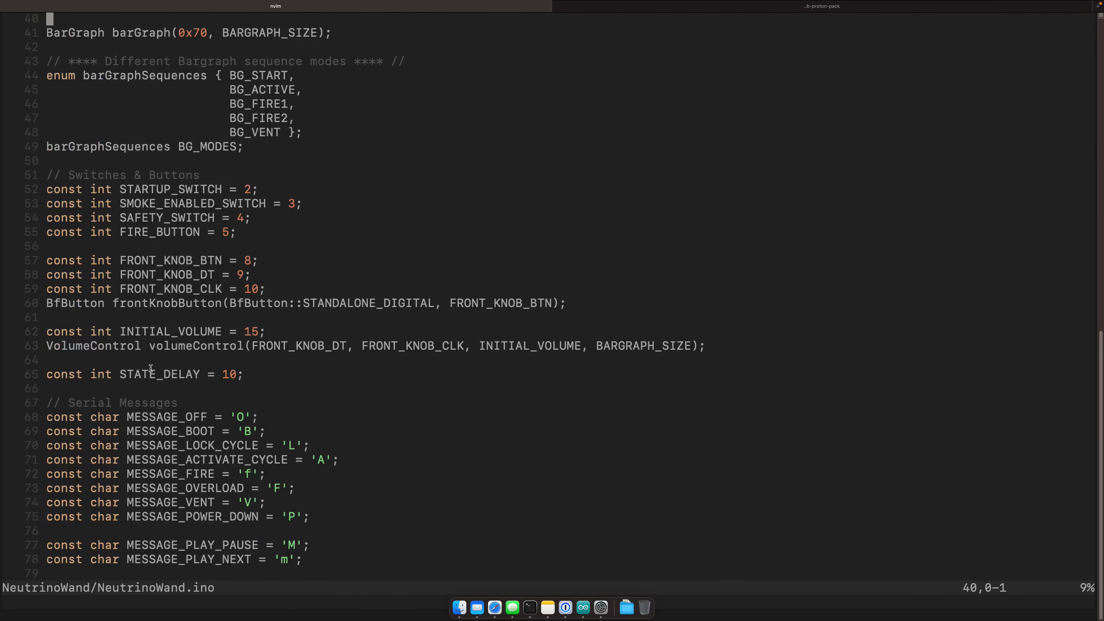
scroll(down, 3)
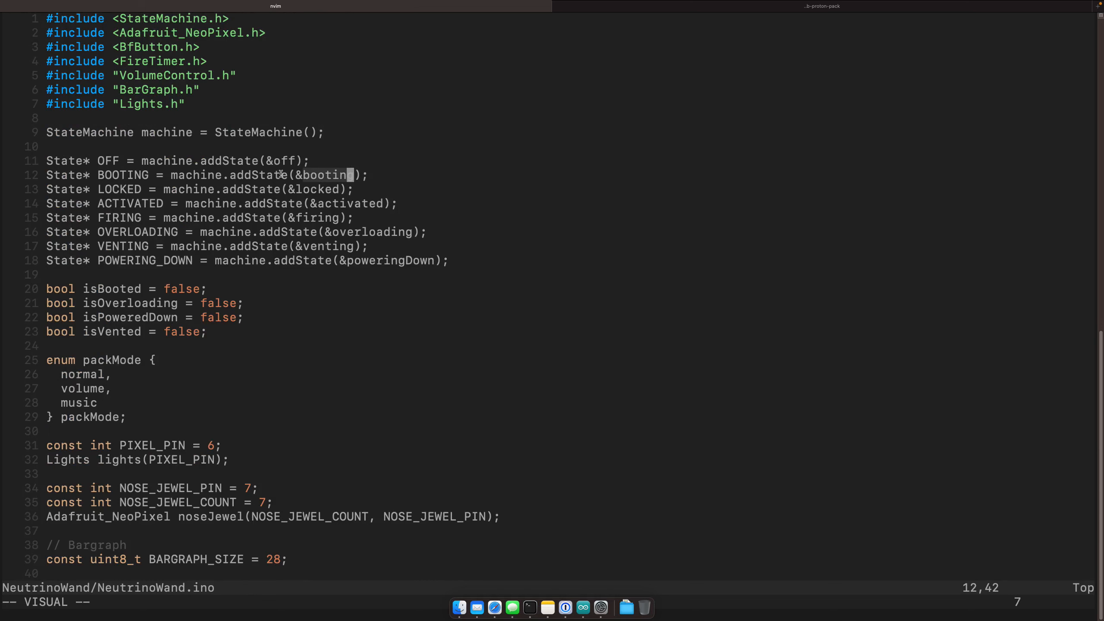
mouse_move(295, 185)
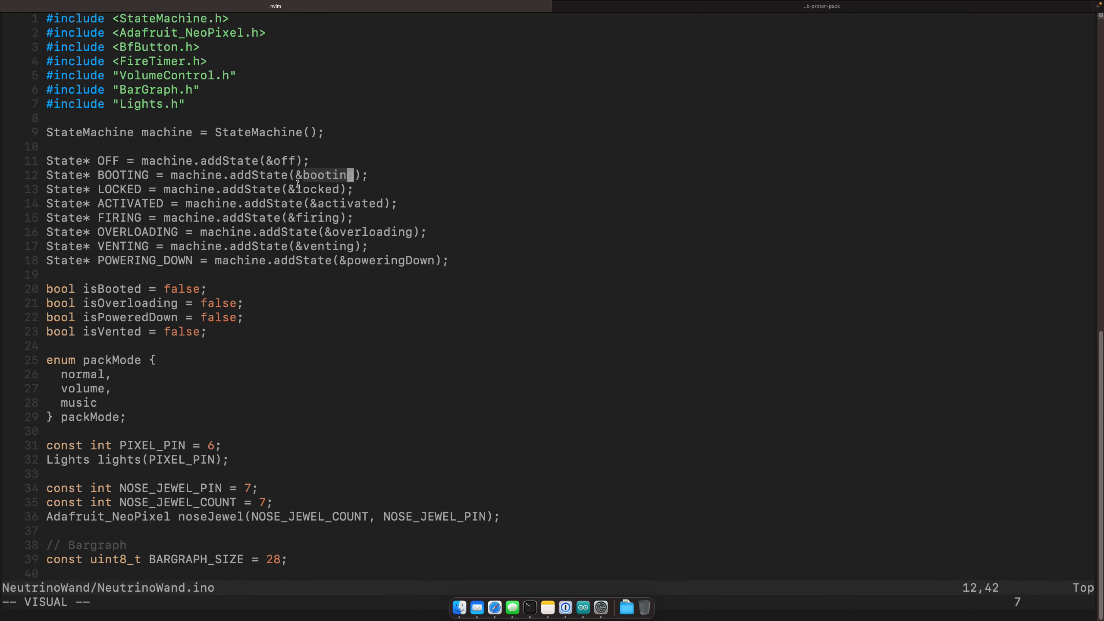
scroll(down, 3)
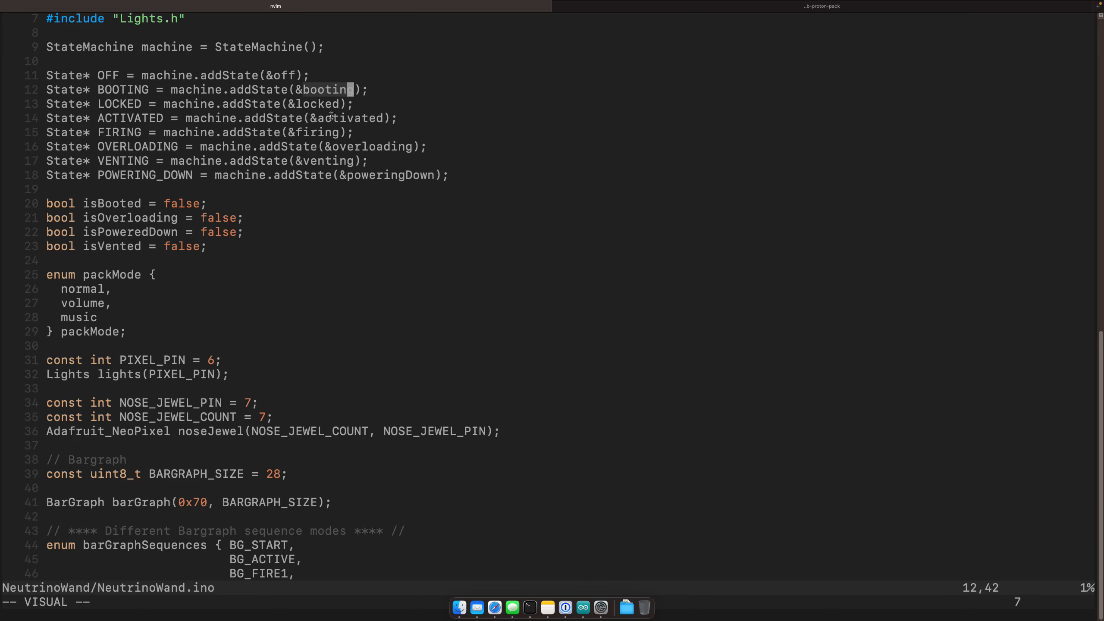
scroll(down, 3)
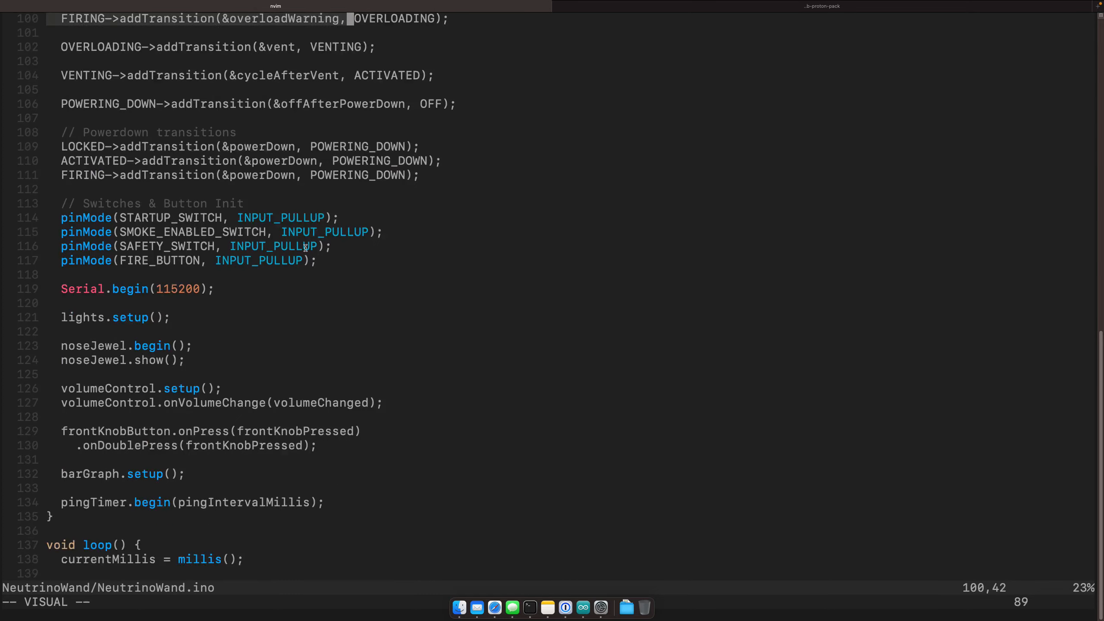
scroll(down, 3)
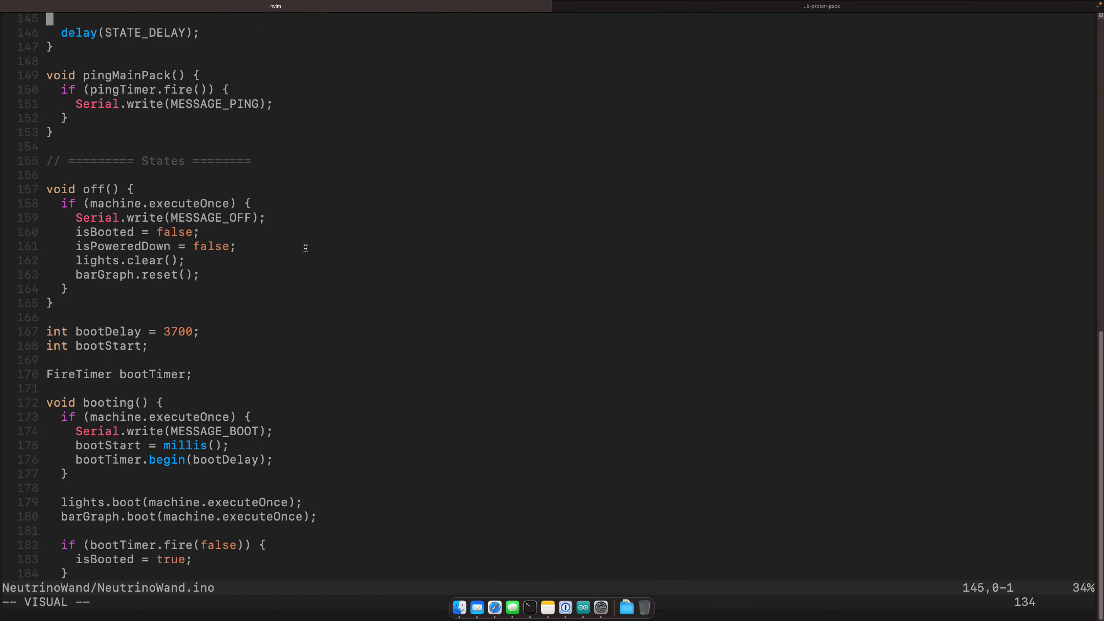
scroll(down, 3)
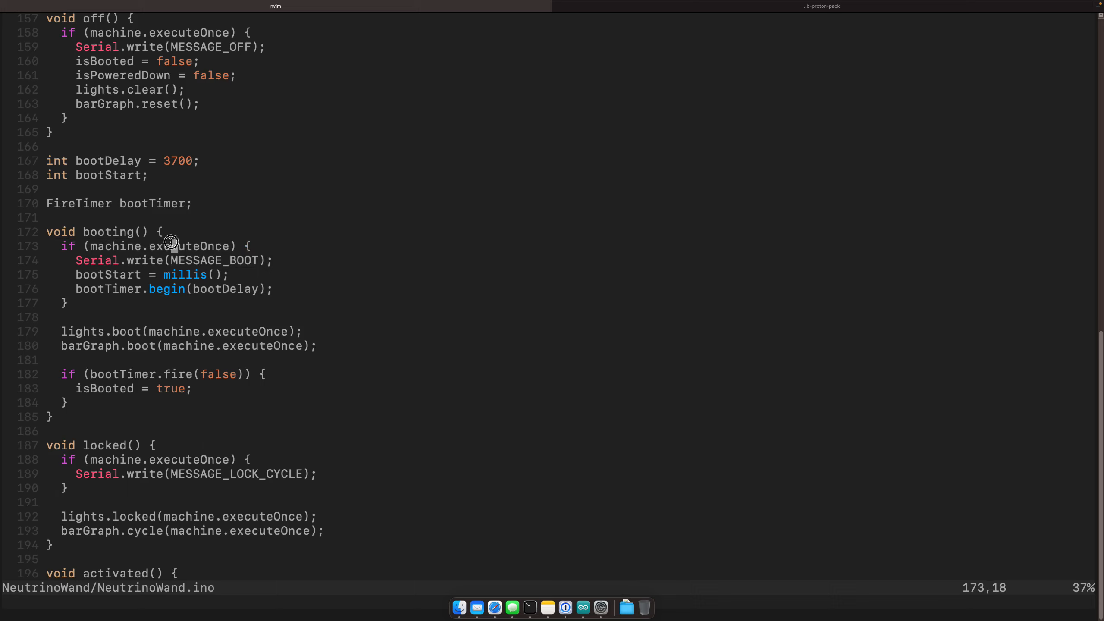
Highlight booting()'s executeOnce check, boot message, lights and bar graph calls, then search '/is'.
key(V)
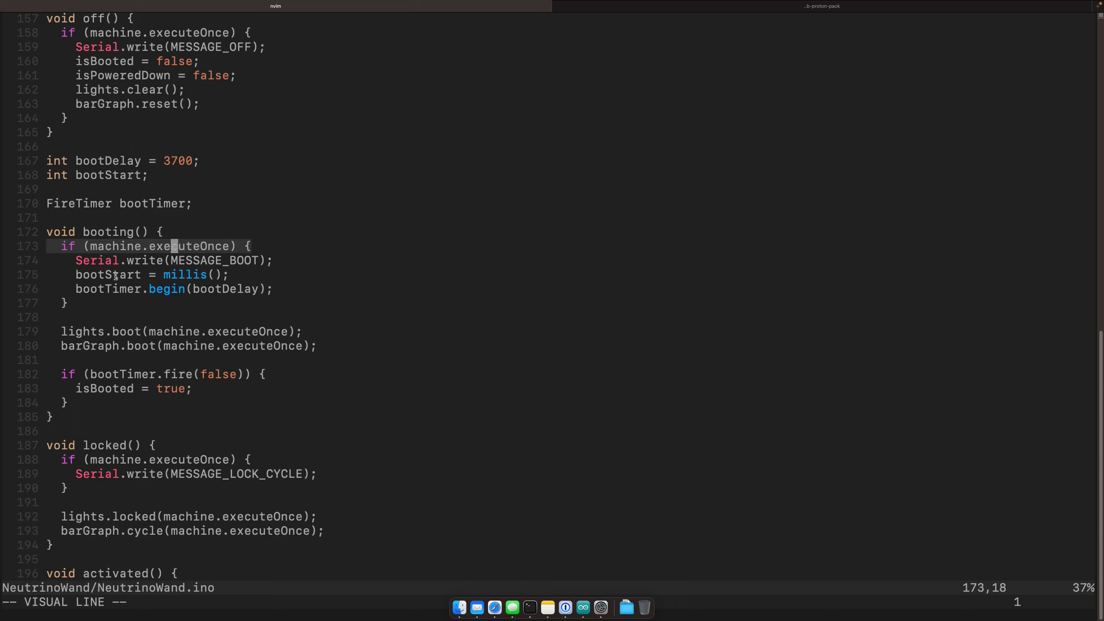
mouse_move(130, 431)
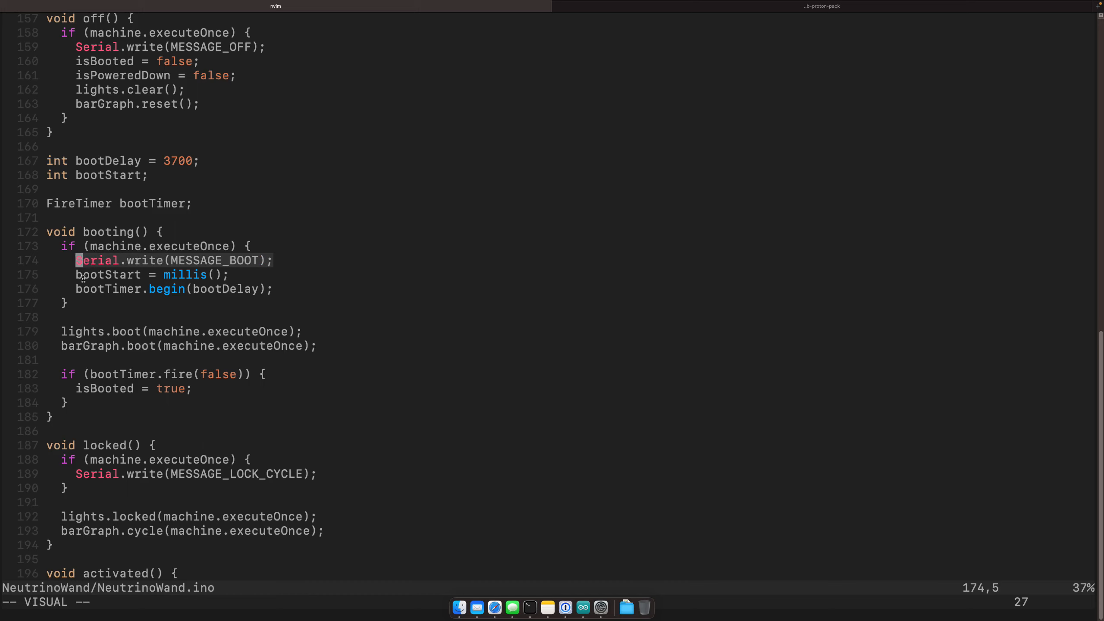
key(j)
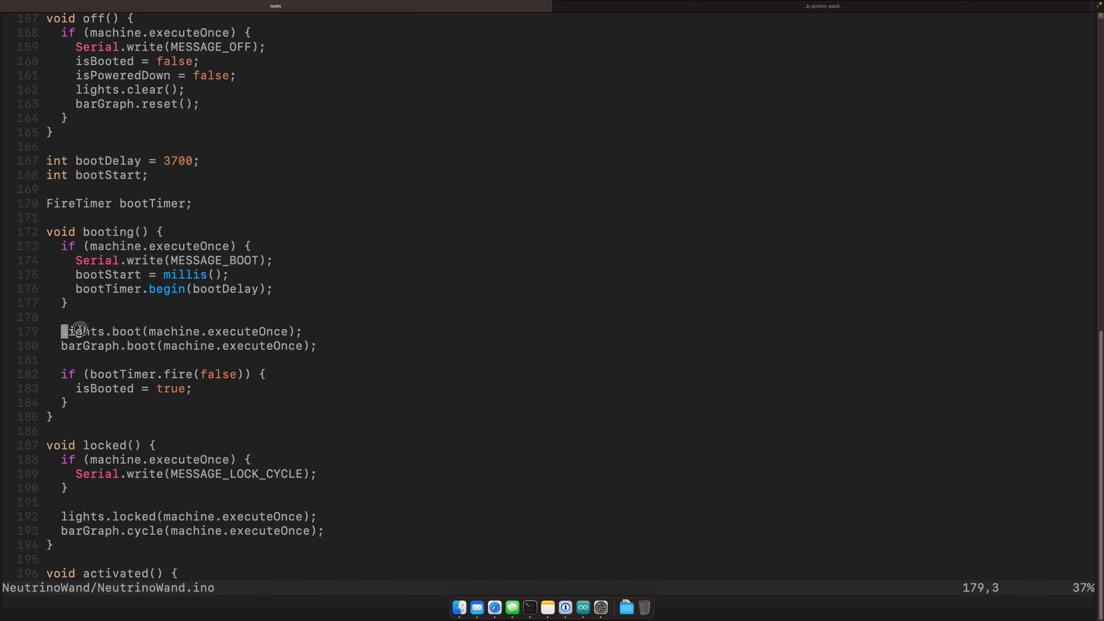
key(V)
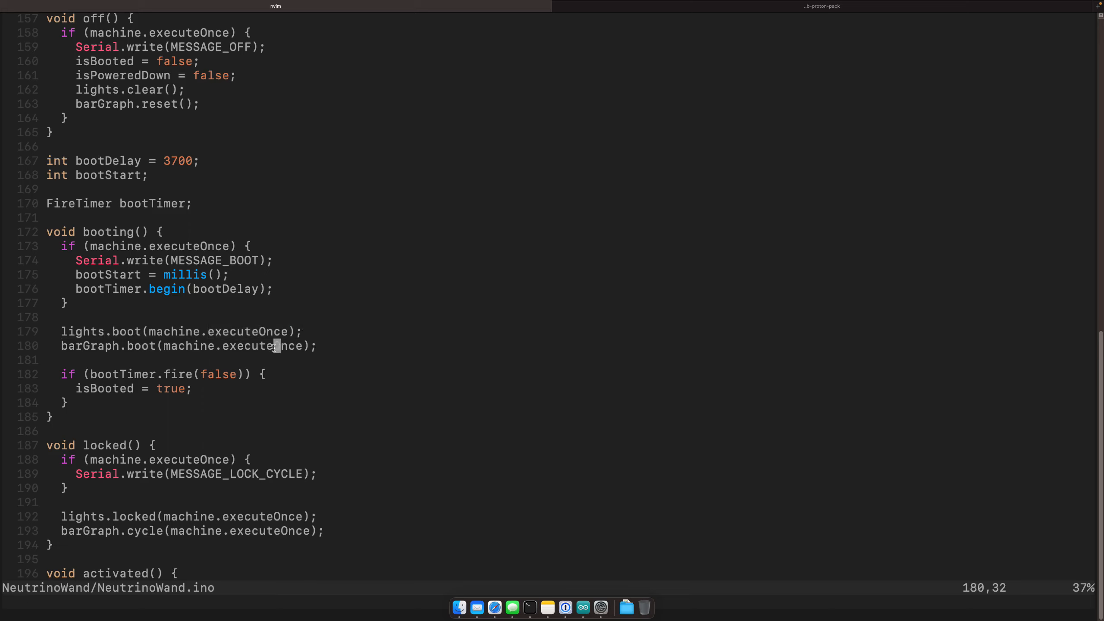
key(v)
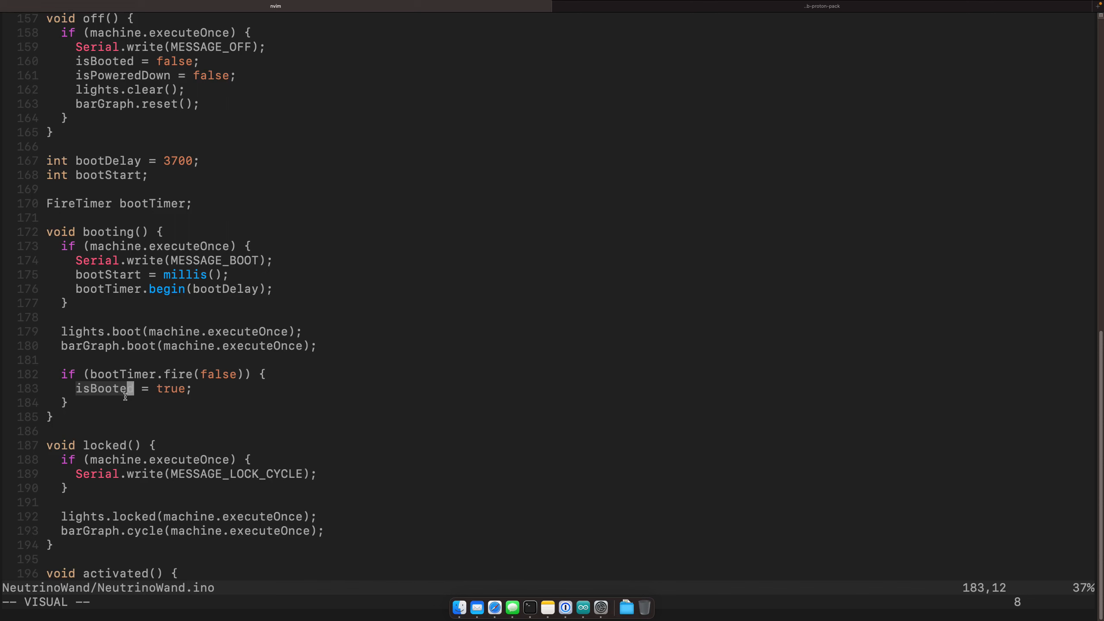
text(/isBooted)
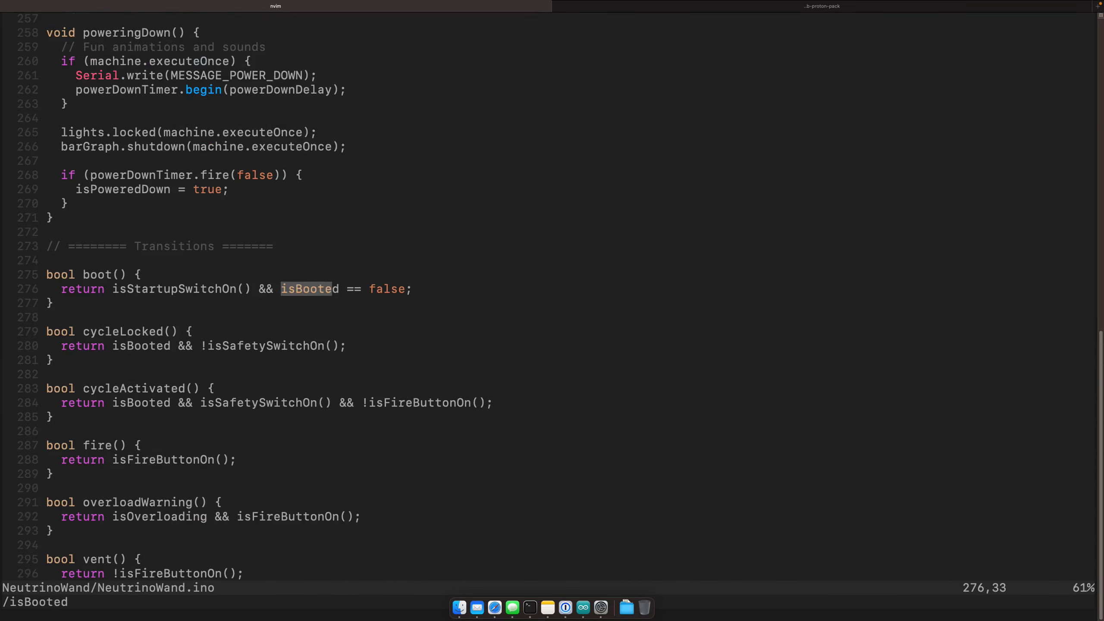
Step to the next isBooted use, the check inside cycleActivated.
key(n)
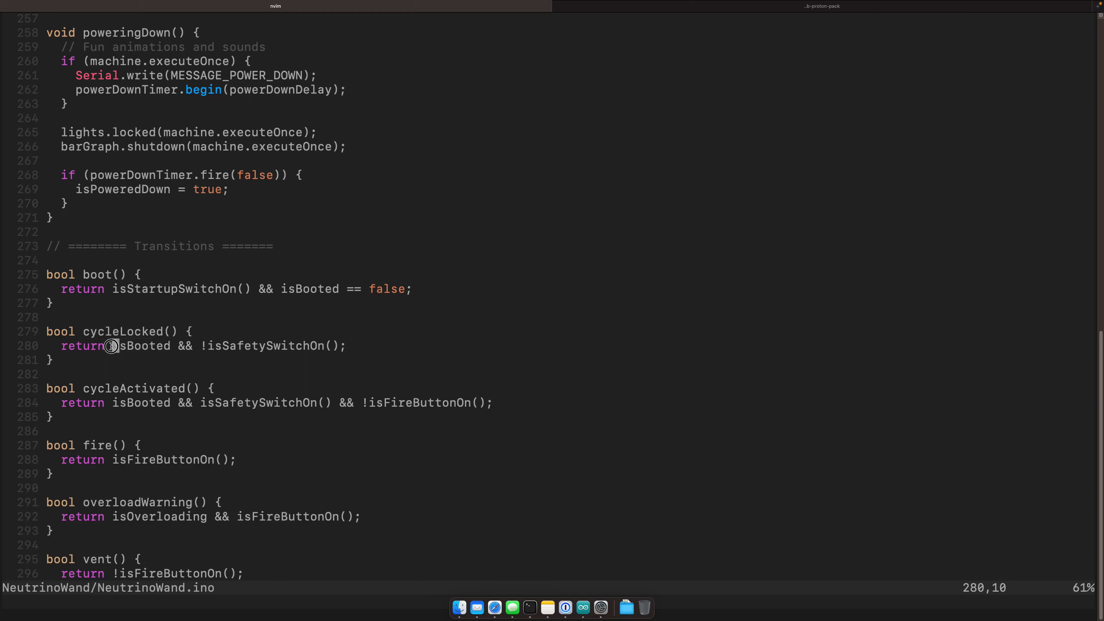
key(v)
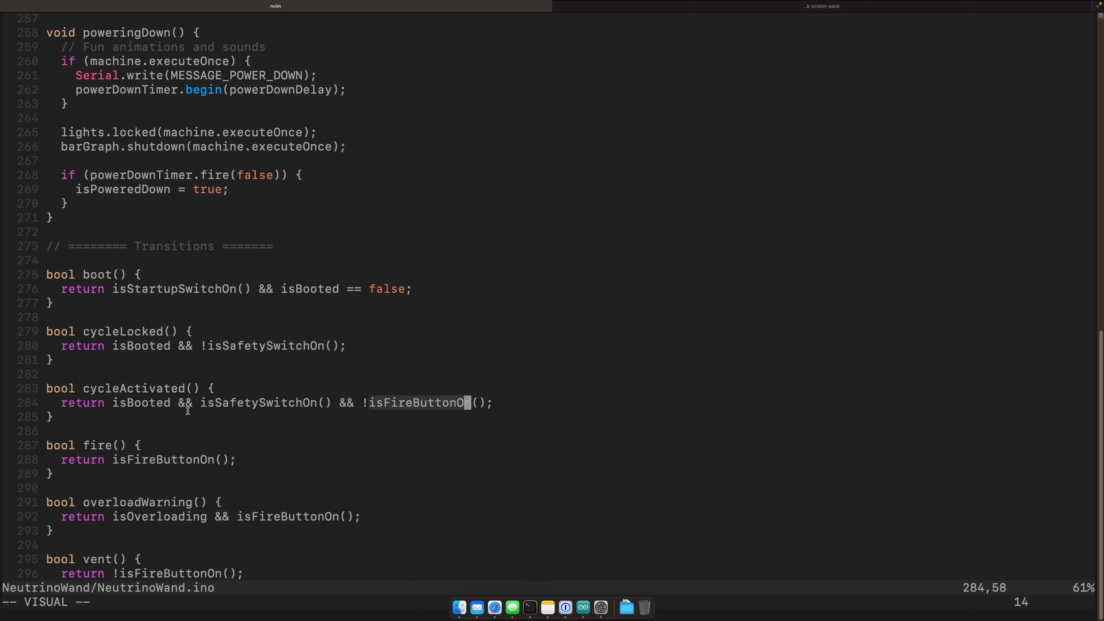
scroll(up, 3)
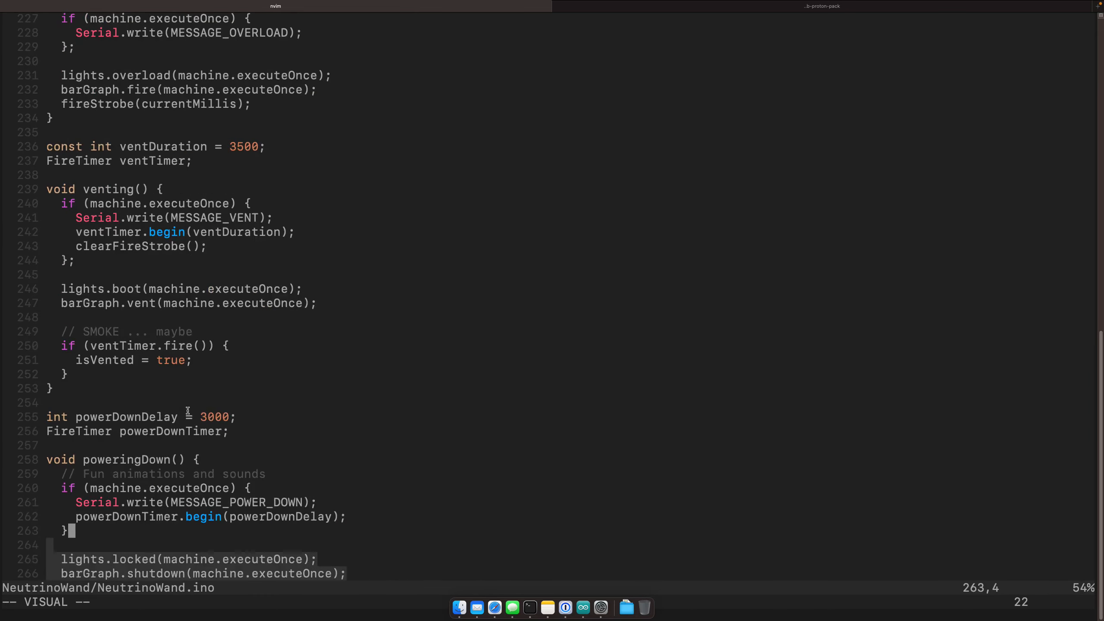
scroll(up, 3)
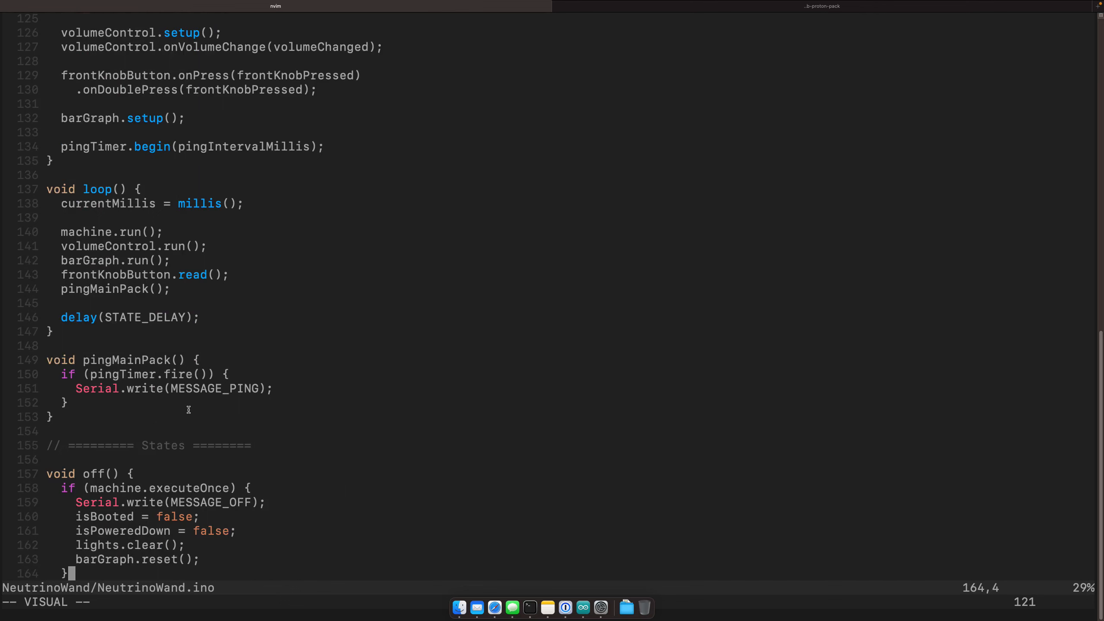
Scroll through the state and transition functions, then jump to the nose jewel firing code at file end.
scroll(down, 3)
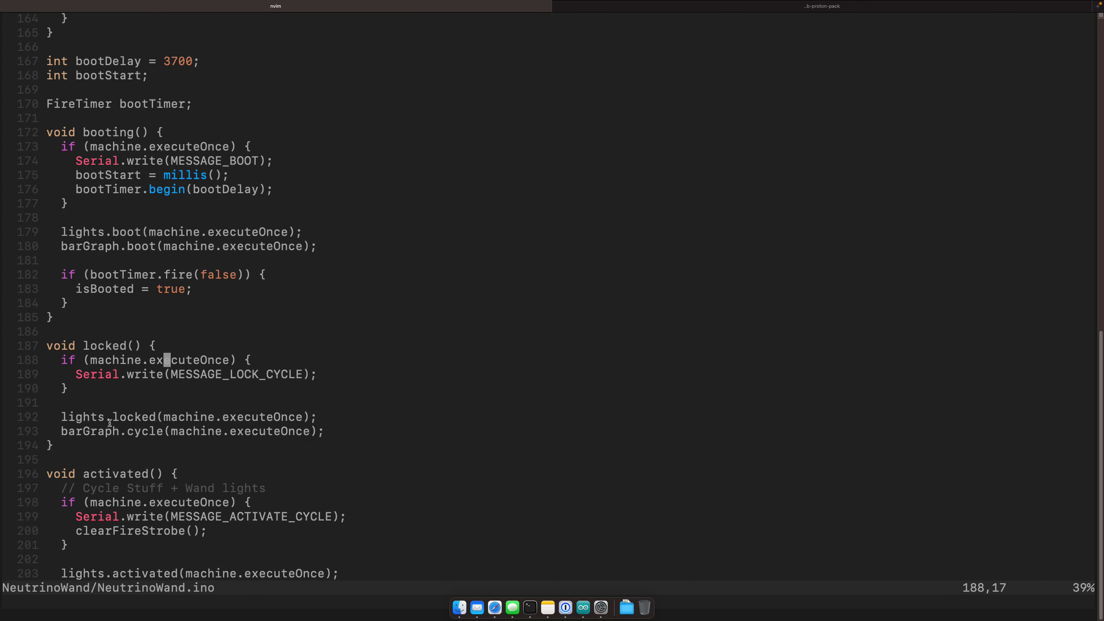
scroll(down, 3)
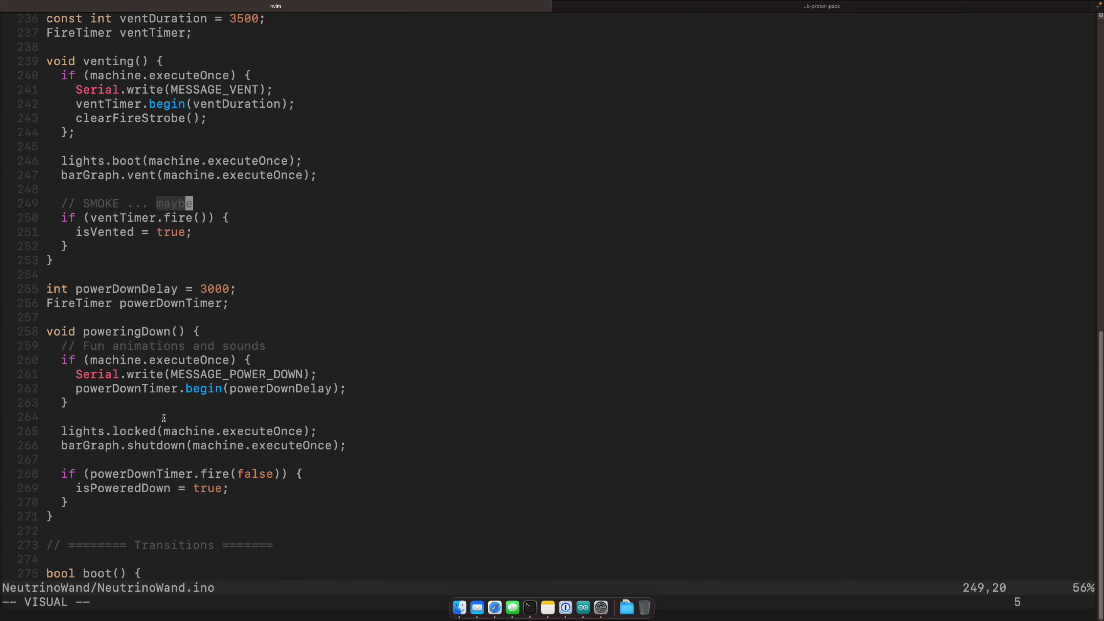
scroll(down, 3)
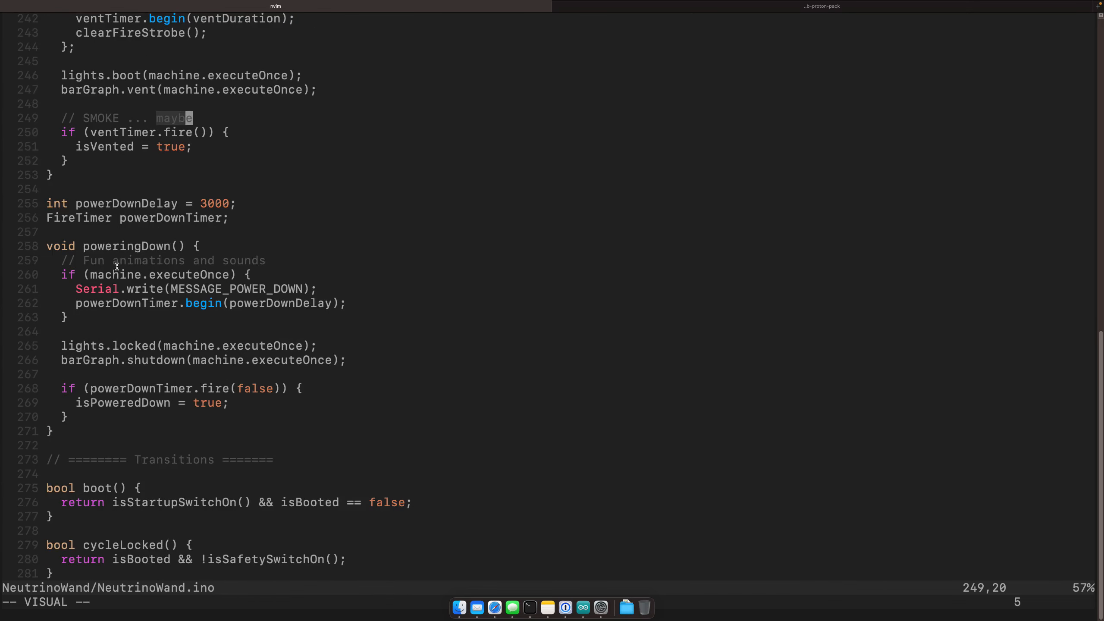
scroll(down, 3)
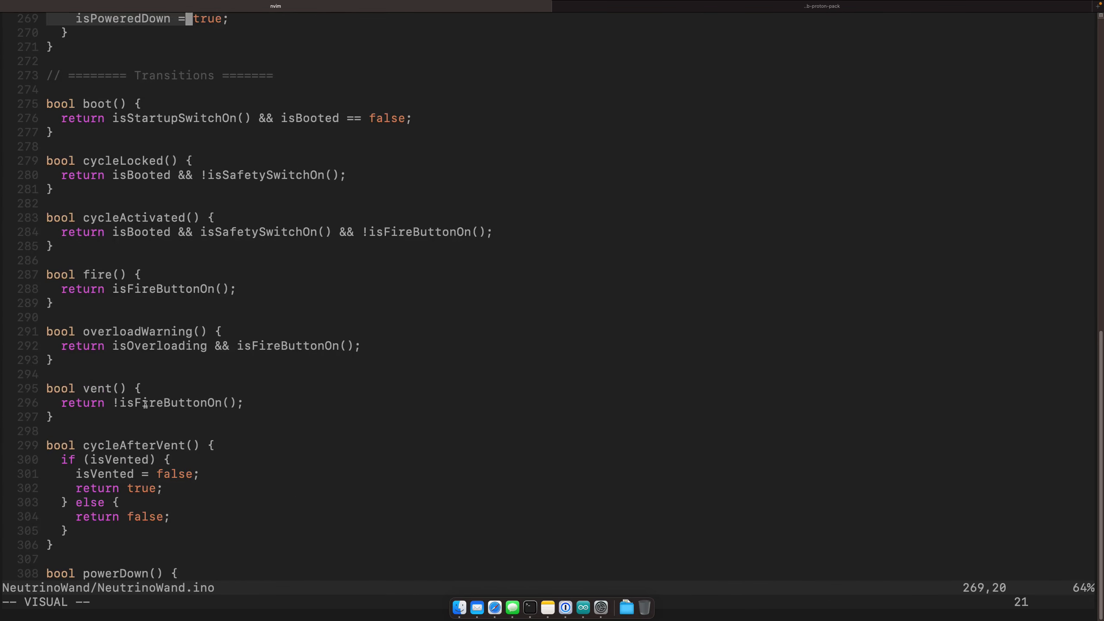
key(gg)
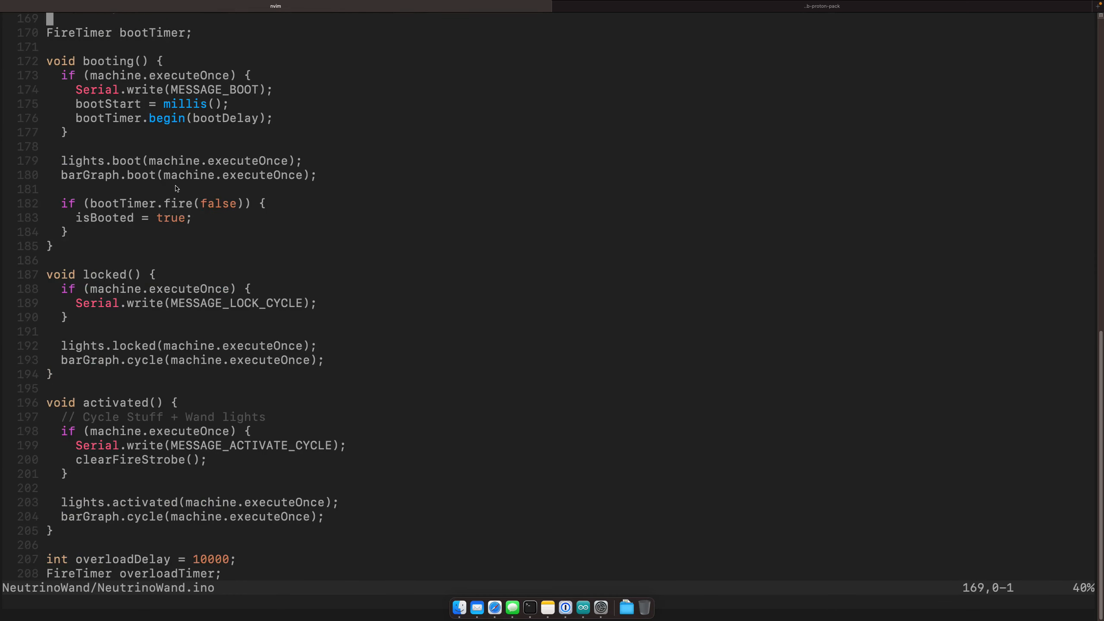
key(G)
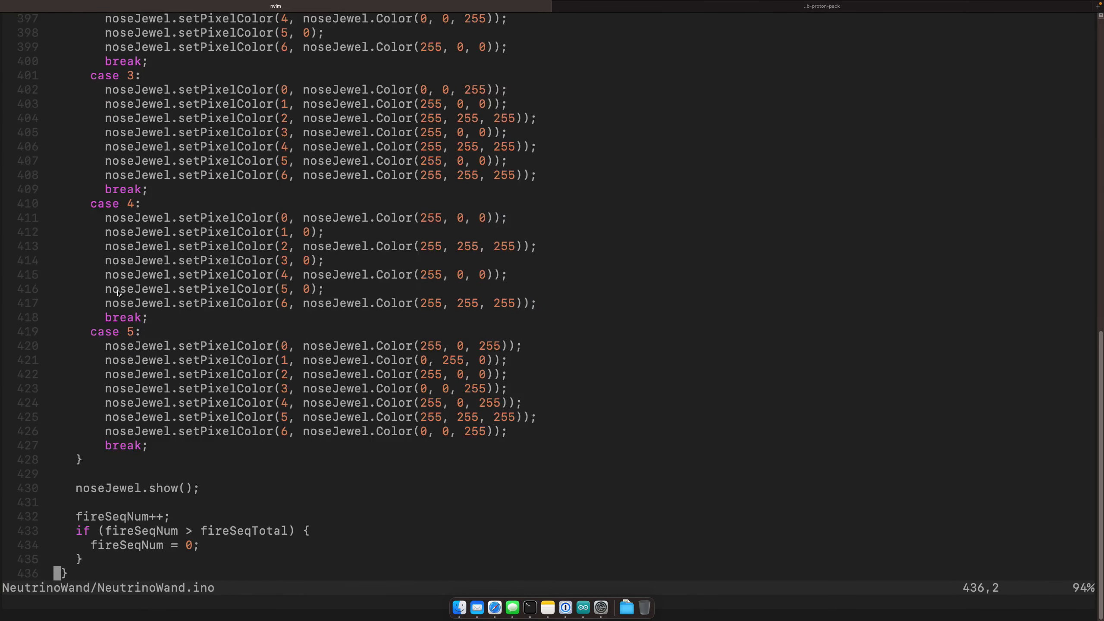
Scroll up toward clearFireStrobe at line 368, then switch to Safari.
scroll(up, 3)
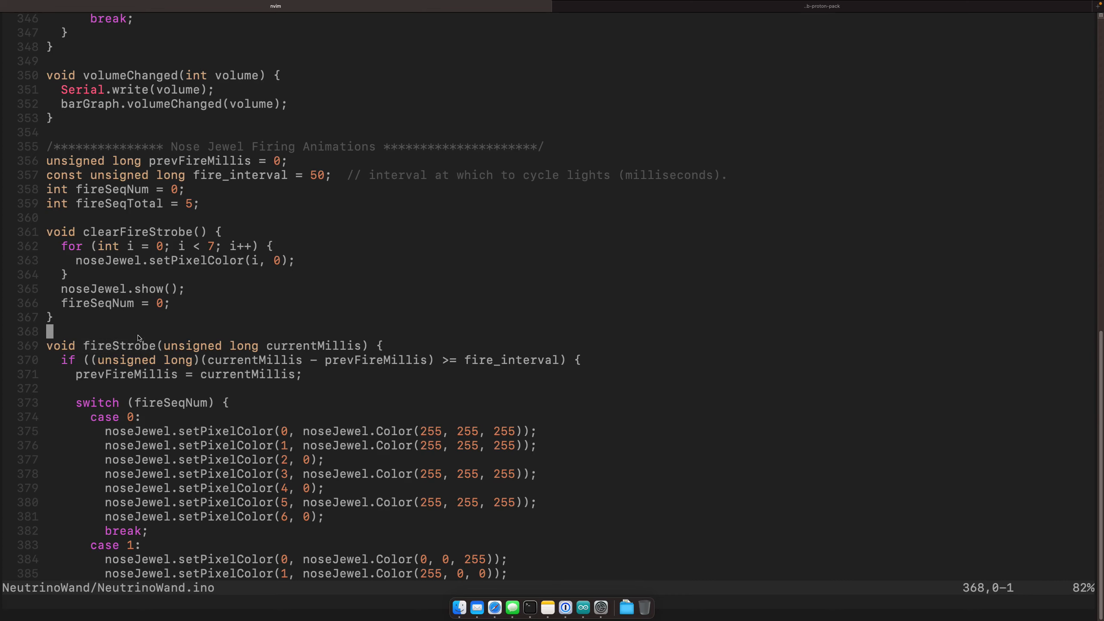
click(494, 606)
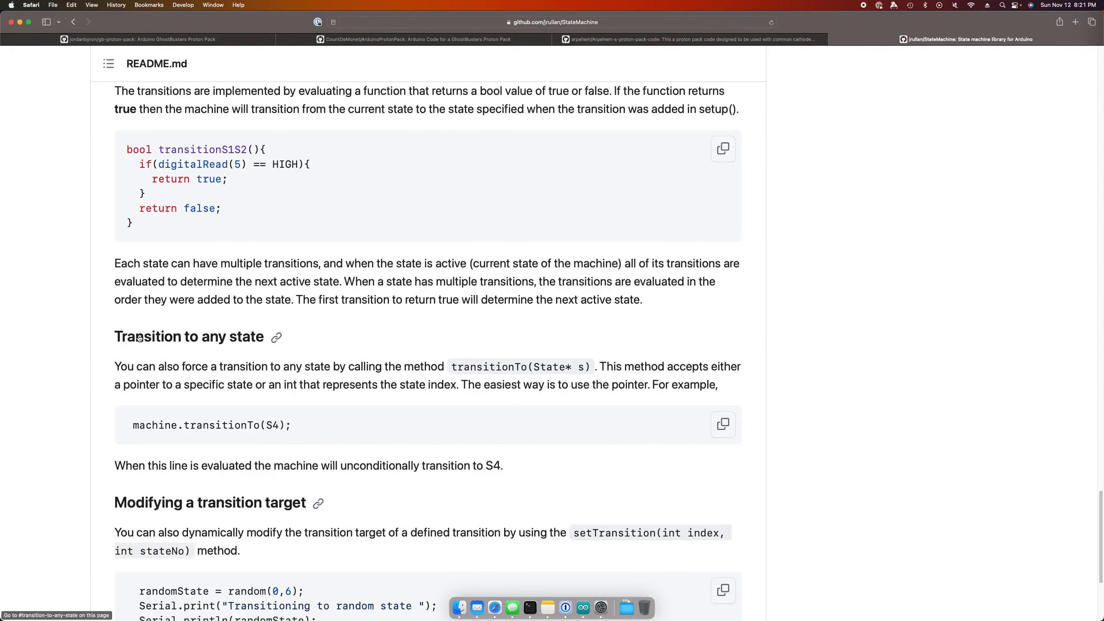
View the ArduinoProtonPack repository, then return to NeutrinoWand.ino split into two side-by-side panes.
click(417, 39)
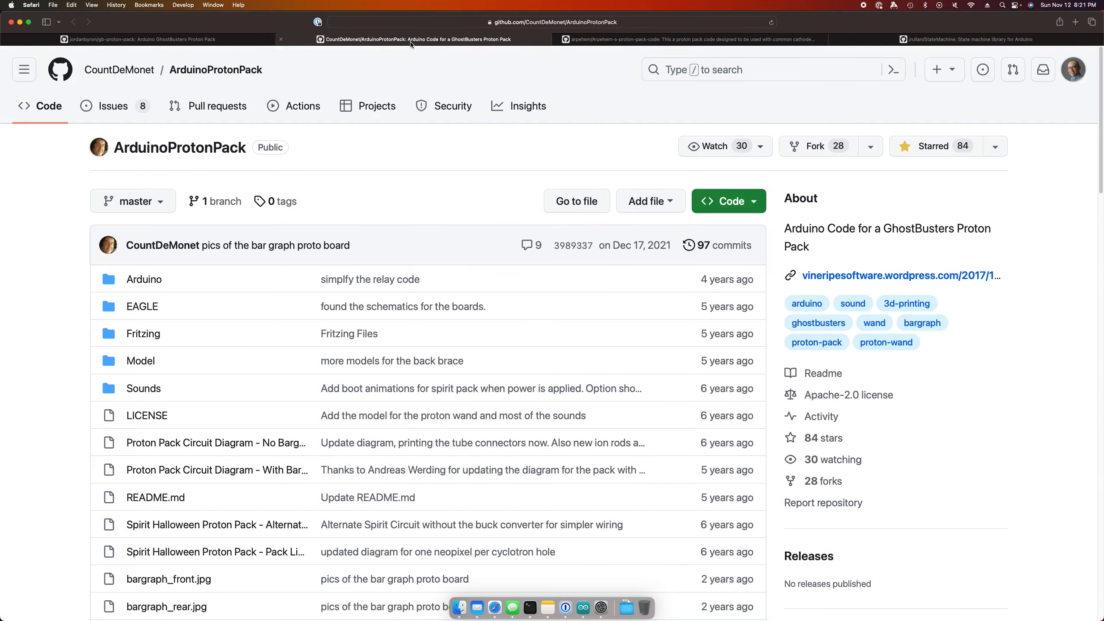
mouse_move(389, 53)
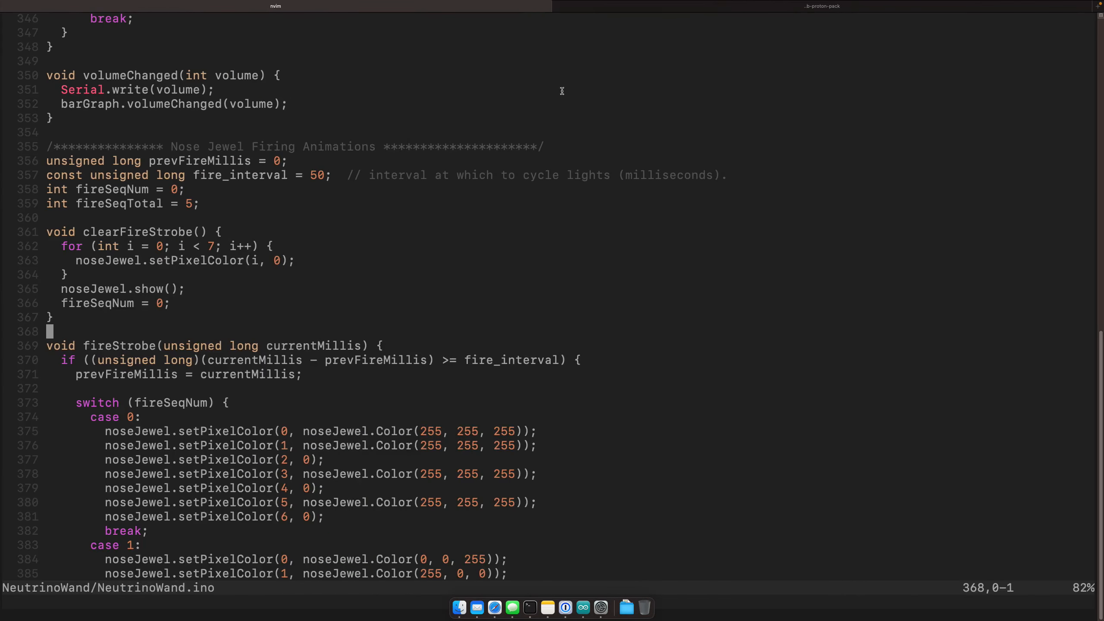
scroll(up, 3)
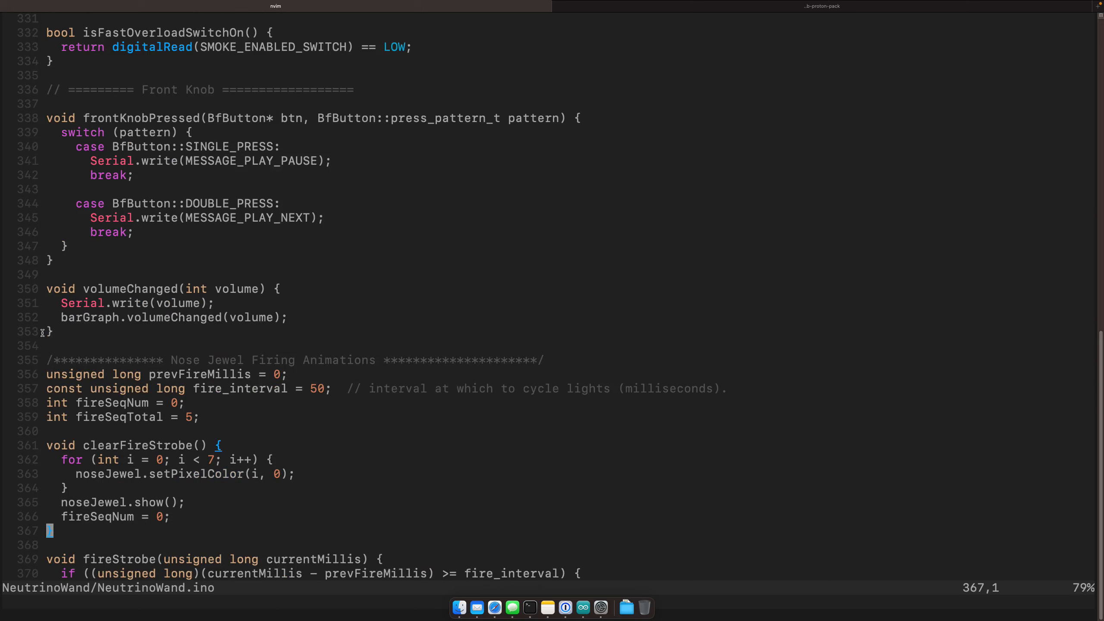
scroll(up, 3)
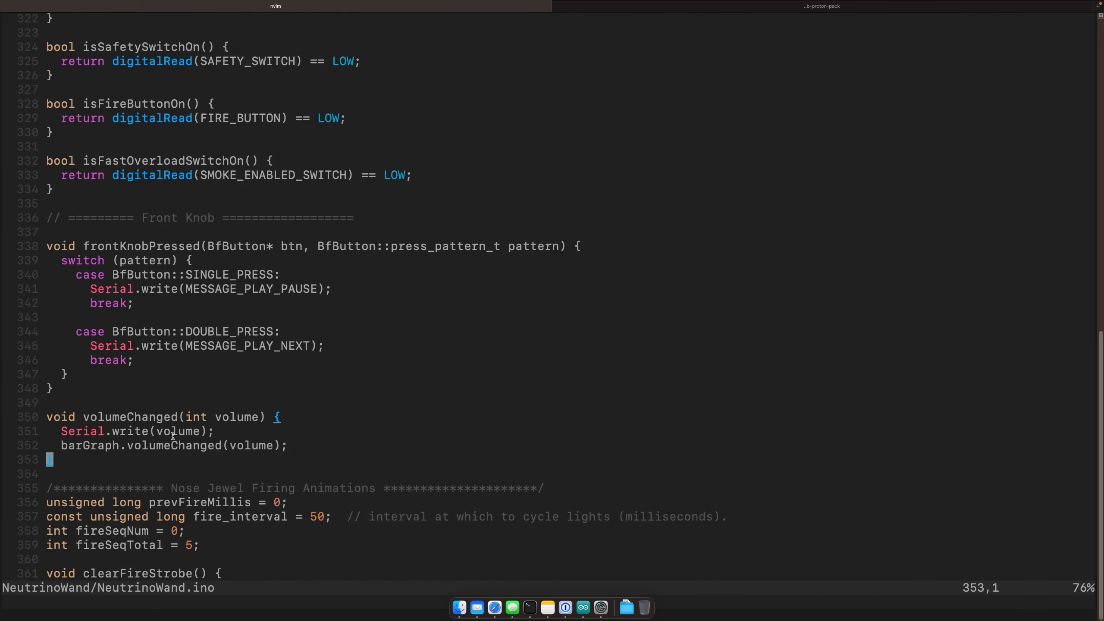
mouse_move(335, 397)
text(:vs)
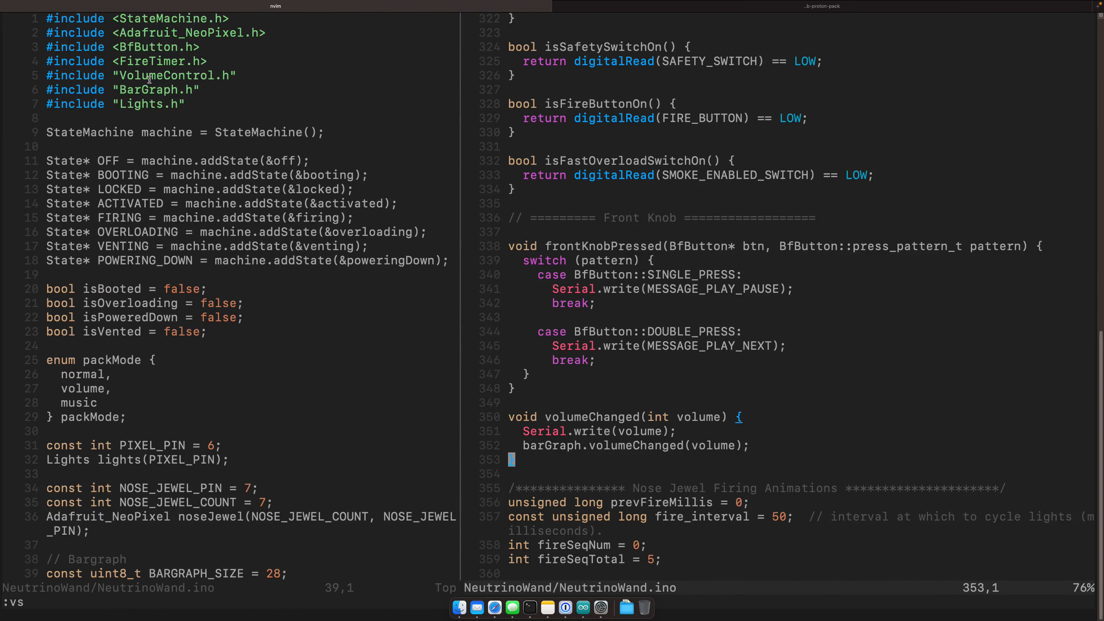
key(V)
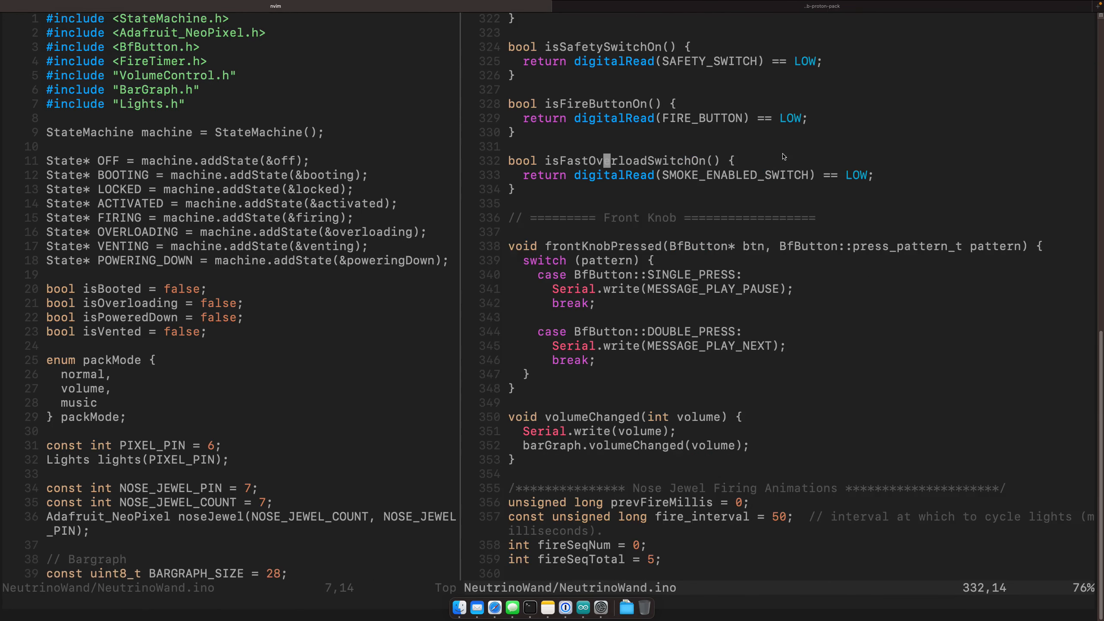
Fuzzy-find 'bargrap' to open BarGraph.cpp in the right pane and scroll through it.
text(bargrap)
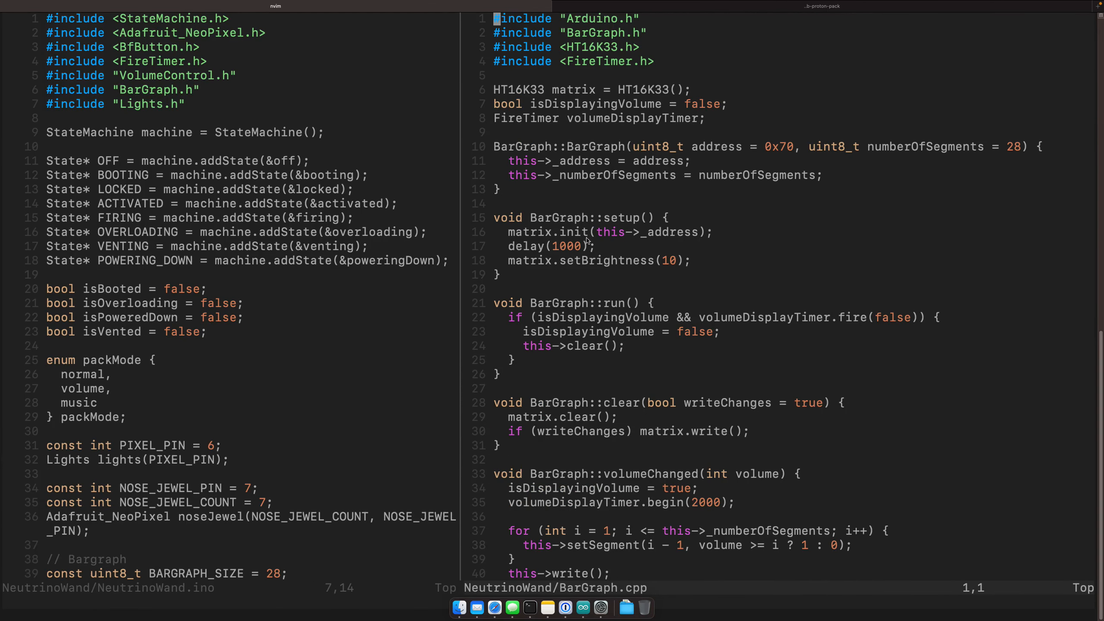
scroll(down, 3)
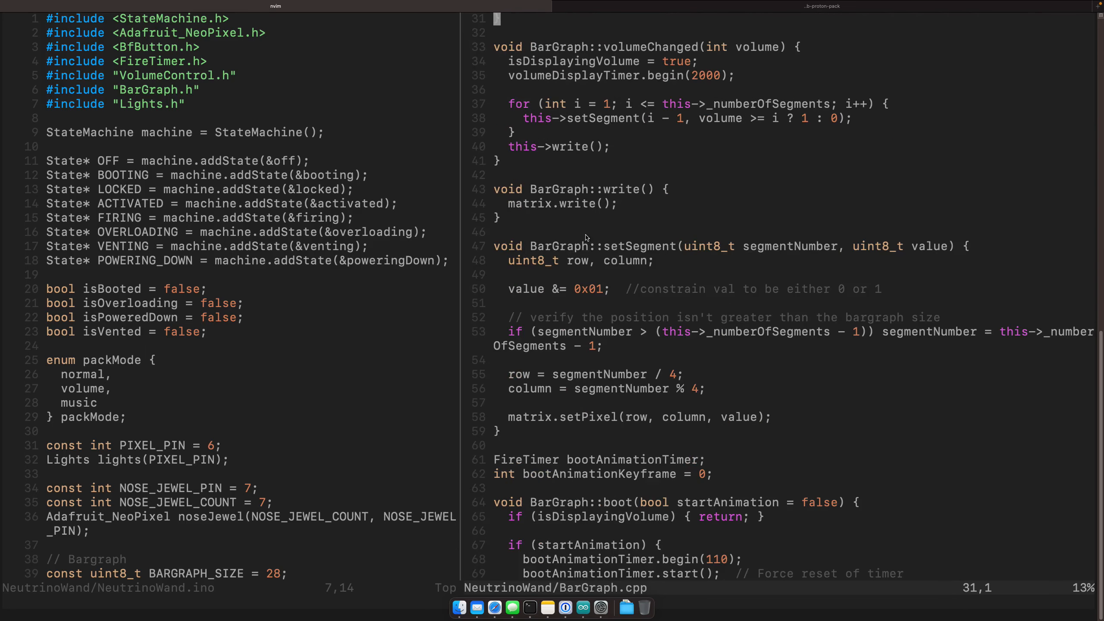
scroll(down, 3)
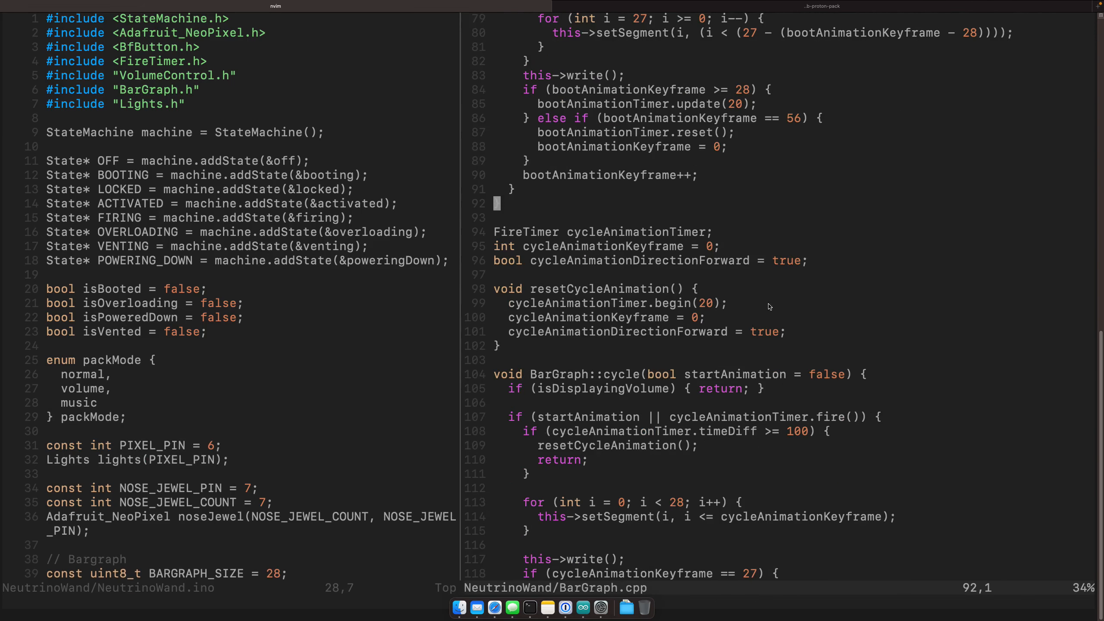
scroll(down, 3)
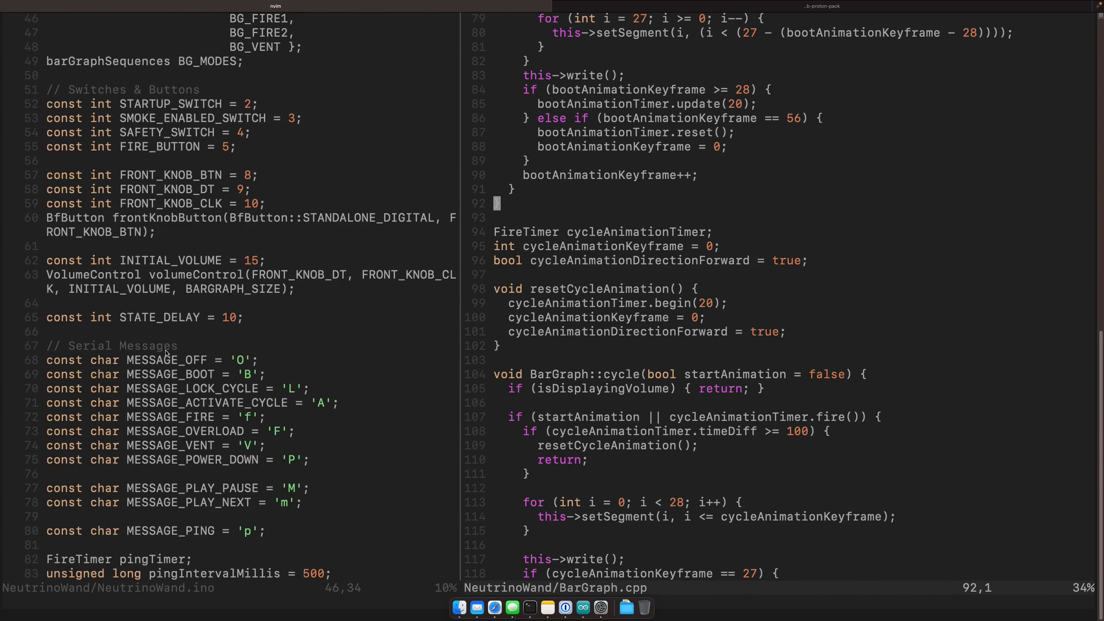
scroll(down, 3)
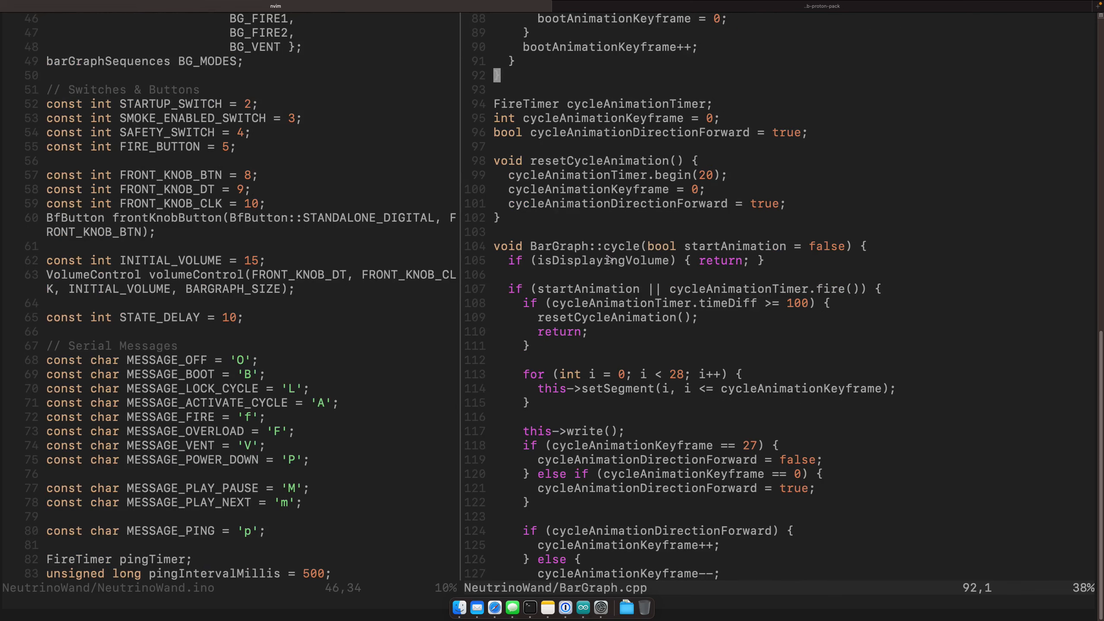
Return to the top of BarGraph.cpp and scroll down to the cycle and shutdown animations.
key(gg)
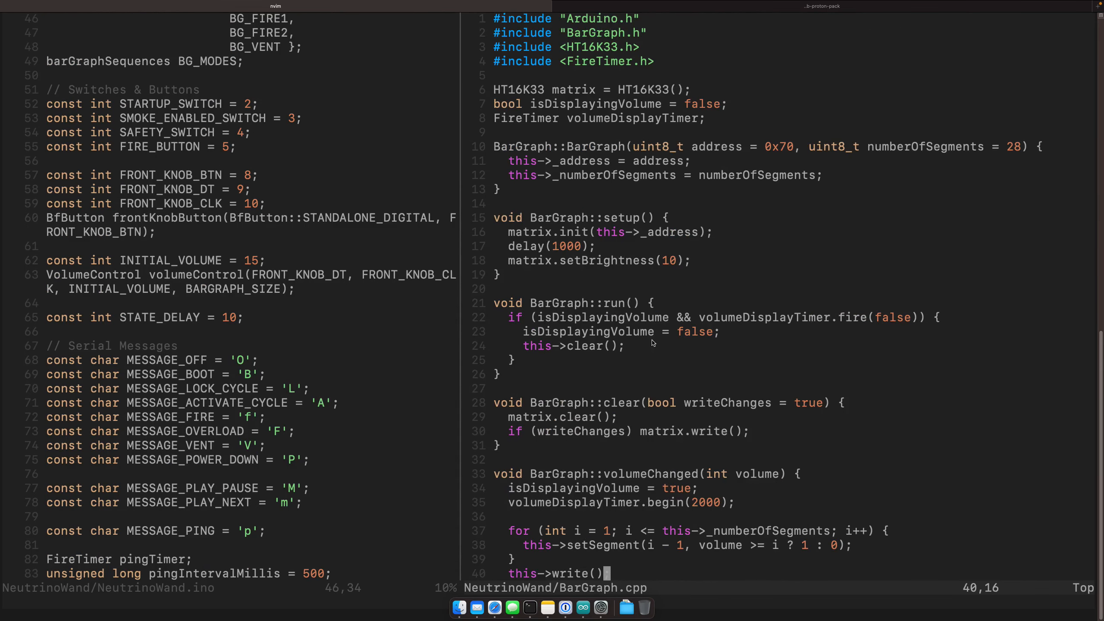
scroll(down, 3)
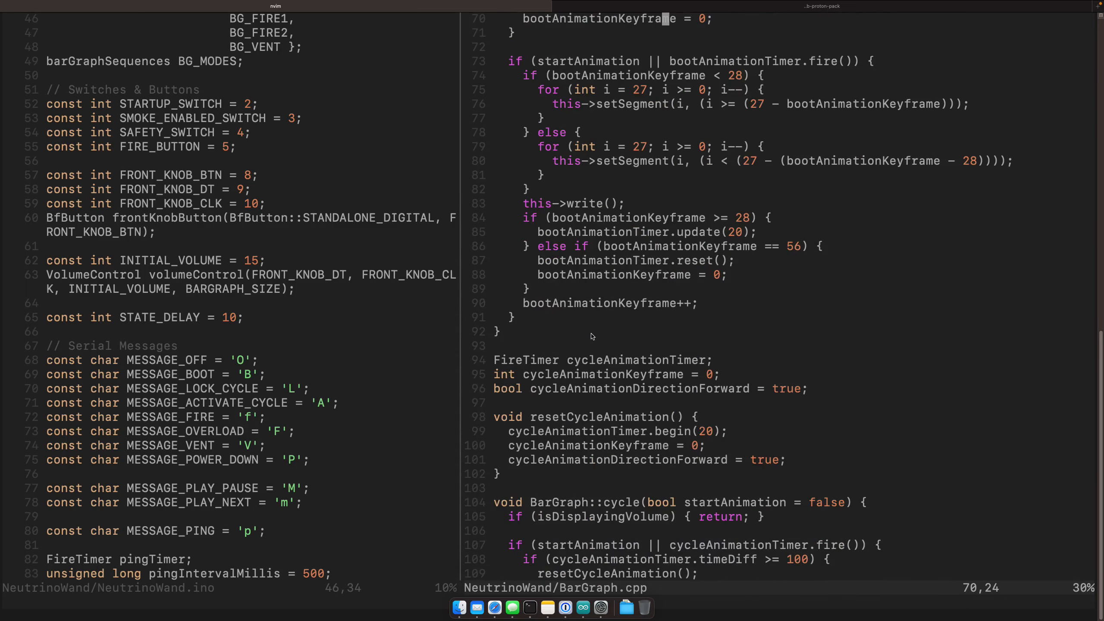
scroll(down, 3)
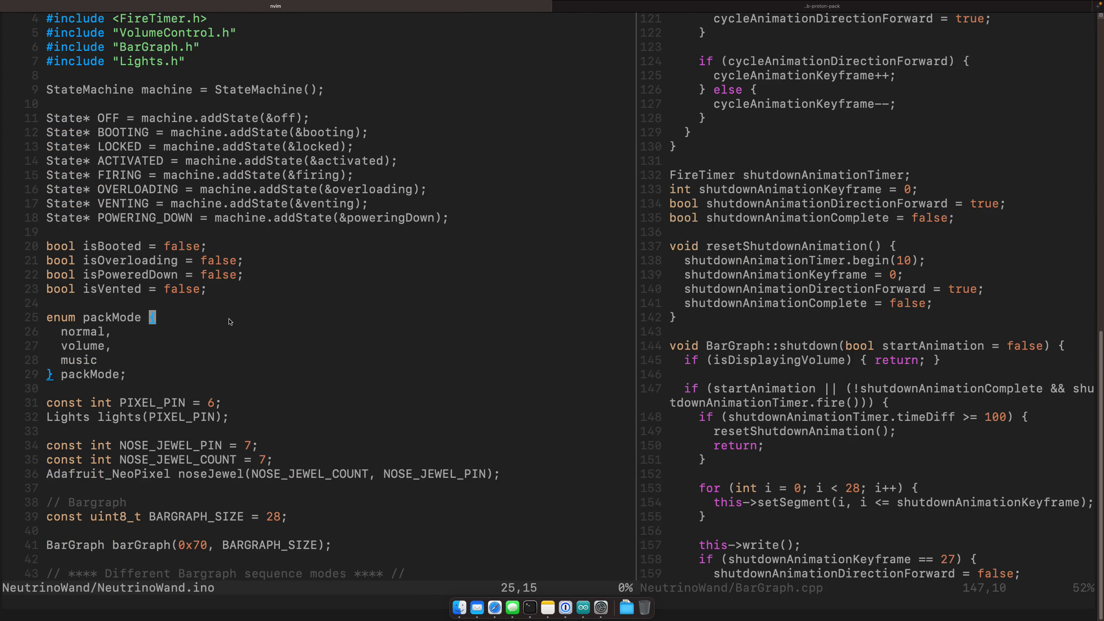
mouse_move(239, 323)
text(/bargr)
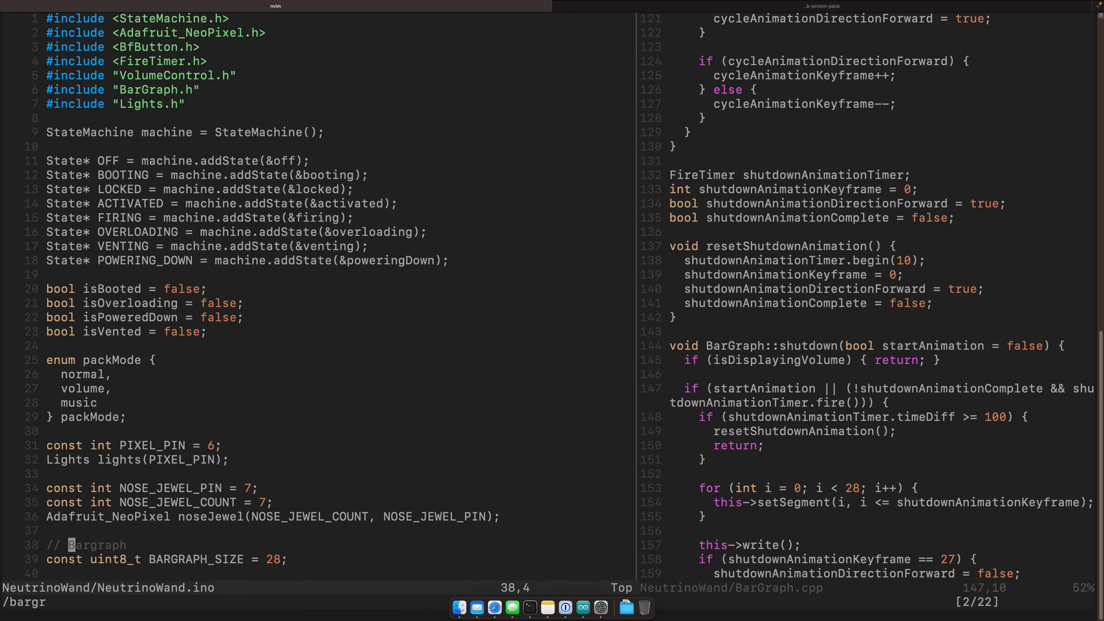
Scroll NeutrinoWand.ino to barGraph.setup() and barGraph.run() in setup() and loop().
scroll(down, 3)
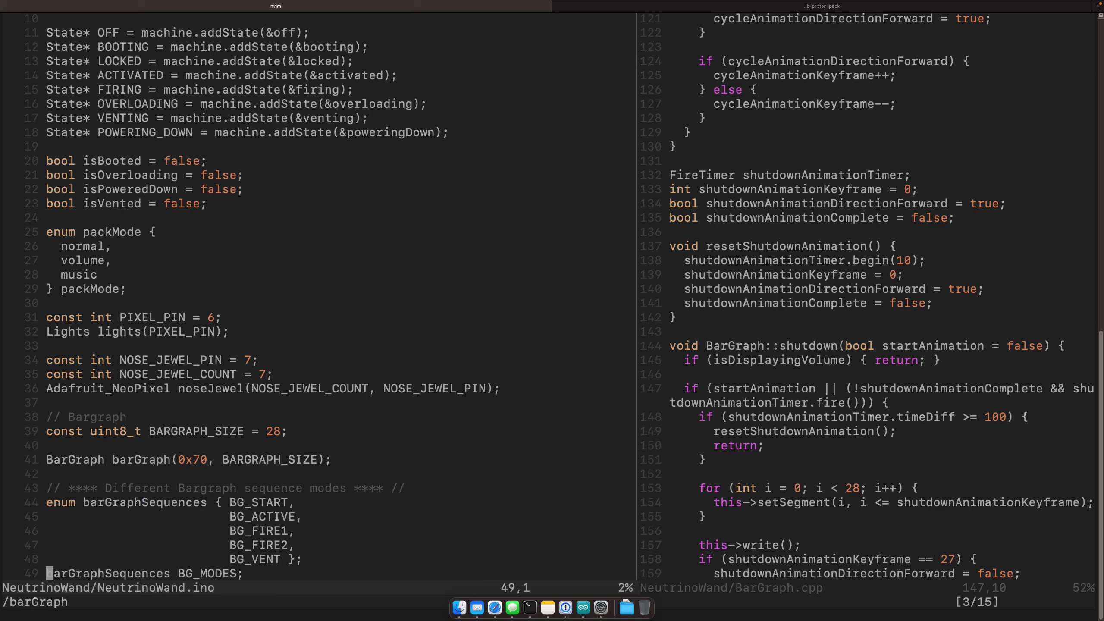
scroll(down, 3)
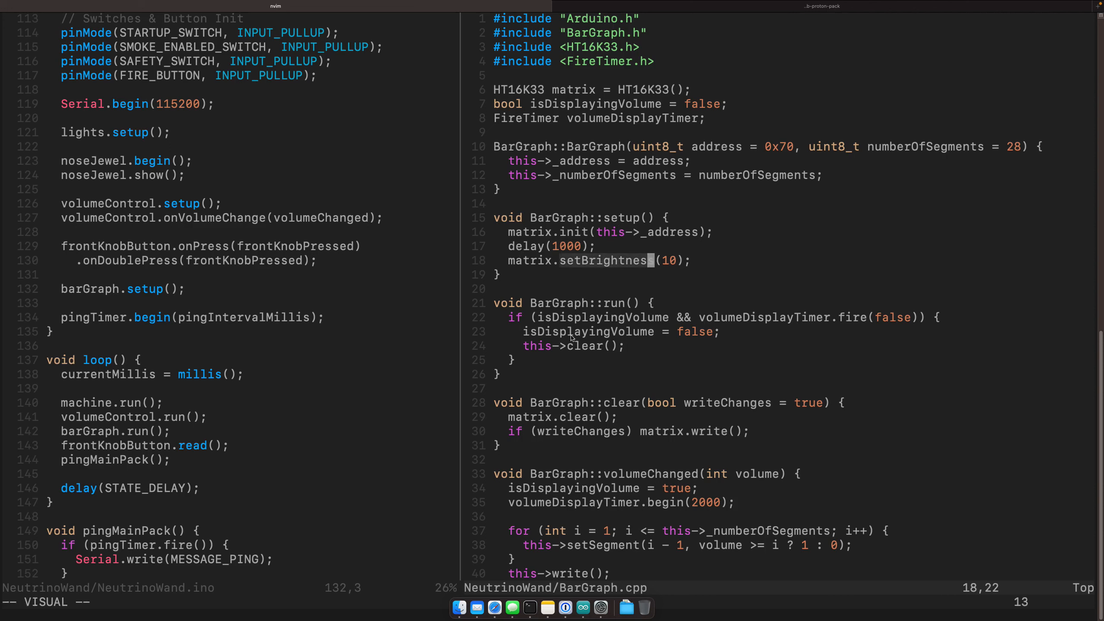
mouse_move(571, 310)
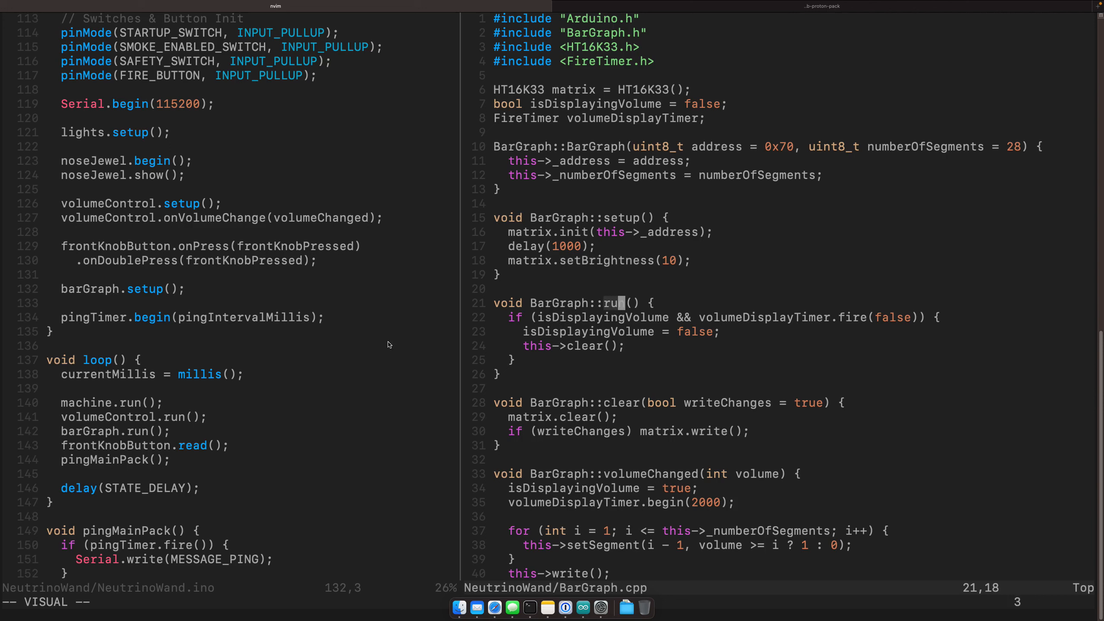
mouse_move(683, 315)
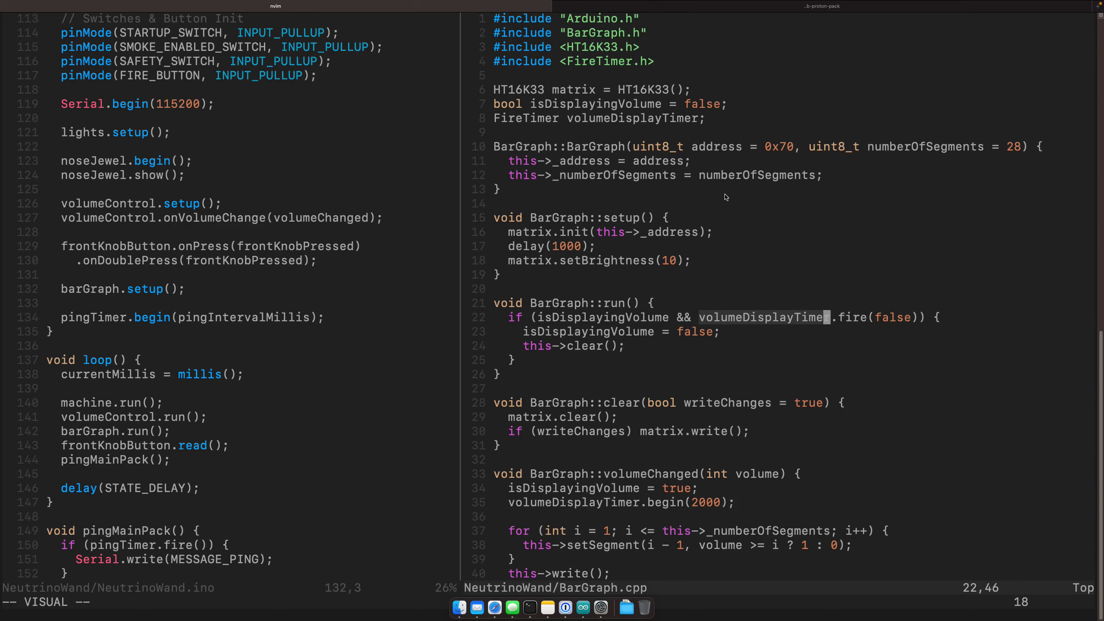
mouse_move(567, 329)
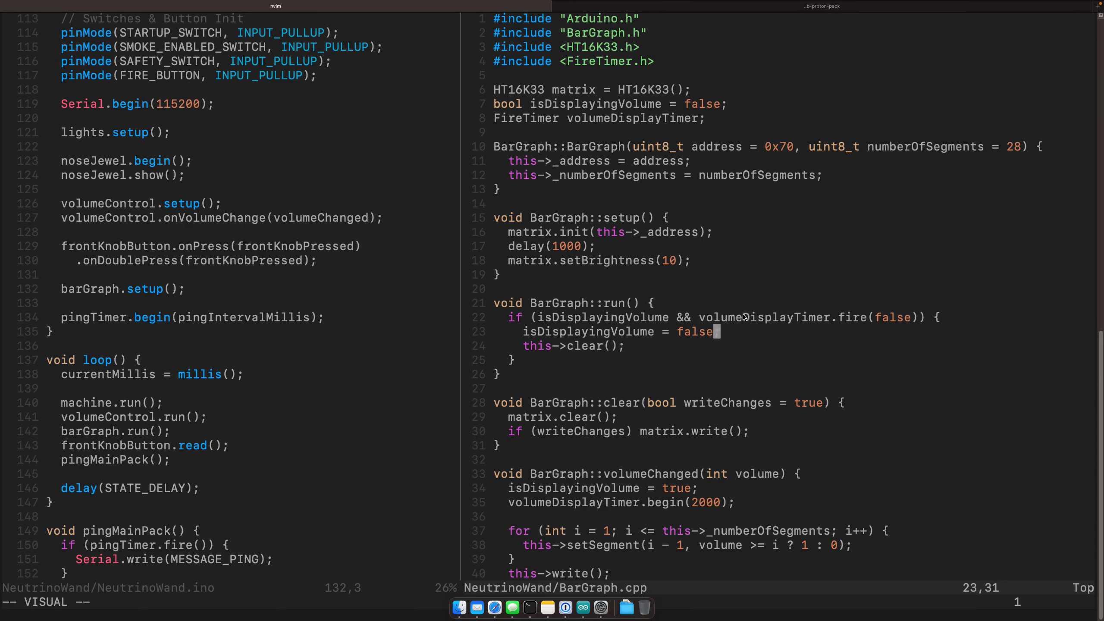
Search BarGraph.cpp for volumeDisplayTimer to reach its begin(2000) call in volumeChanged.
text(volumeDisplayTimer)
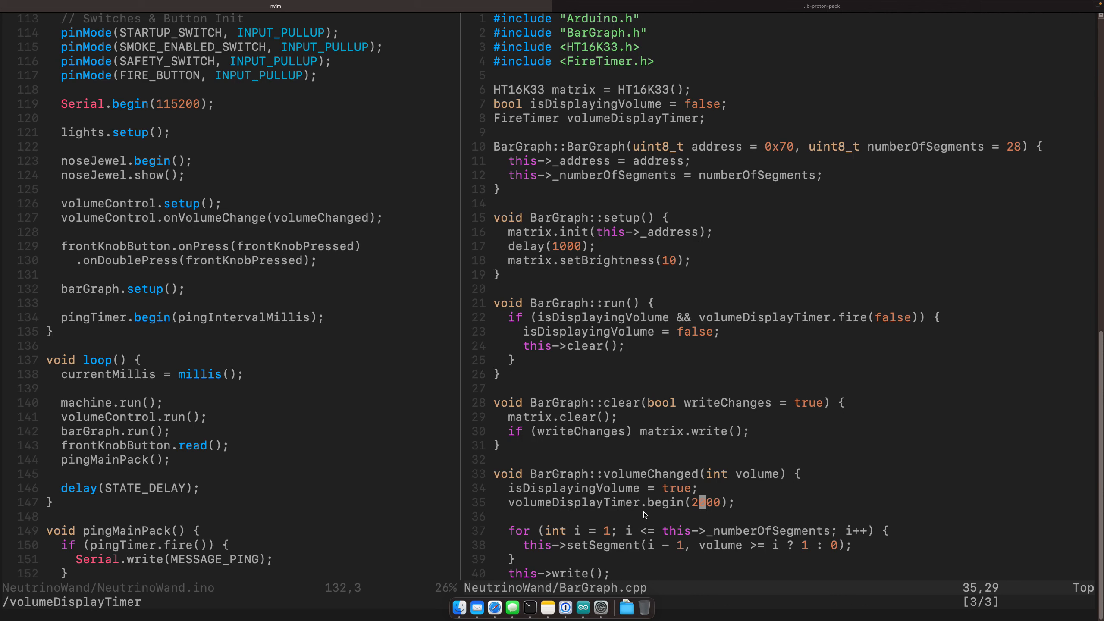
mouse_move(638, 359)
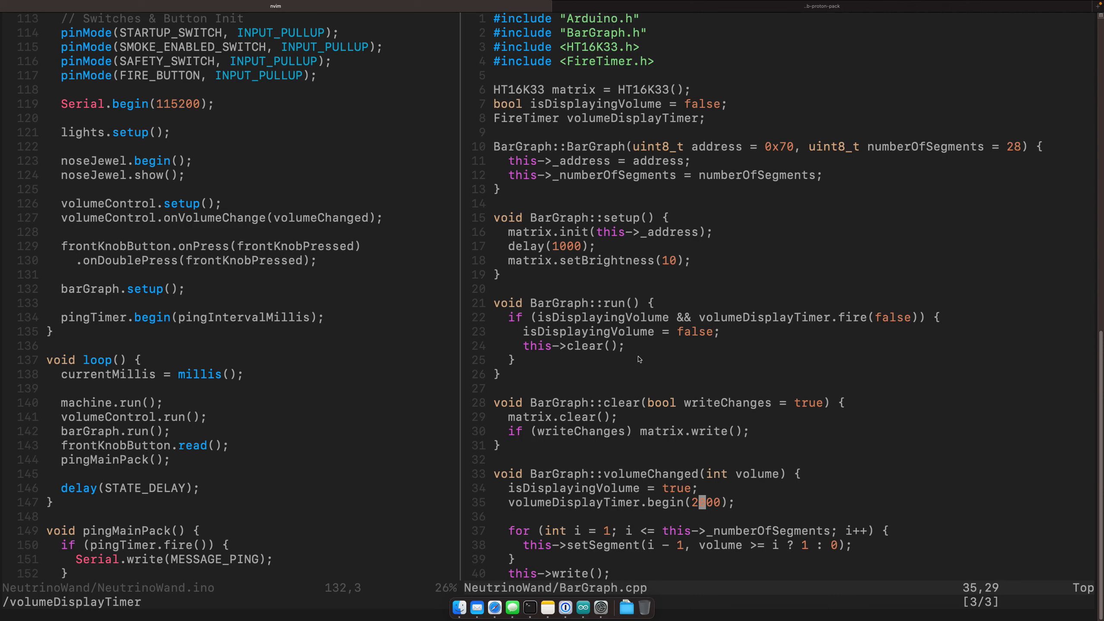
mouse_move(555, 343)
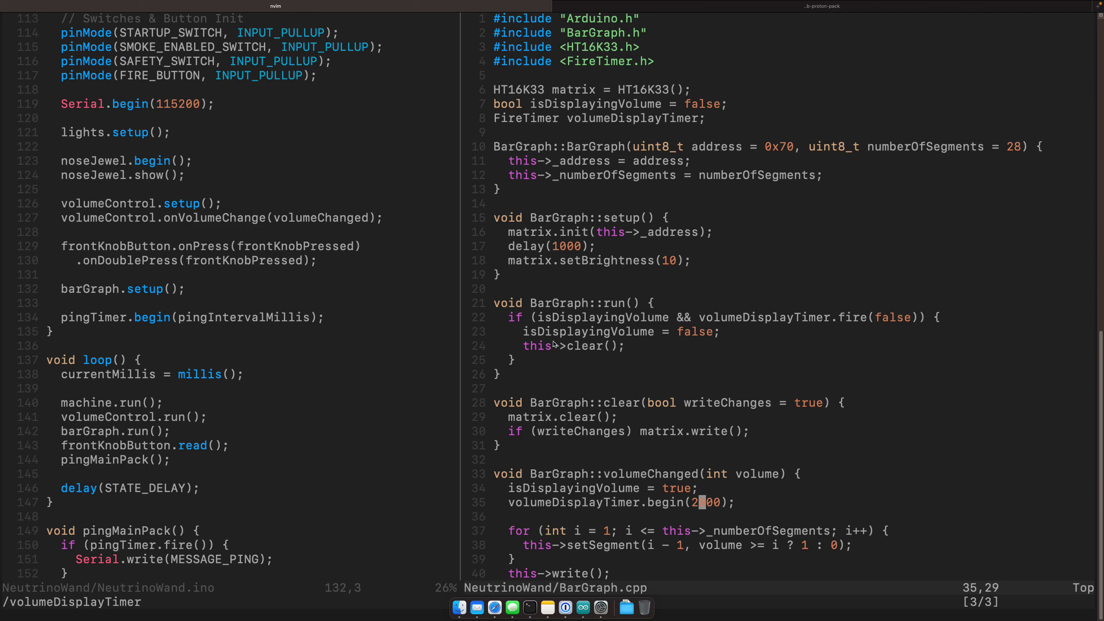
mouse_move(660, 521)
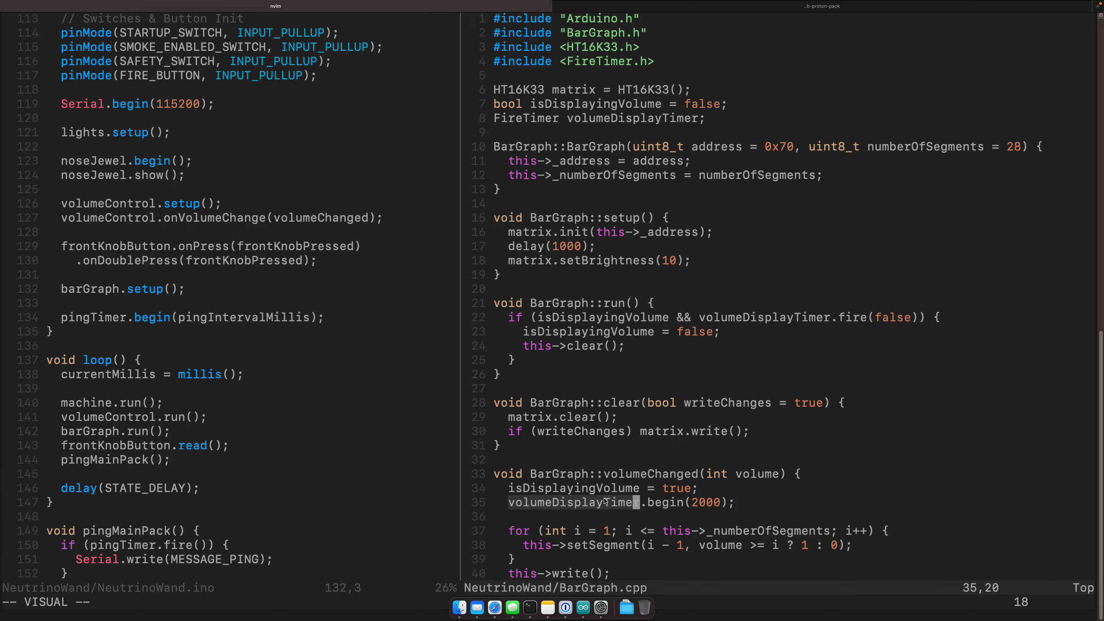
mouse_move(541, 370)
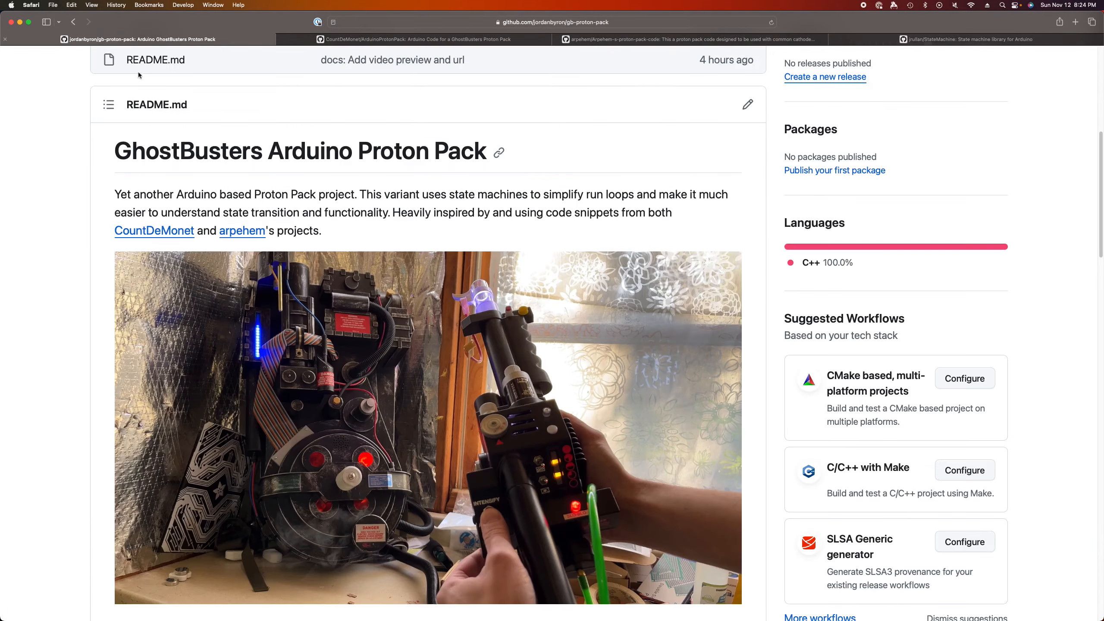
mouse_move(477, 367)
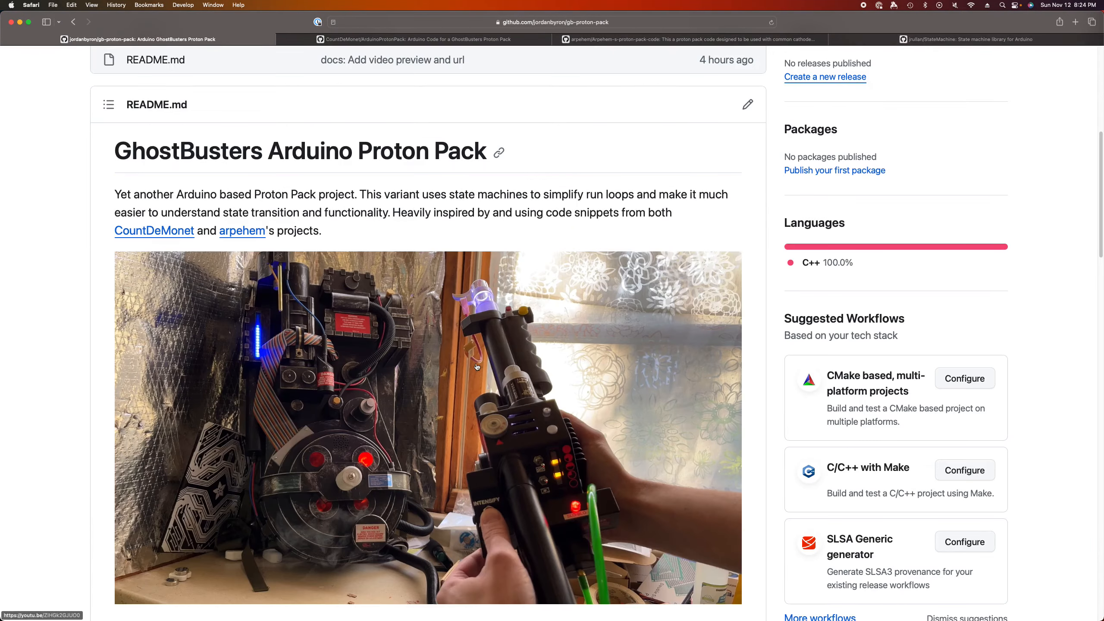
scroll(down, 3)
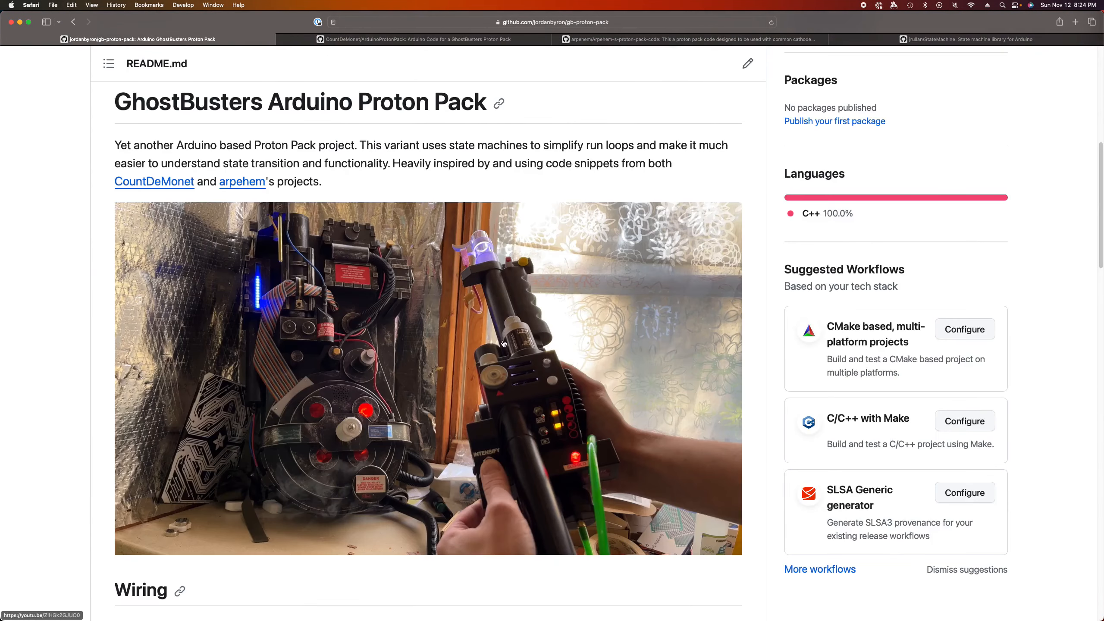
mouse_move(565, 398)
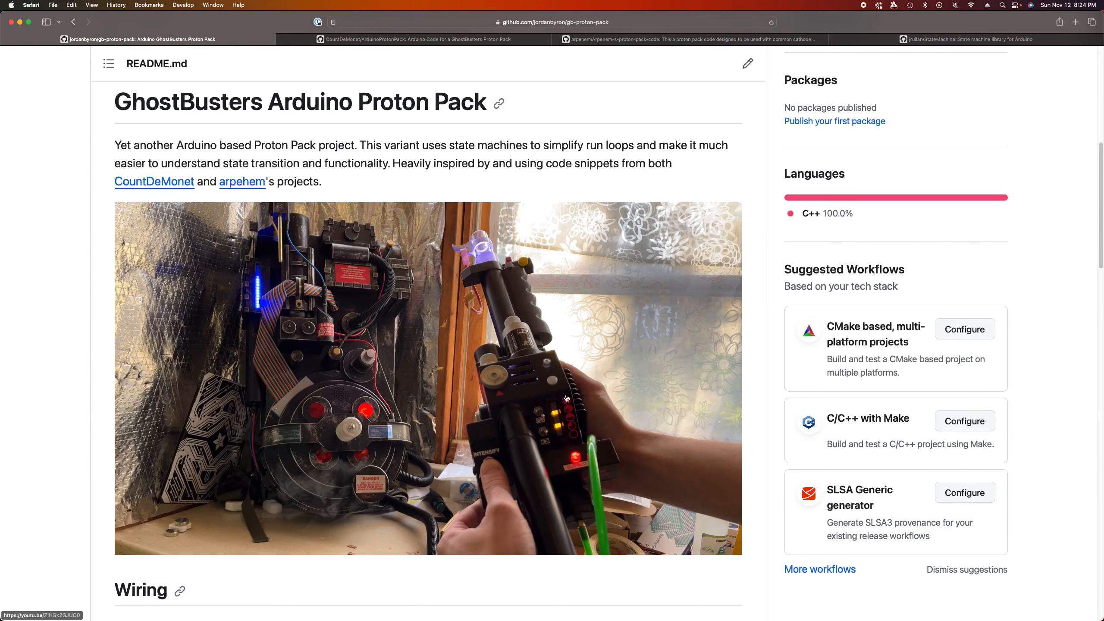
scroll(down, 3)
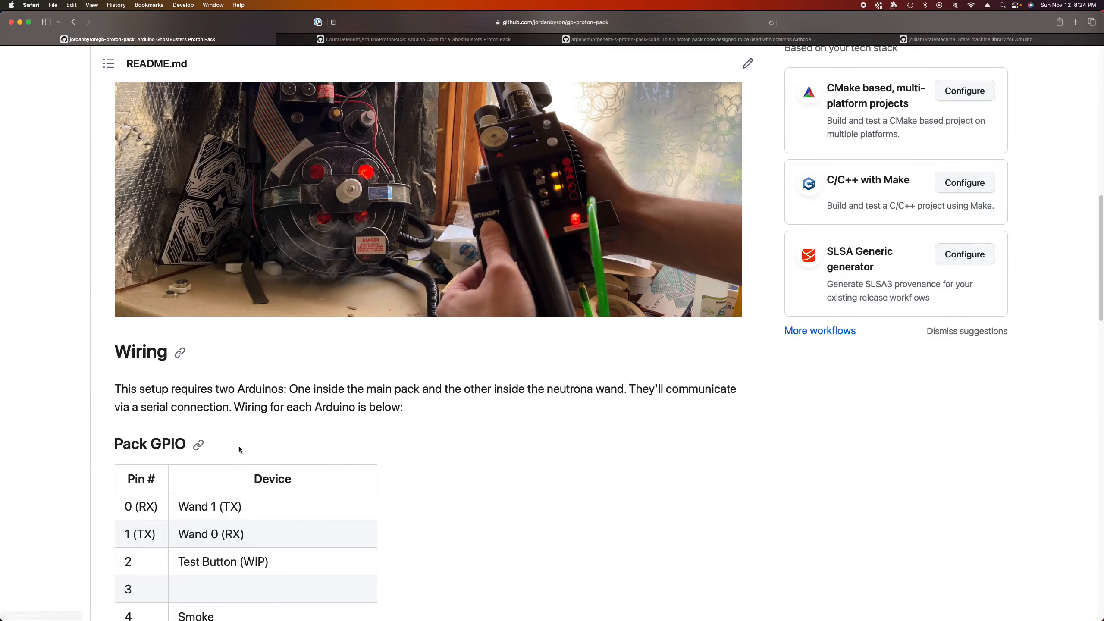
scroll(down, 3)
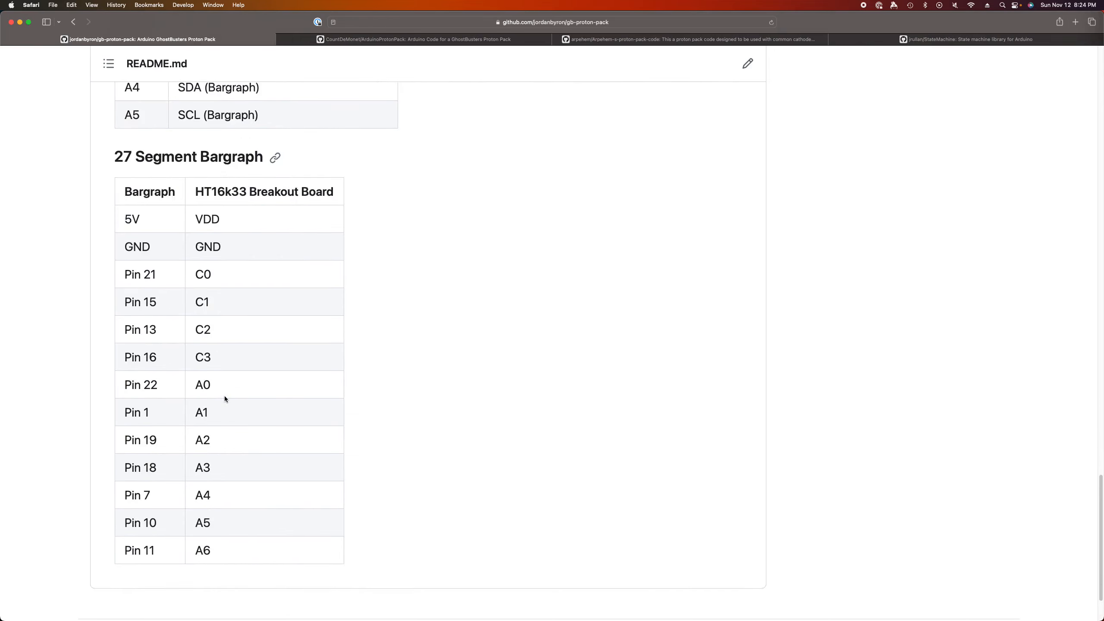
scroll(up, 3)
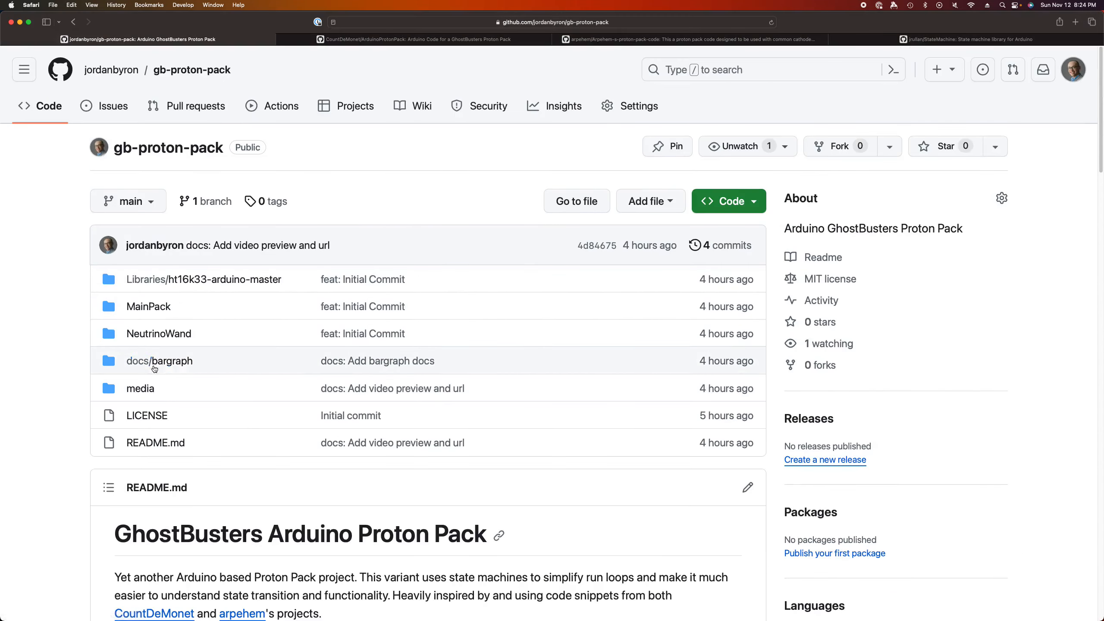
scroll(down, 3)
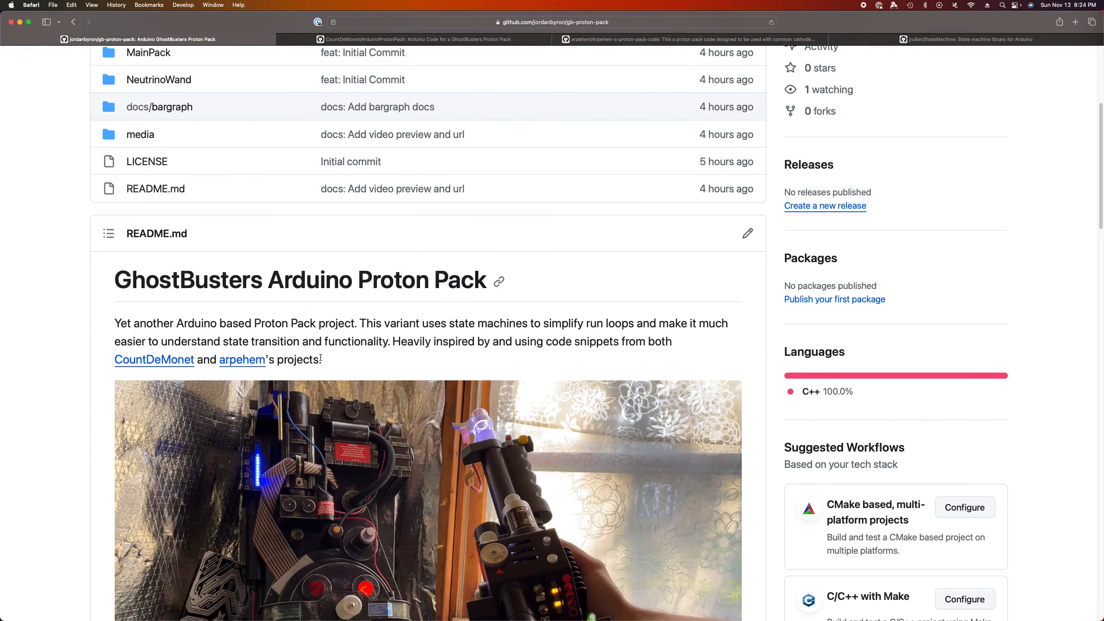
mouse_move(154, 360)
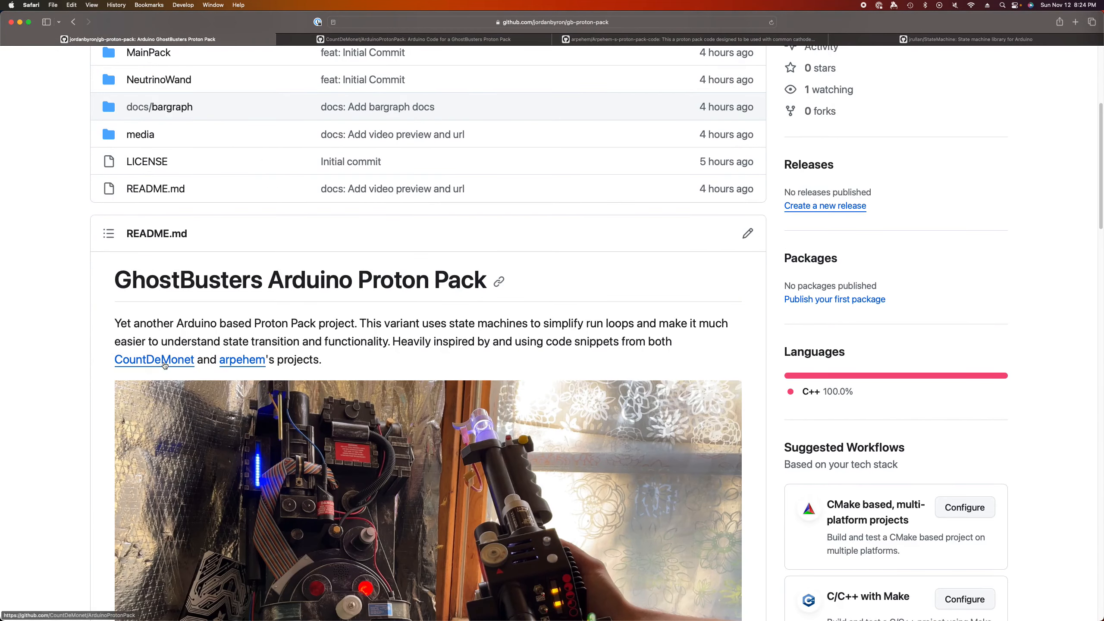
scroll(down, 3)
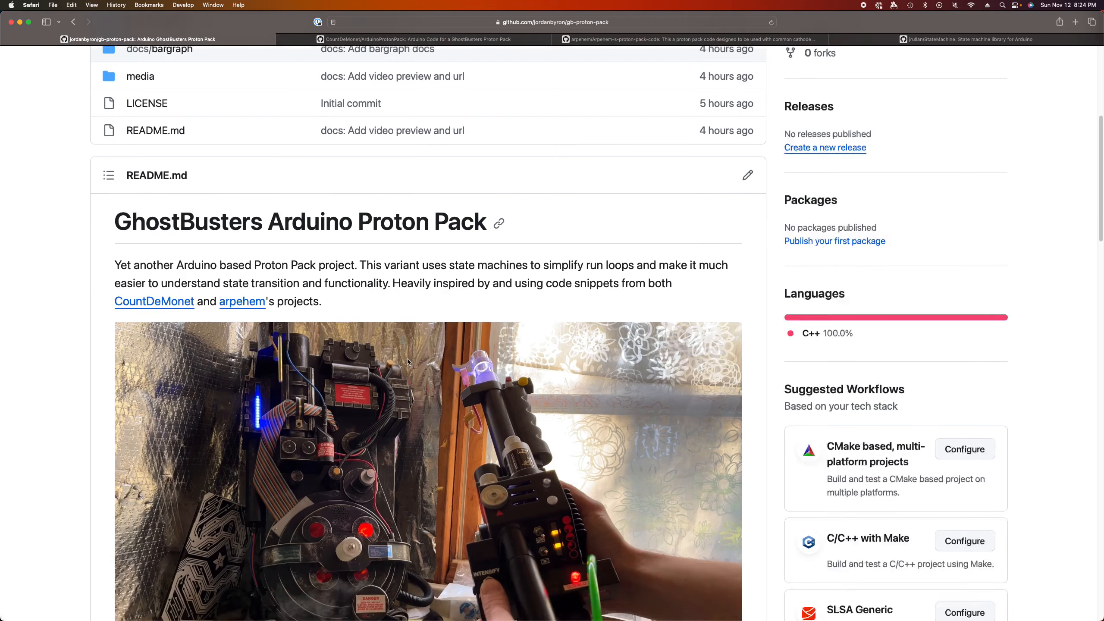
scroll(down, 3)
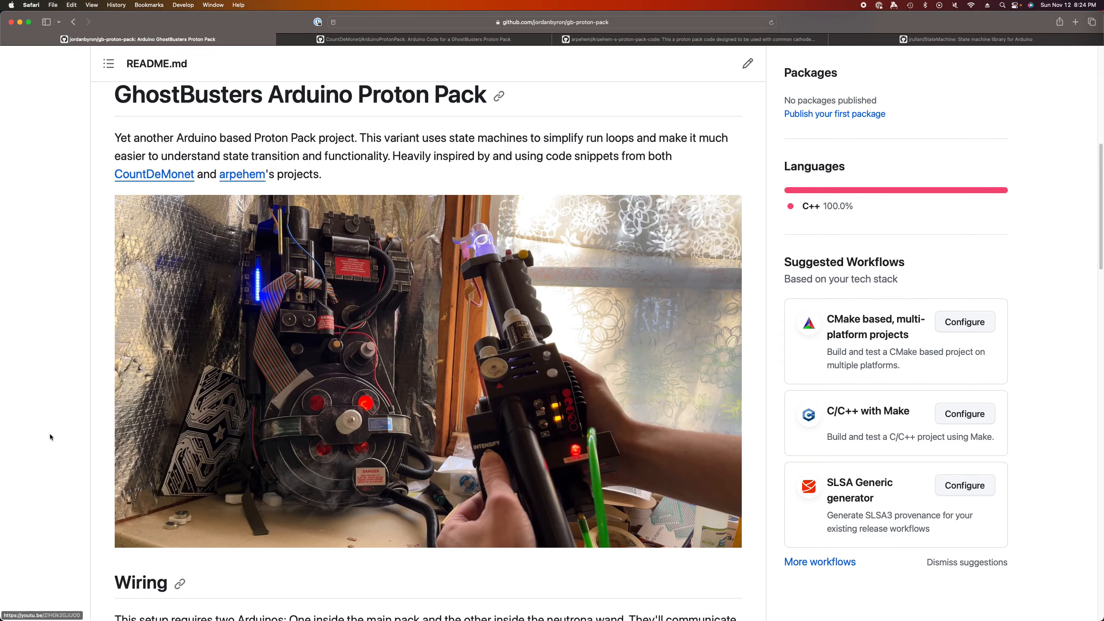
scroll(up, 3)
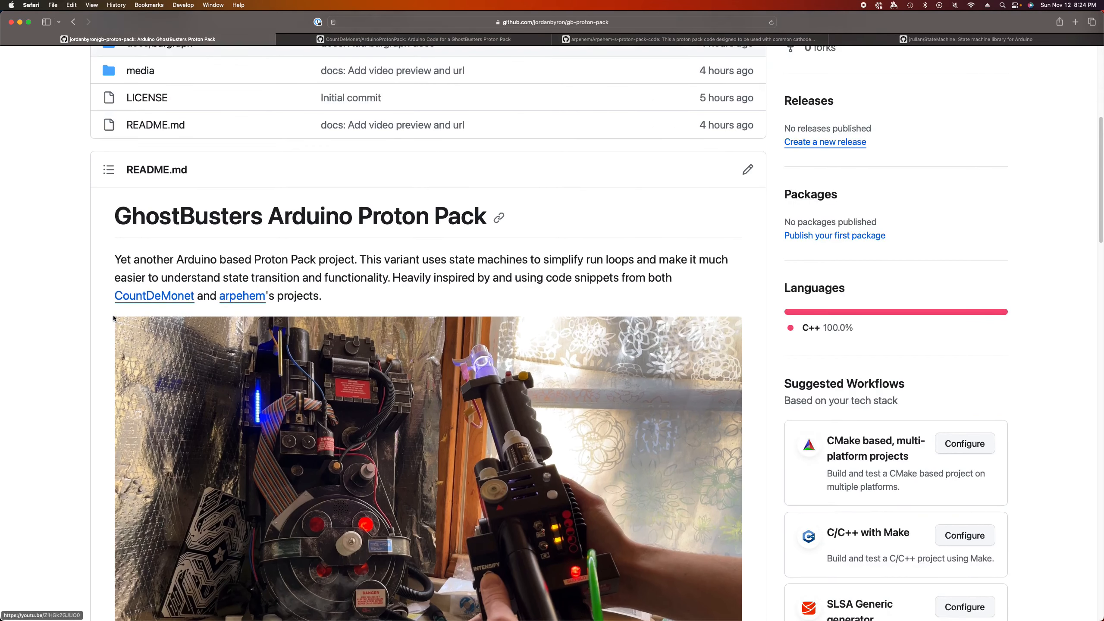
scroll(up, 3)
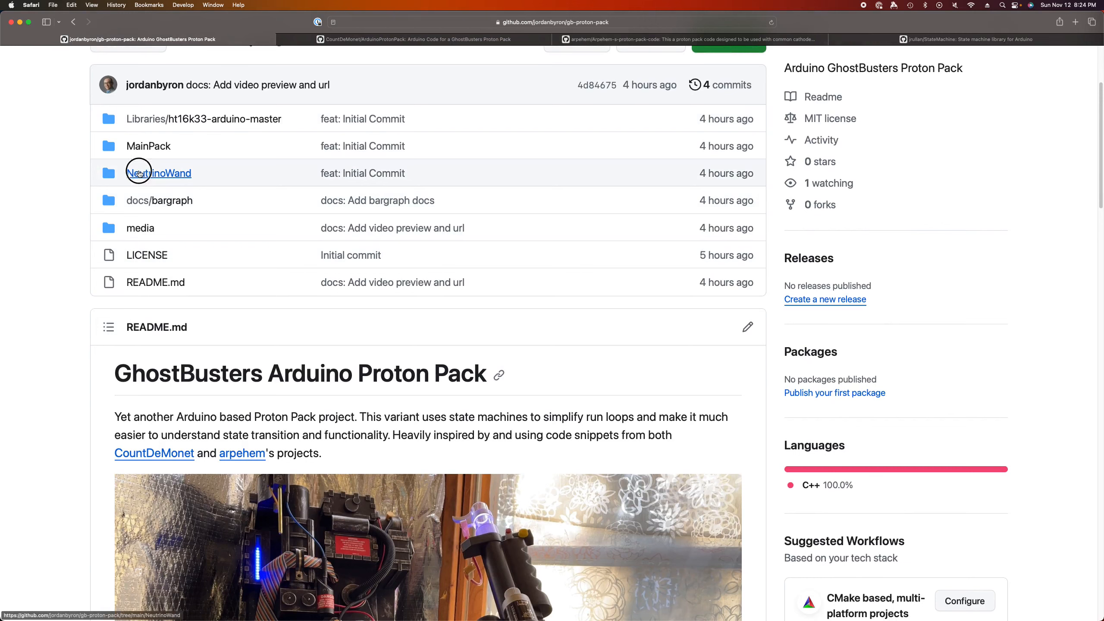
Open the NeutrinoWand folder to list BarGraph, Lights, VolumeControl and NeutrinoWand.ino.
click(167, 174)
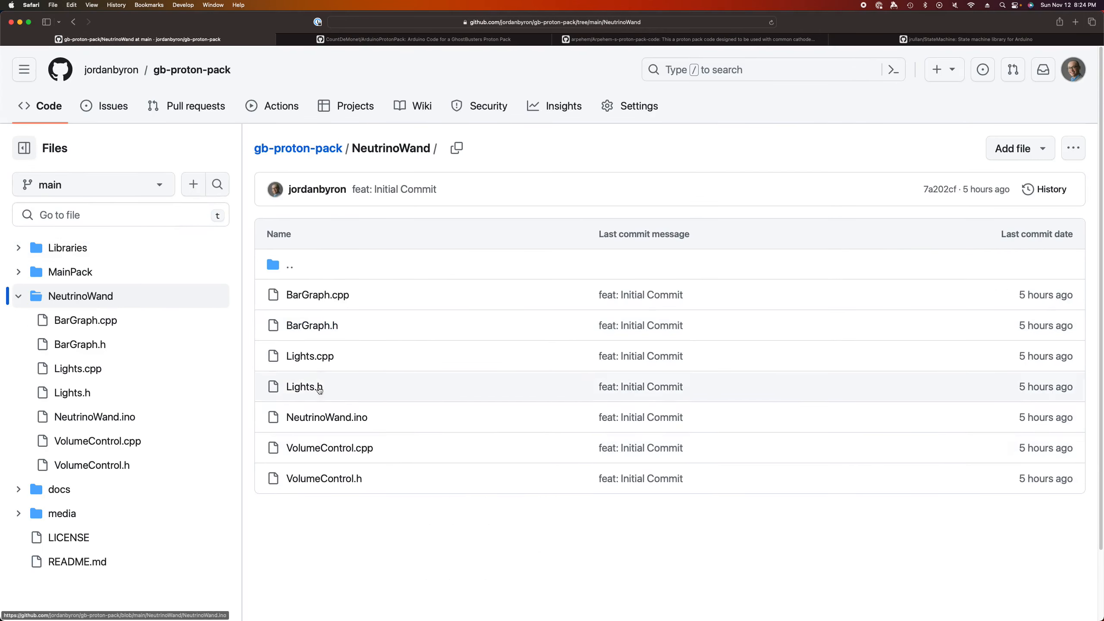
mouse_move(309, 355)
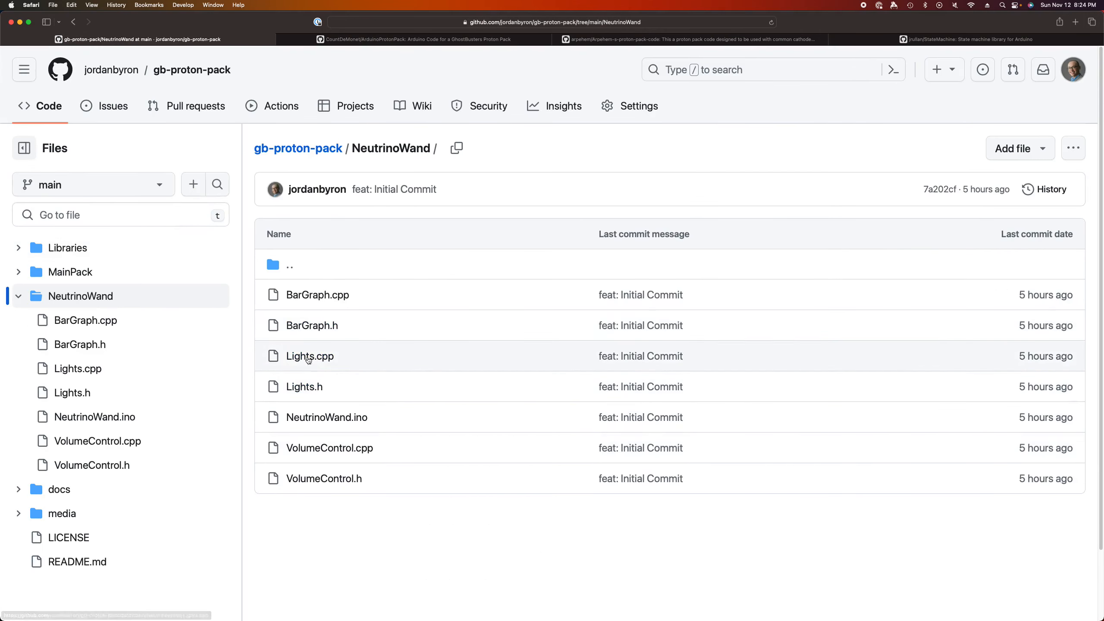
mouse_move(314, 377)
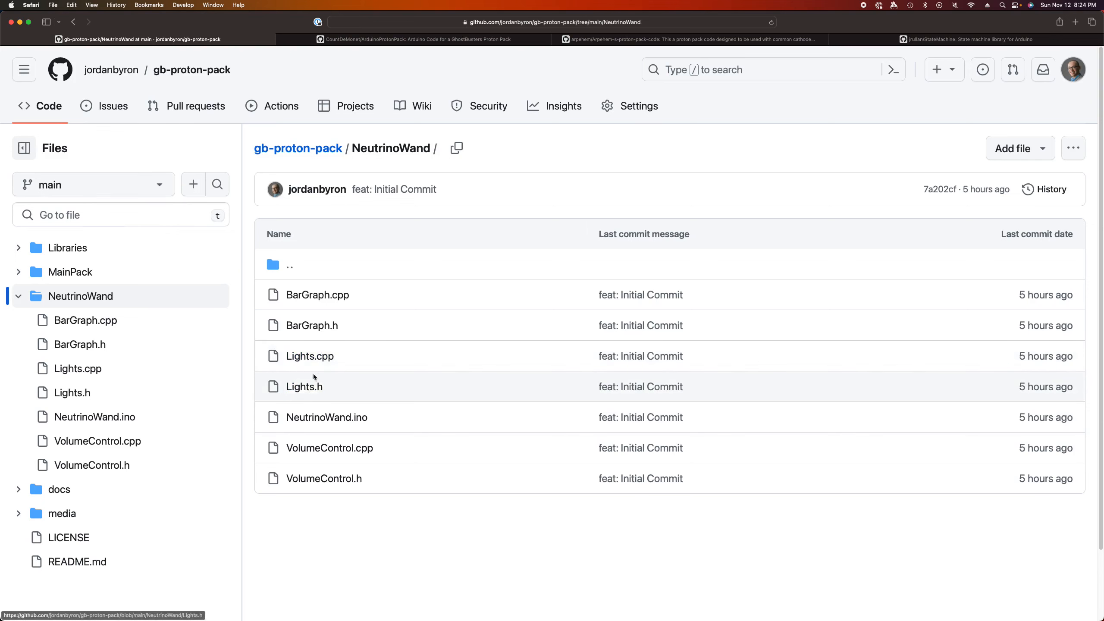
mouse_move(311, 325)
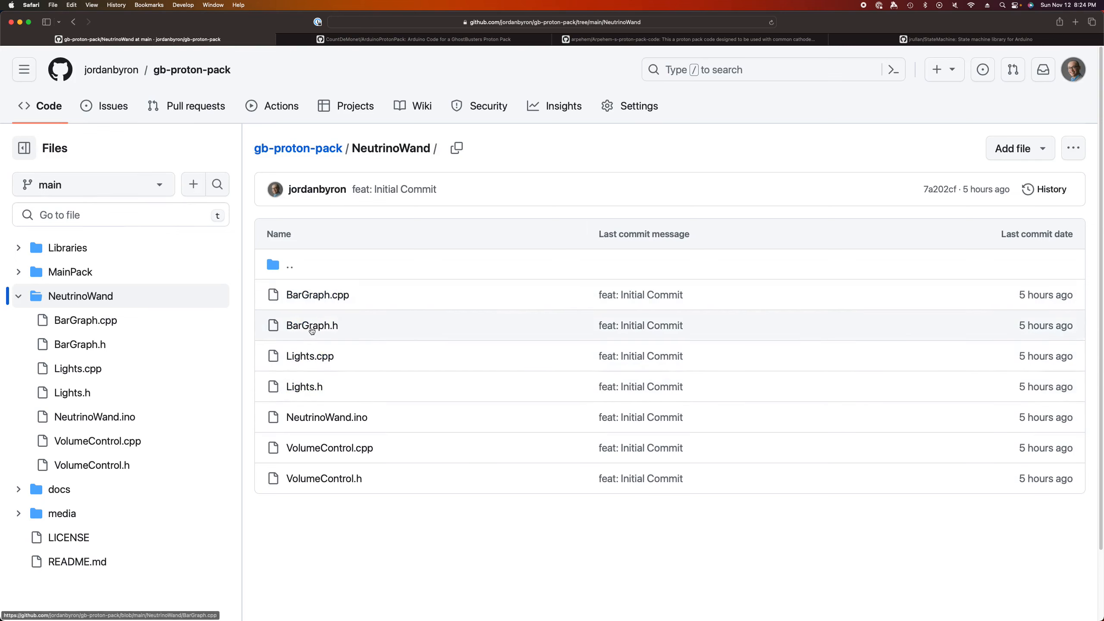
mouse_move(326, 417)
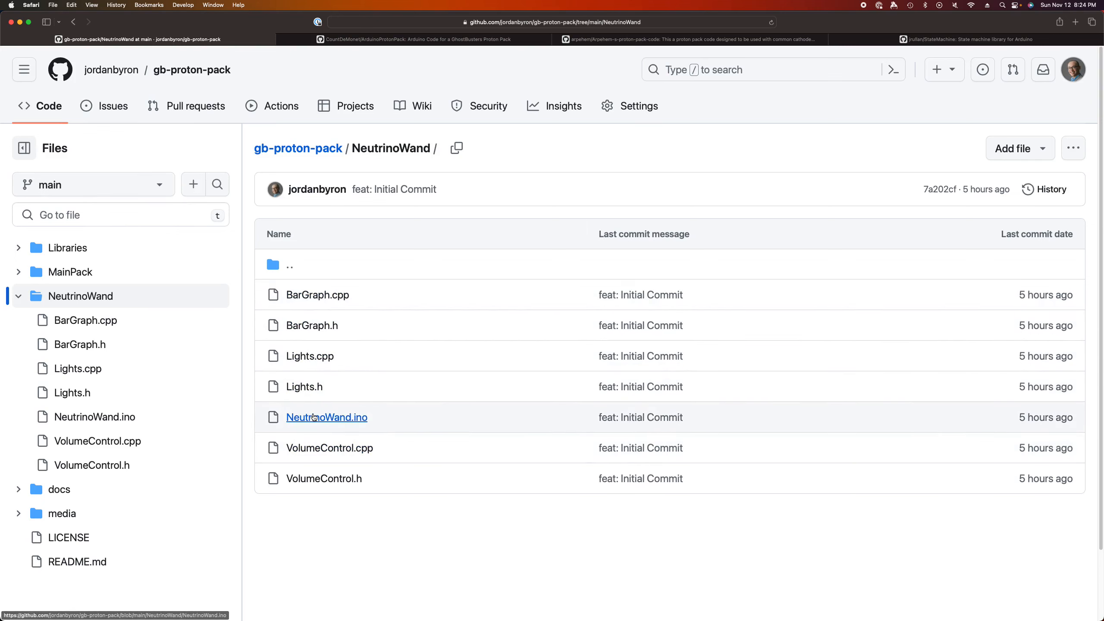
mouse_move(332, 325)
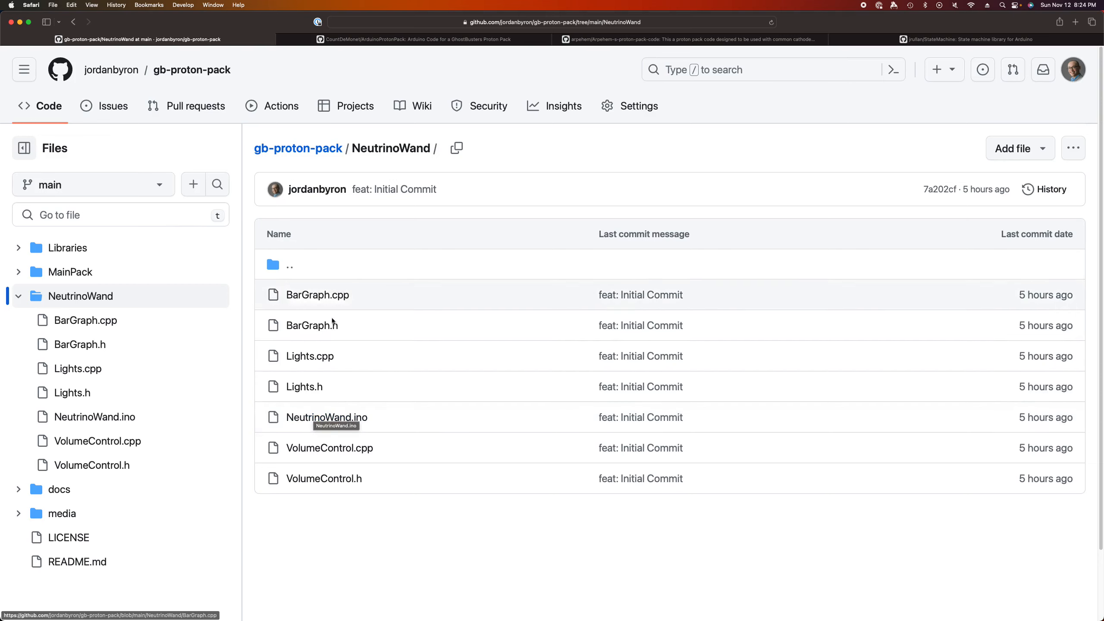
mouse_move(401, 471)
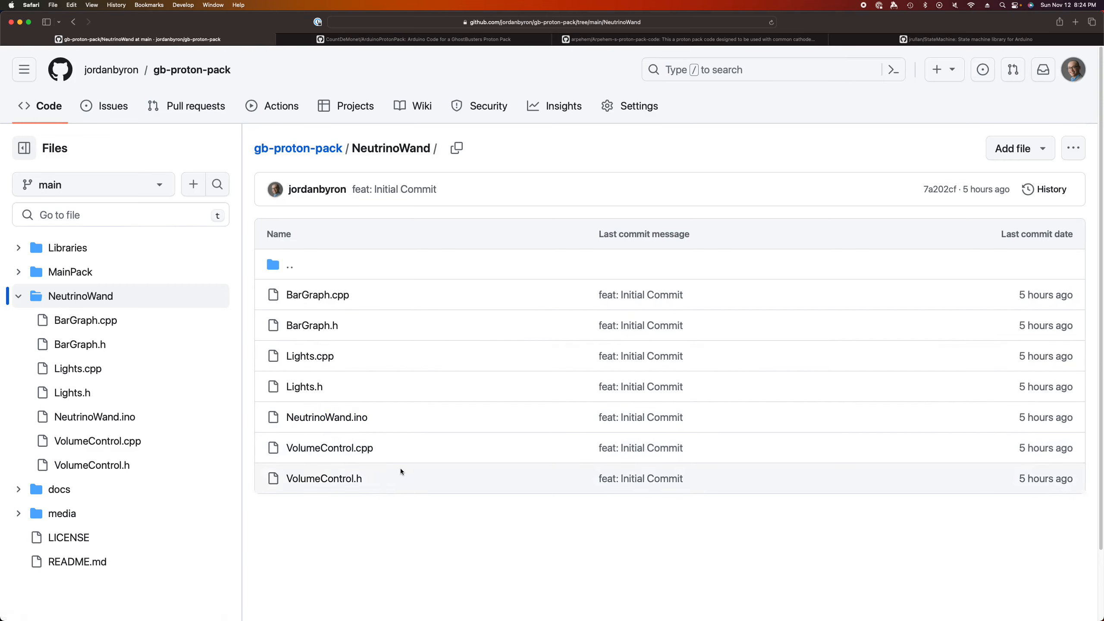
mouse_move(455, 473)
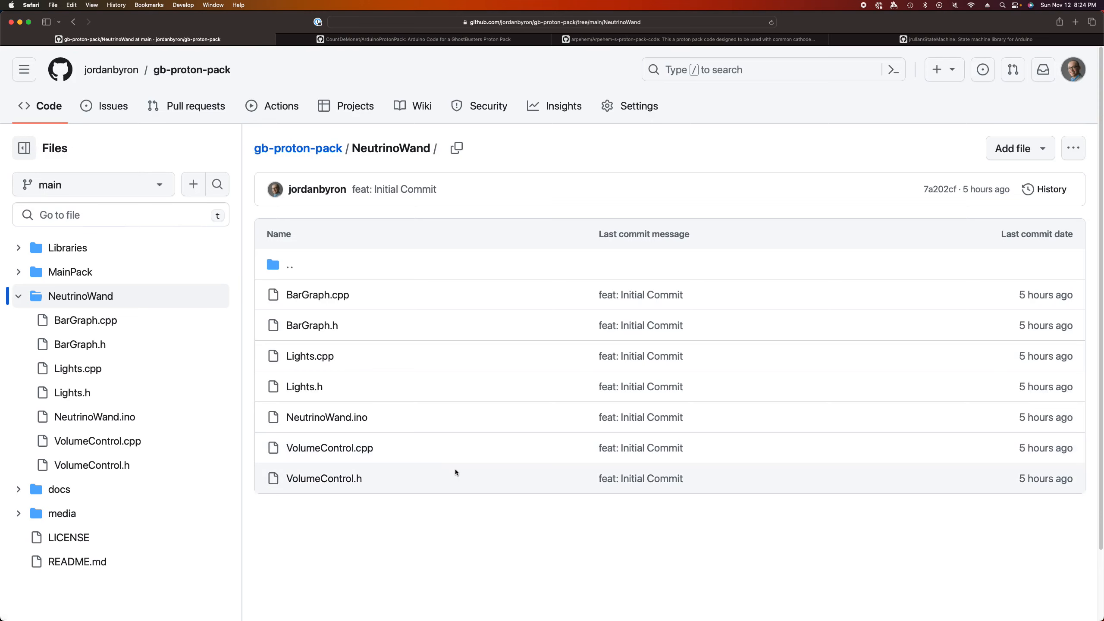
mouse_move(456, 461)
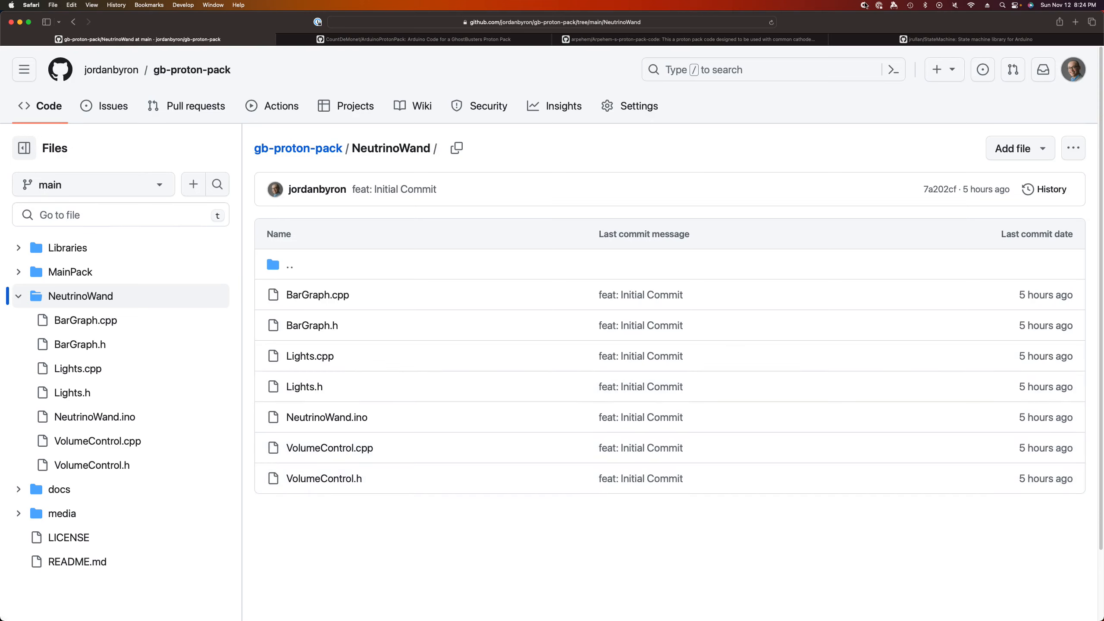